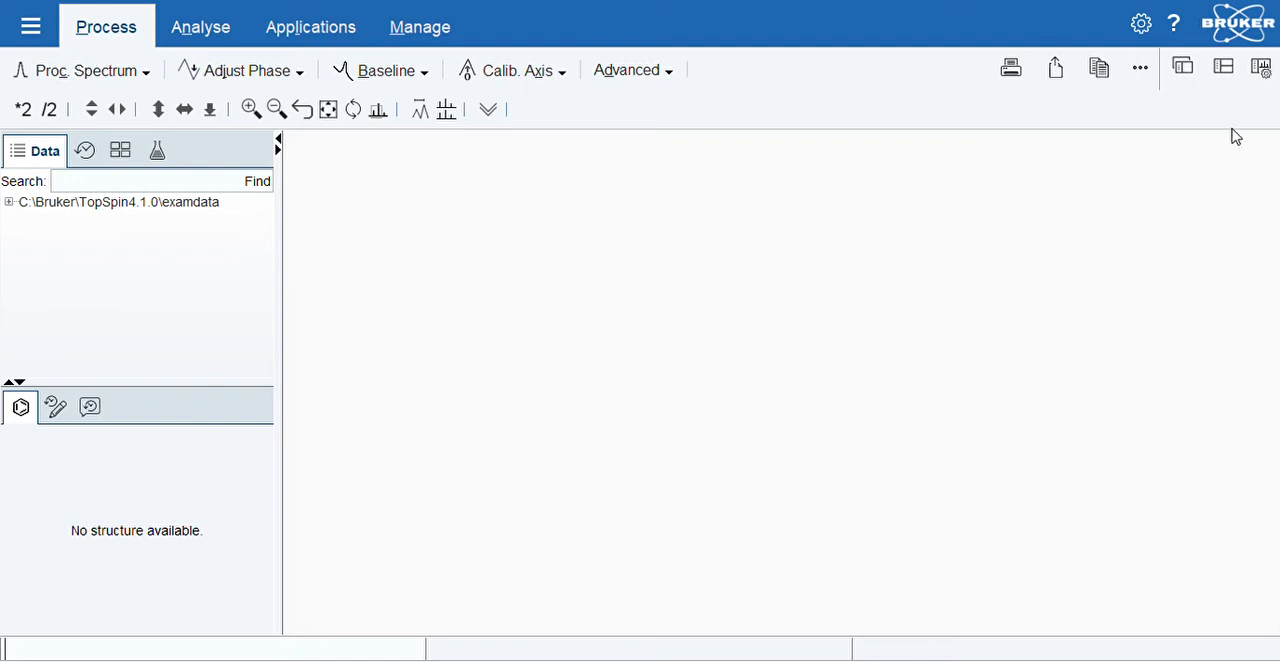
mouse_move(1208, 169)
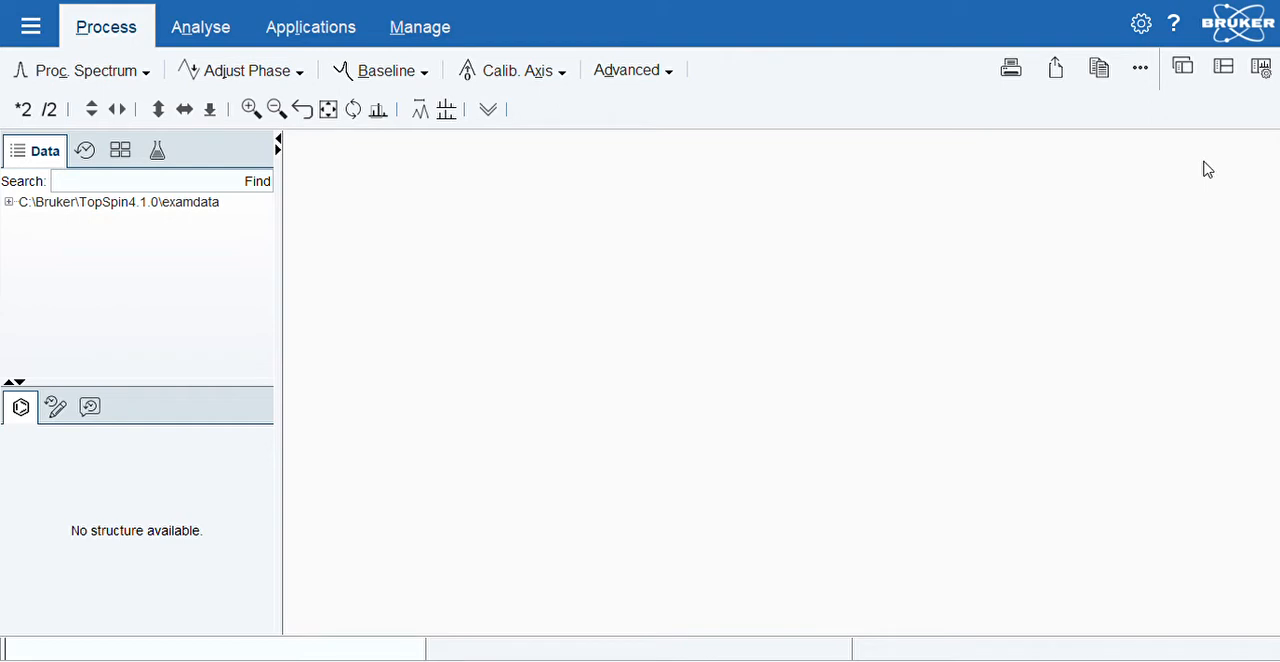
mouse_move(224, 248)
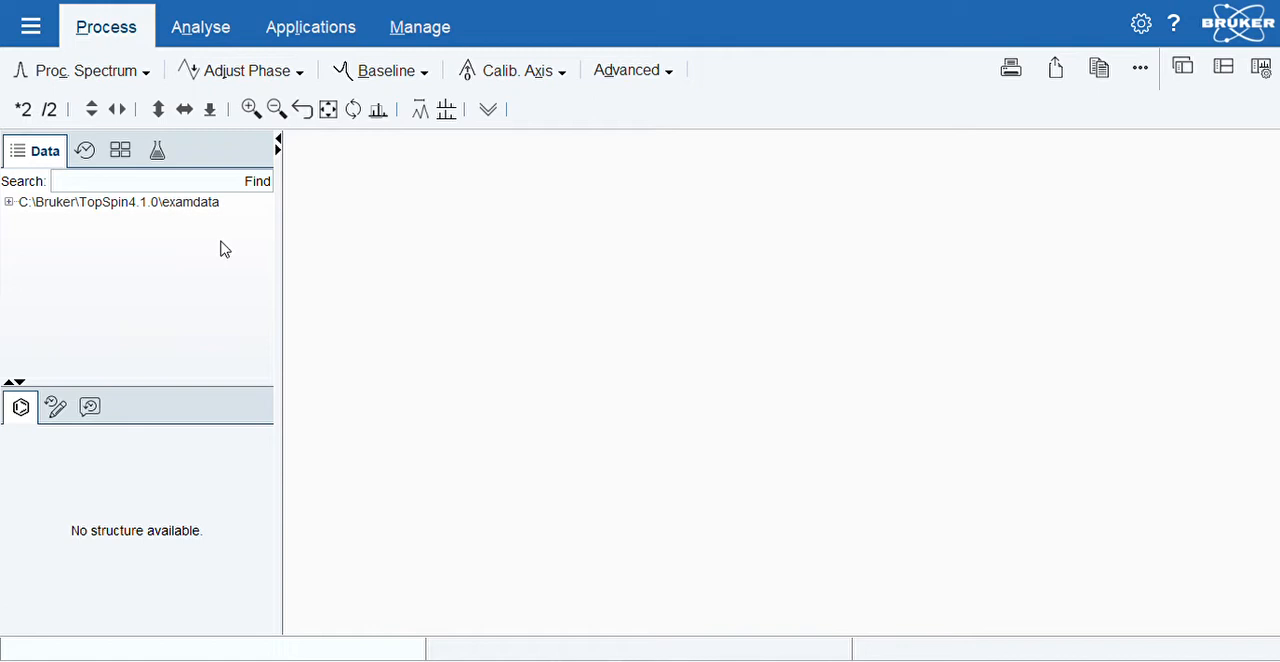
mouse_move(163, 214)
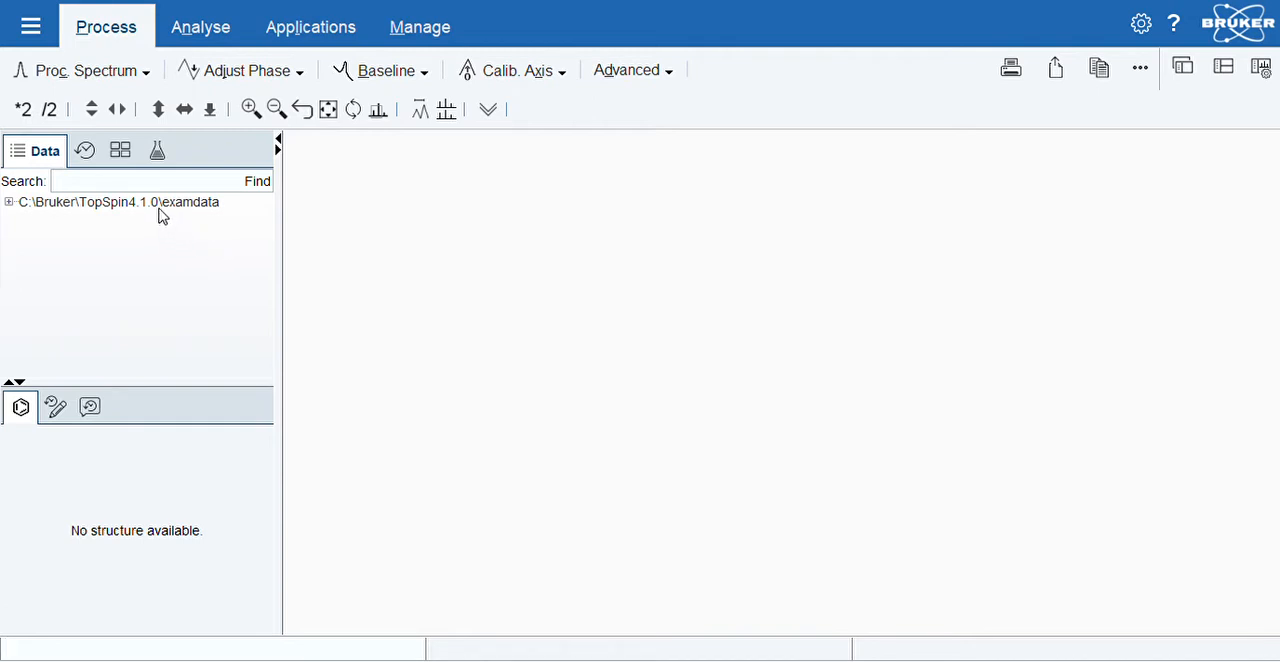
left_click(118, 201)
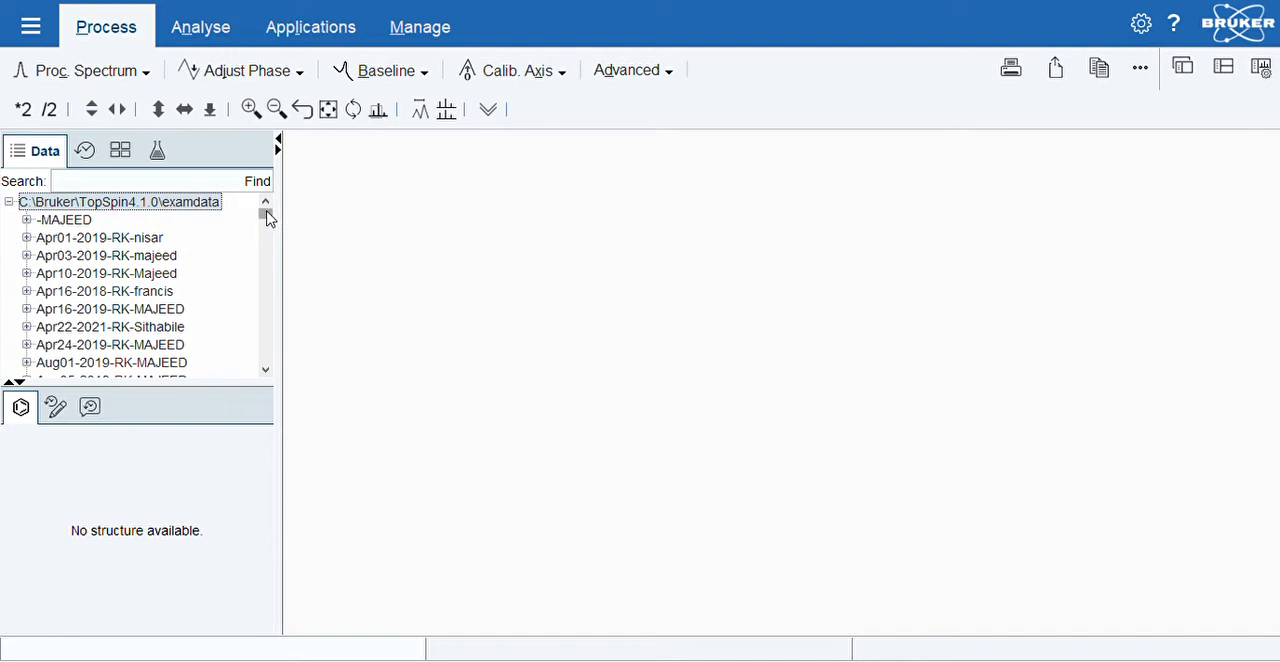
scroll("down", 3)
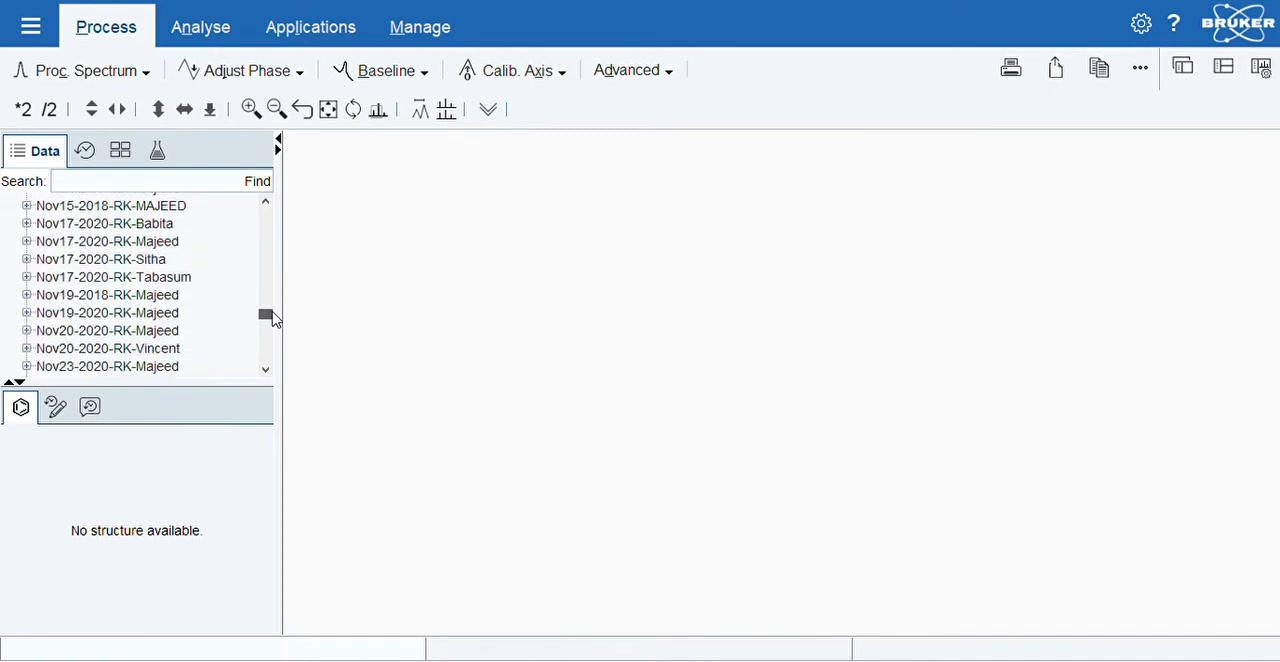
left_click(113, 277)
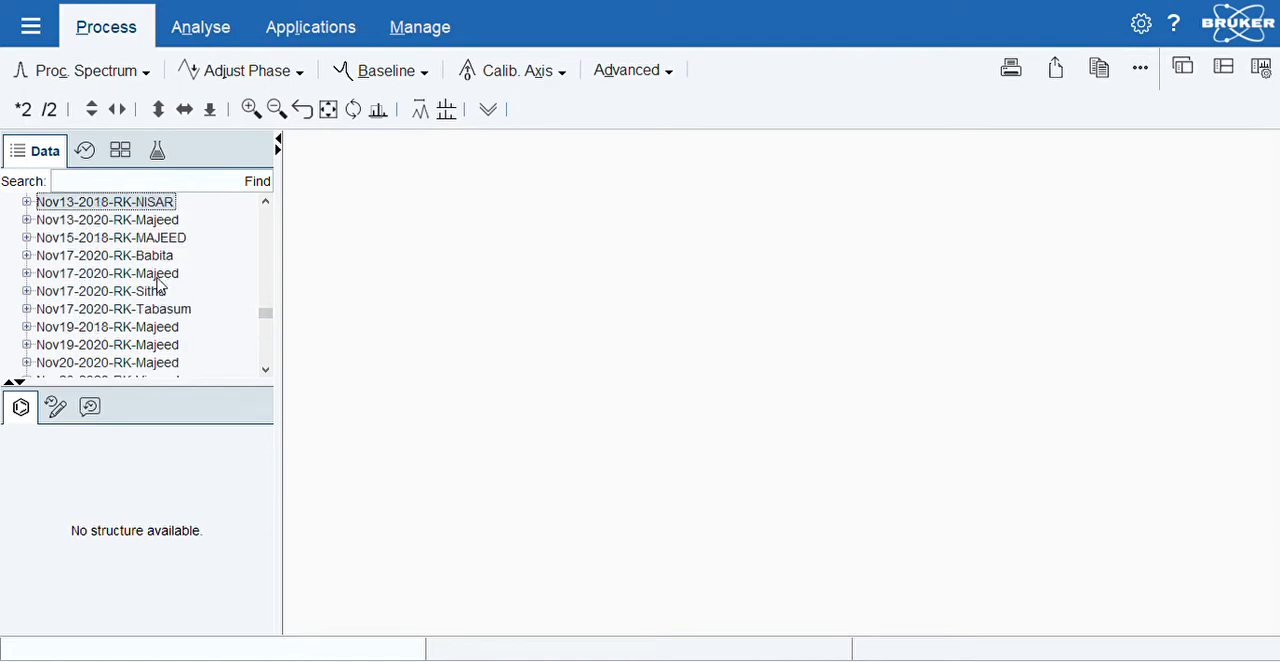
mouse_move(113, 237)
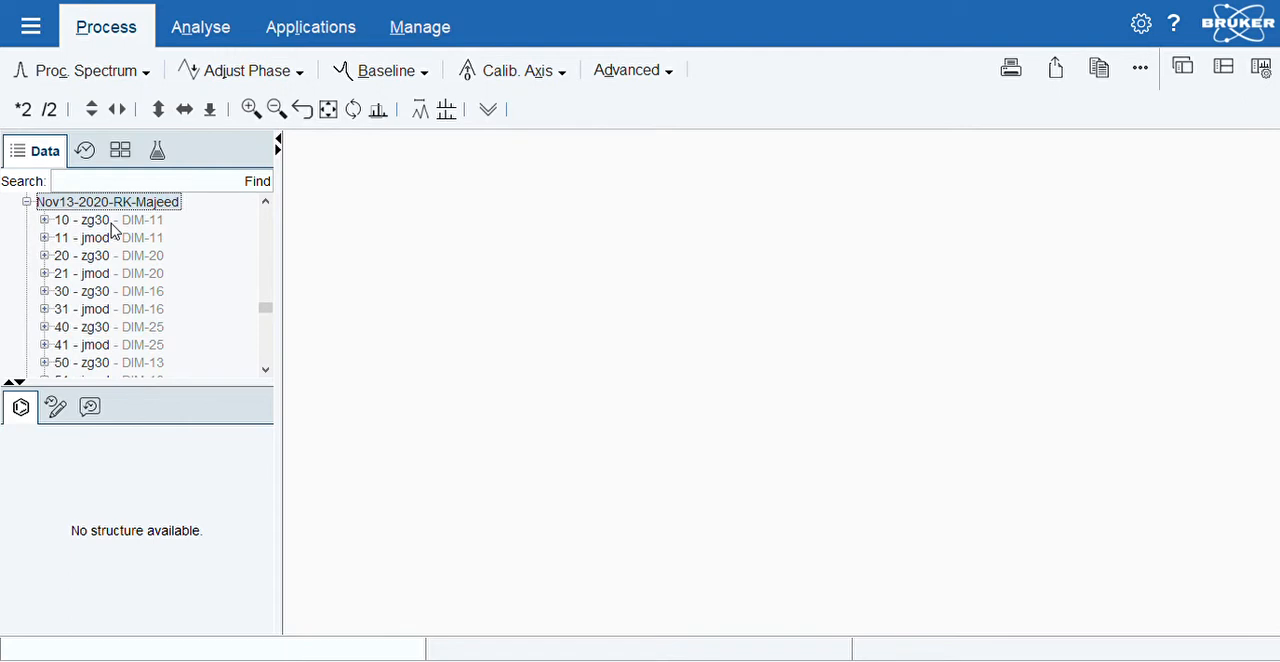
mouse_move(251, 307)
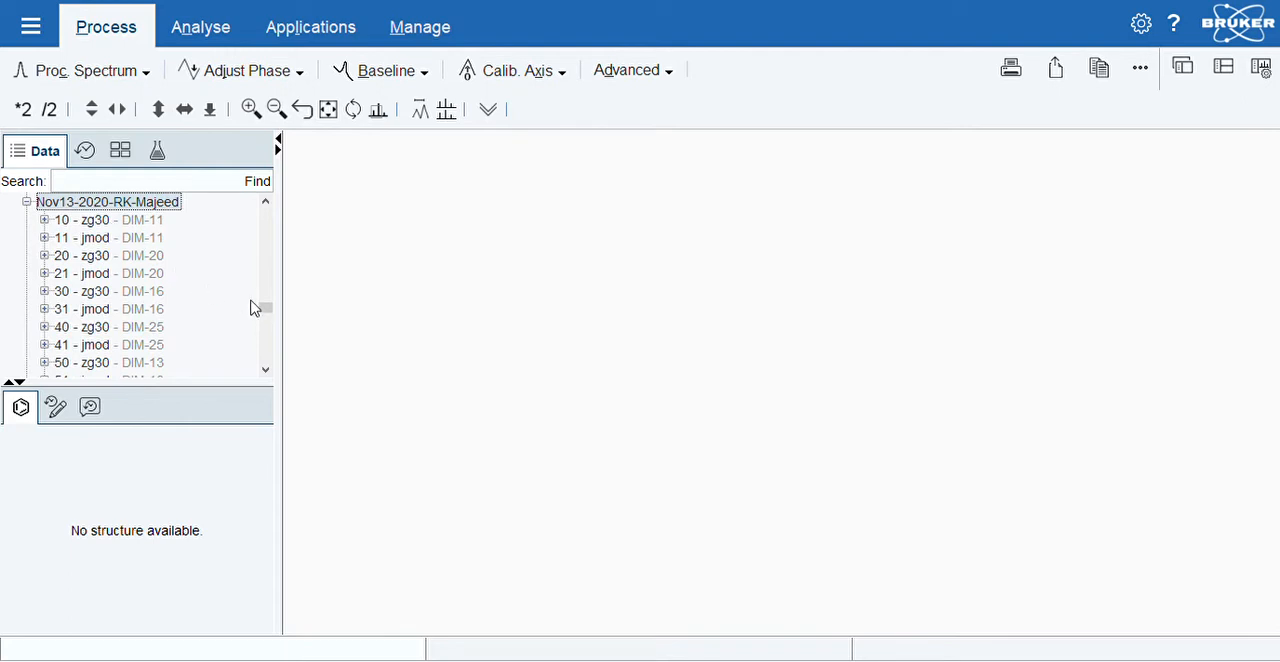
mouse_move(137, 311)
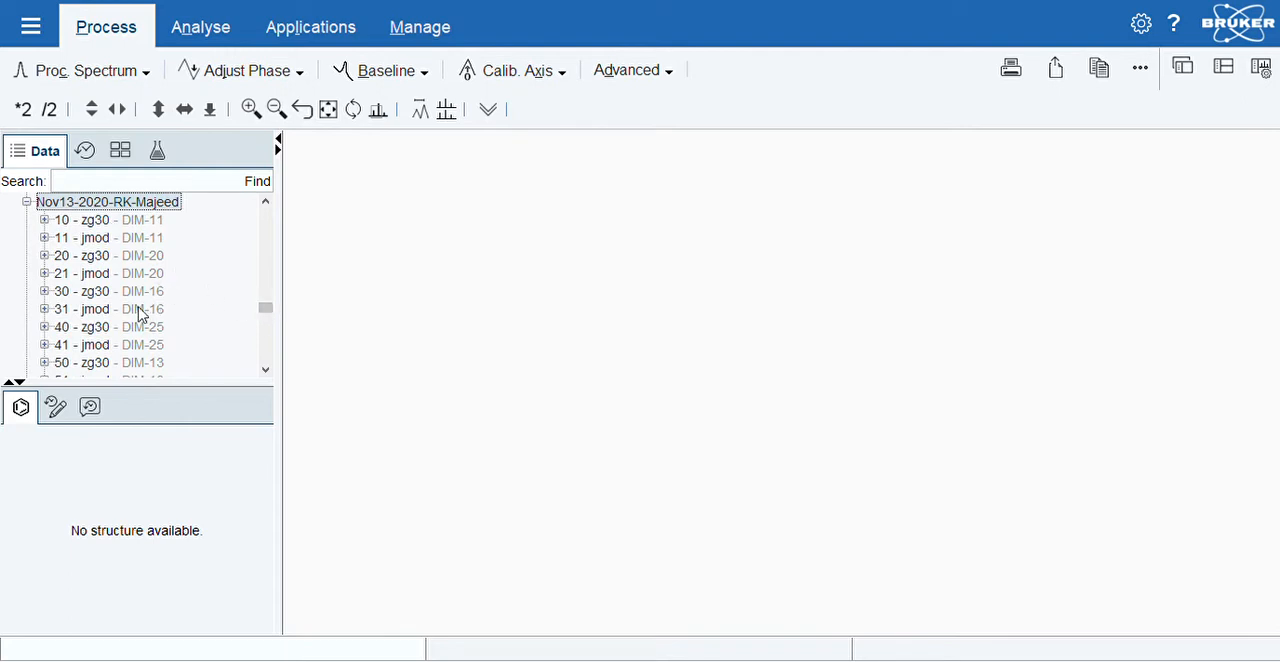
- Briefly view DIM-16 (experiment 30), then display DIM-20 from experiment 20
left_click(100, 291)
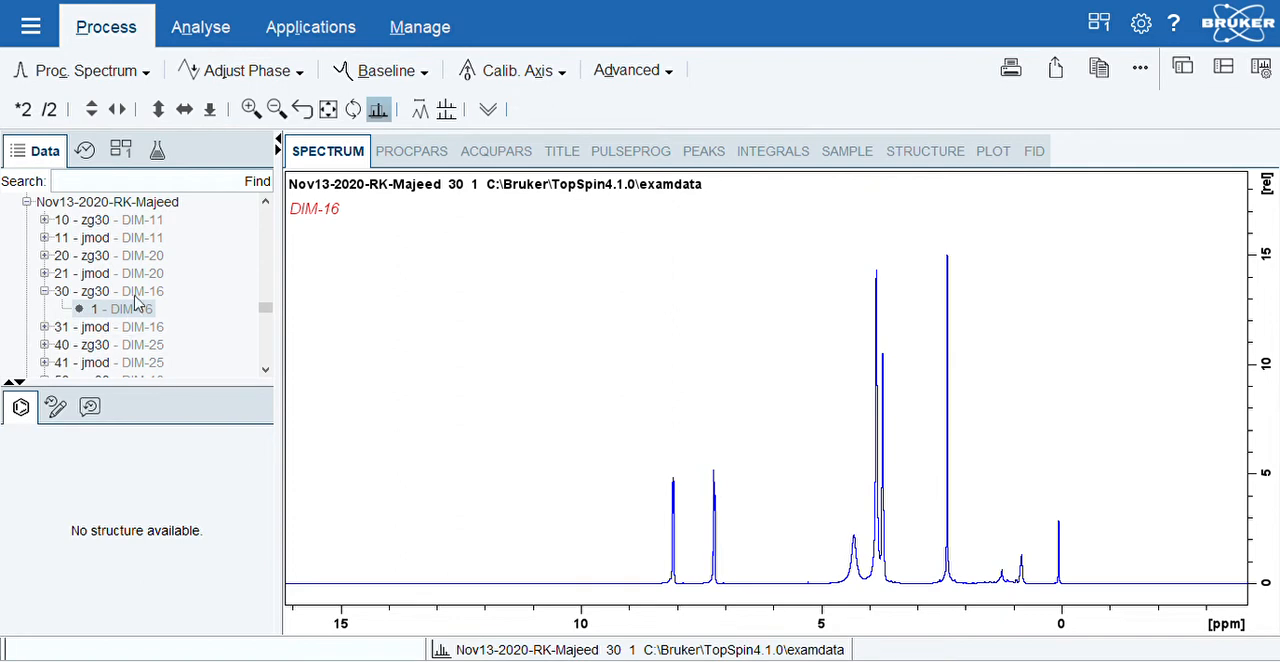
left_click(100, 255)
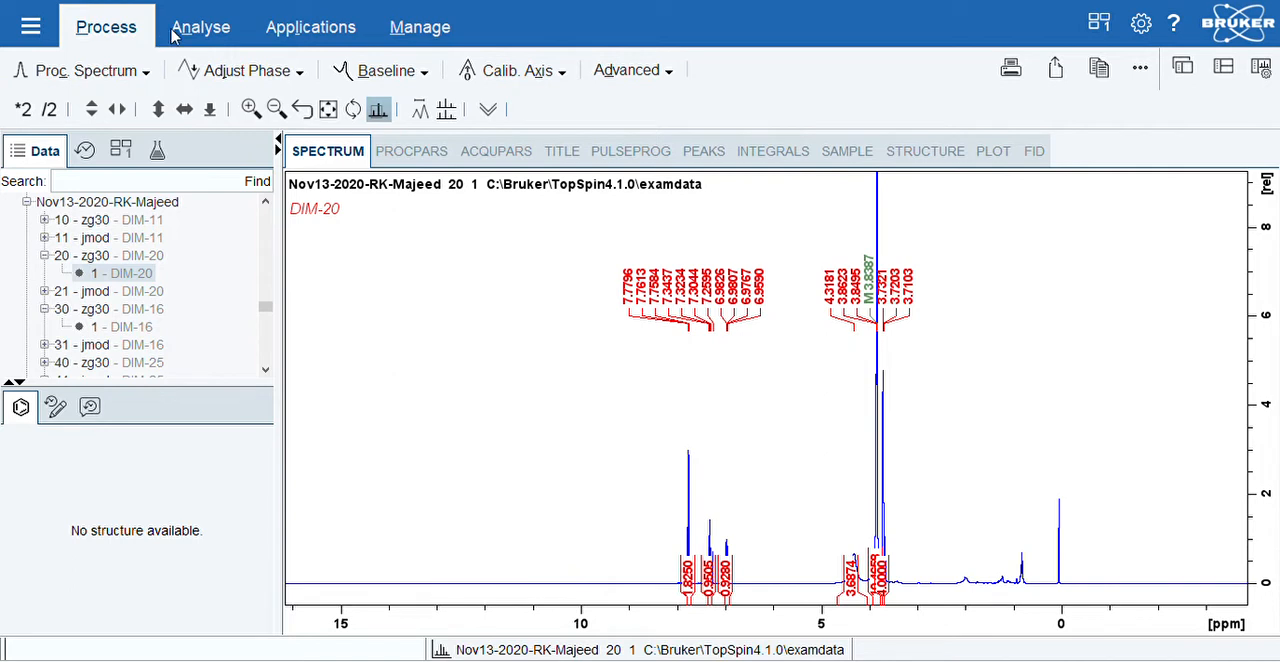
- Delete DIM-20's existing peak labels and integrals via Pick Peaks and Integrate modes
left_click(201, 27)
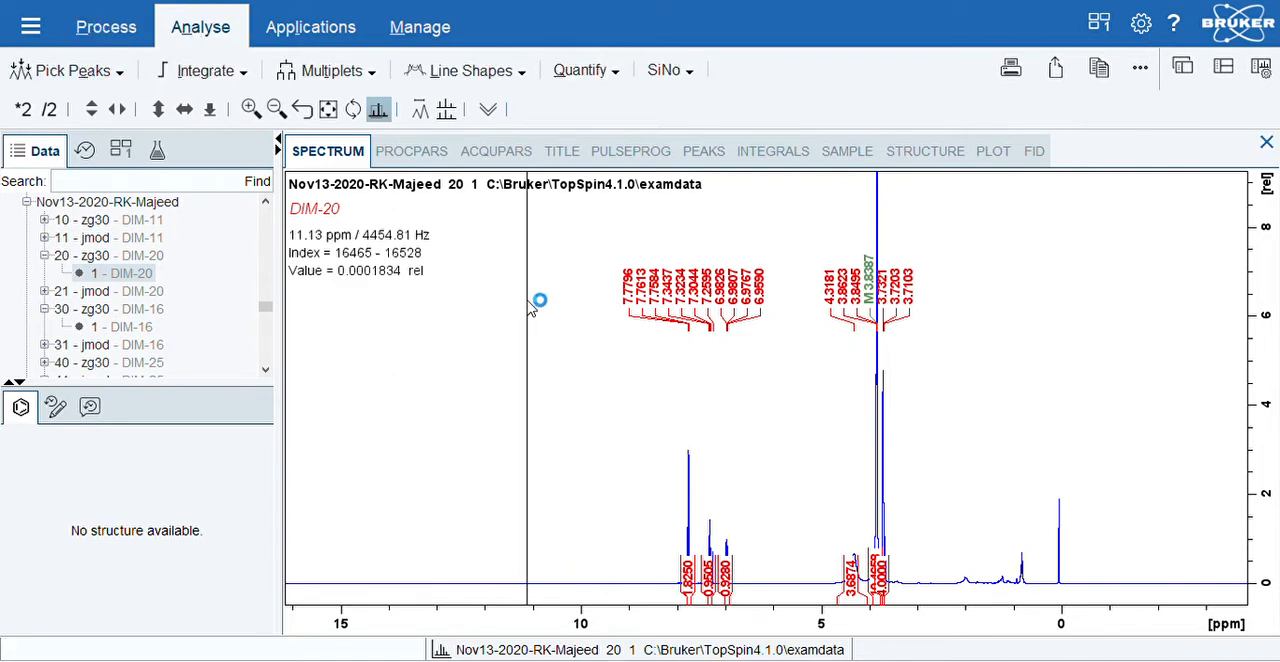
left_click(67, 71)
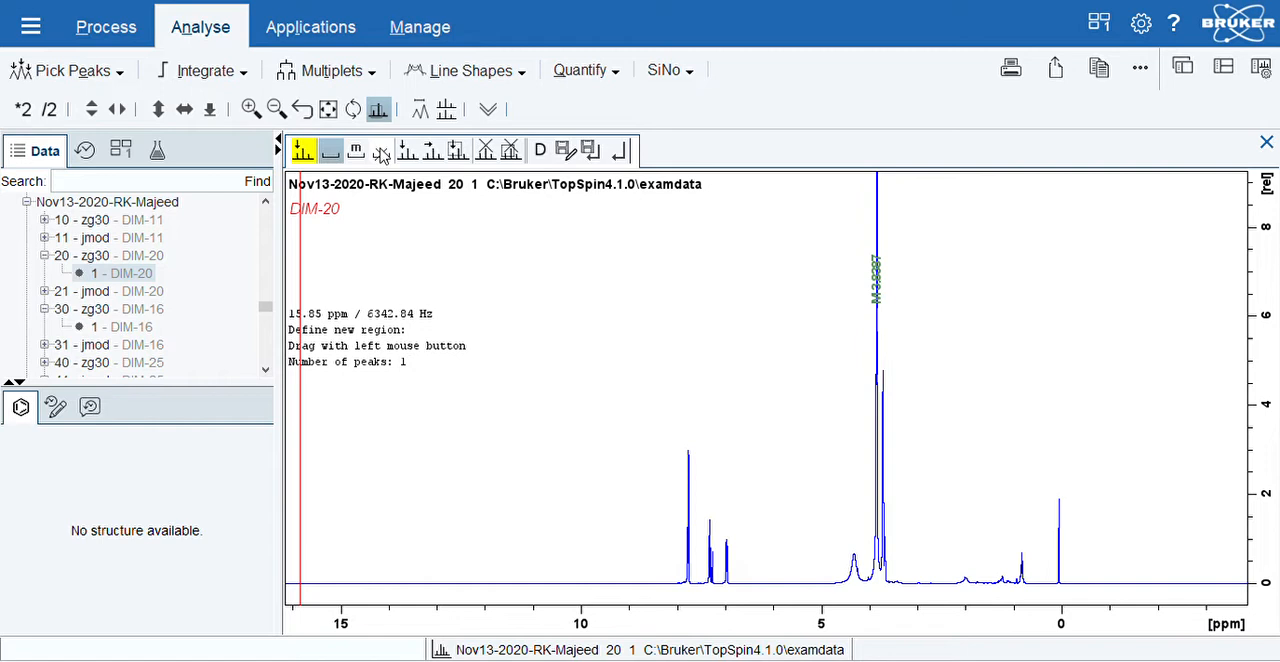
mouse_move(435, 183)
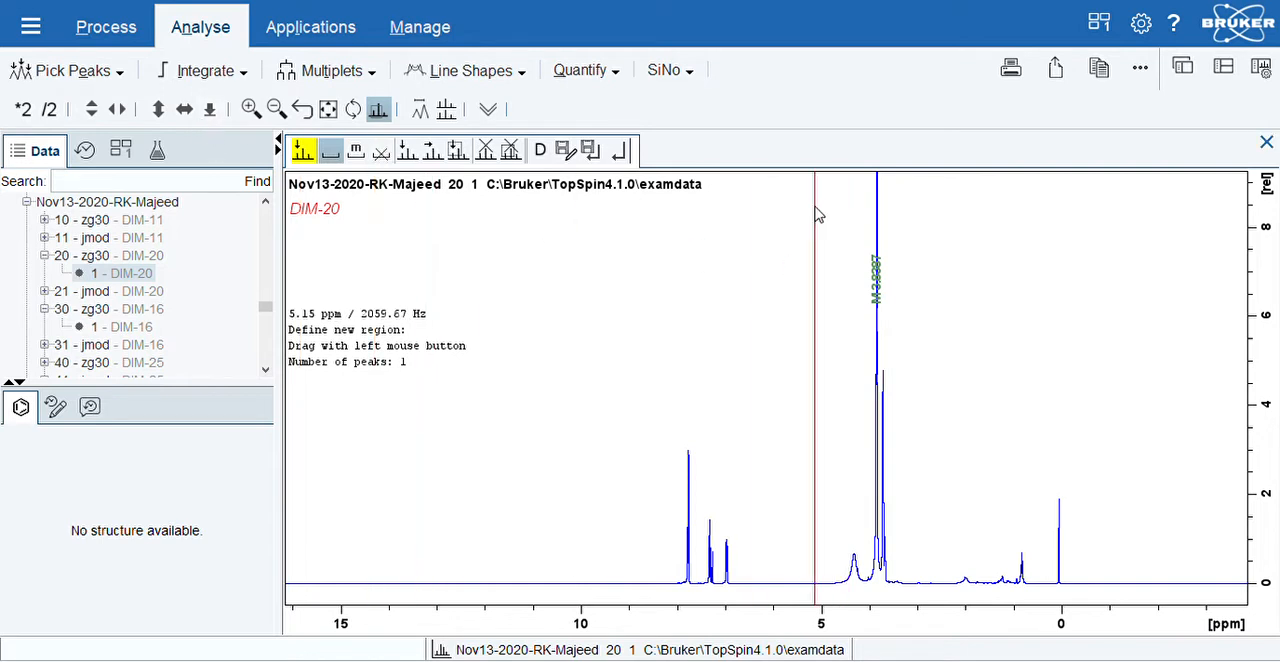
left_click(204, 70)
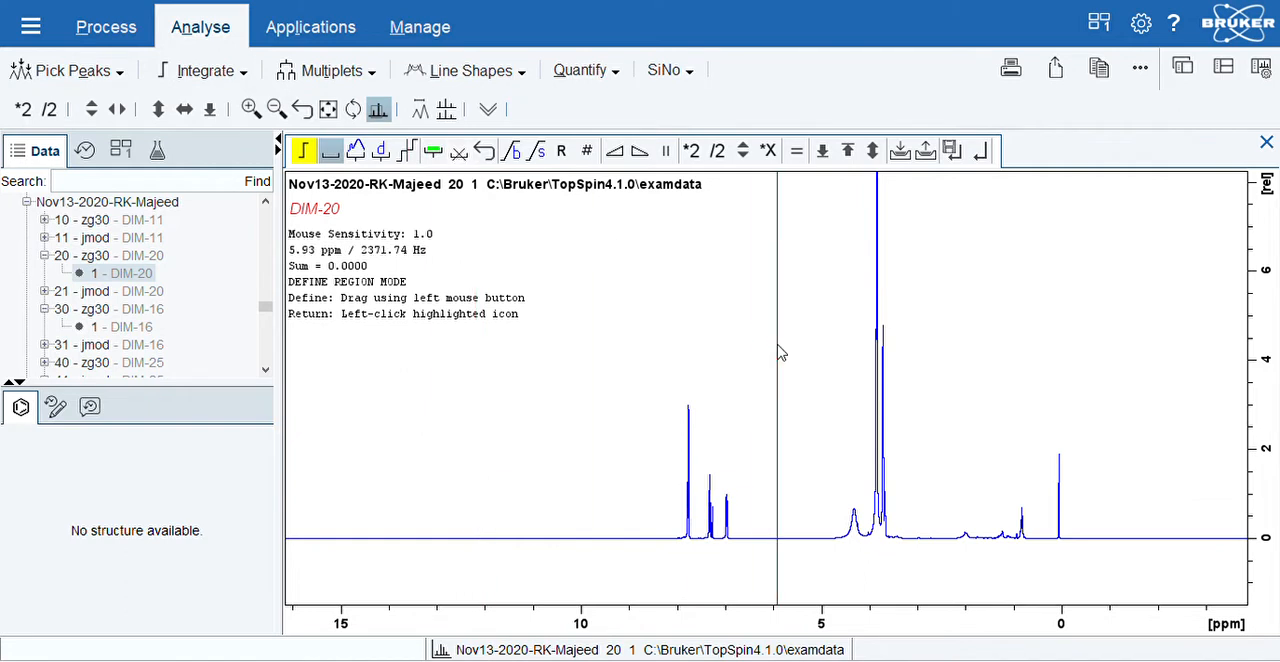
mouse_move(767, 358)
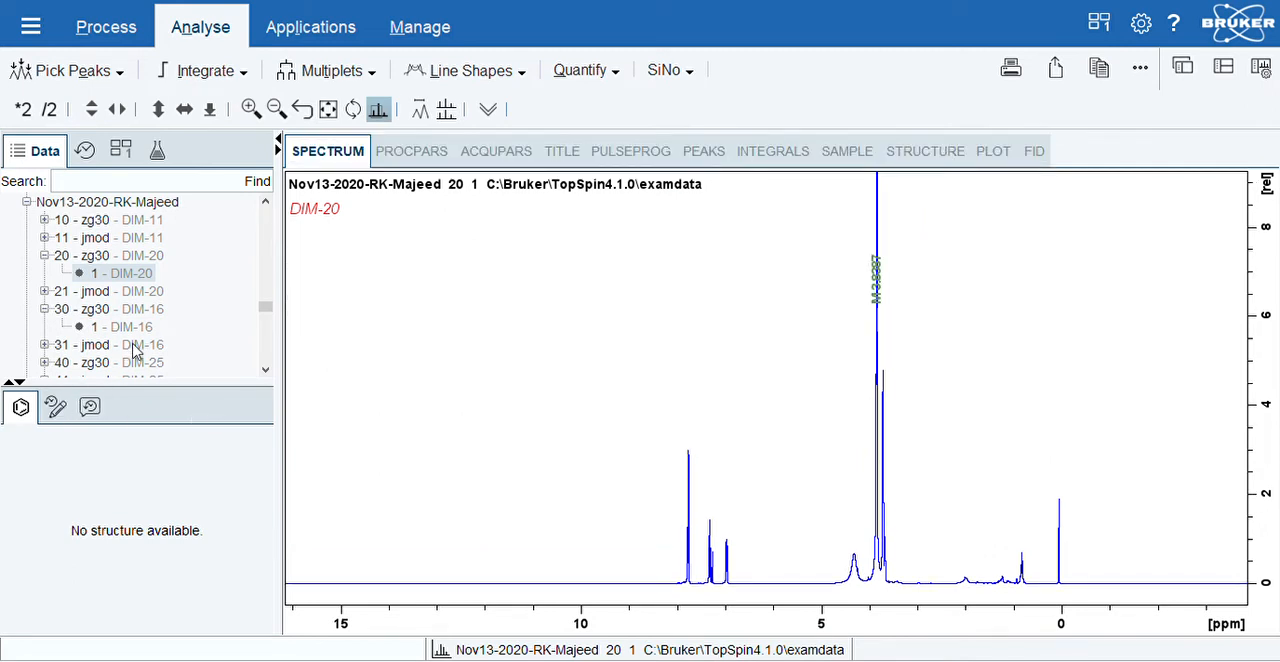
- Display procno 1 of experiment 30 (DIM-16) in the Data browser
left_click(122, 327)
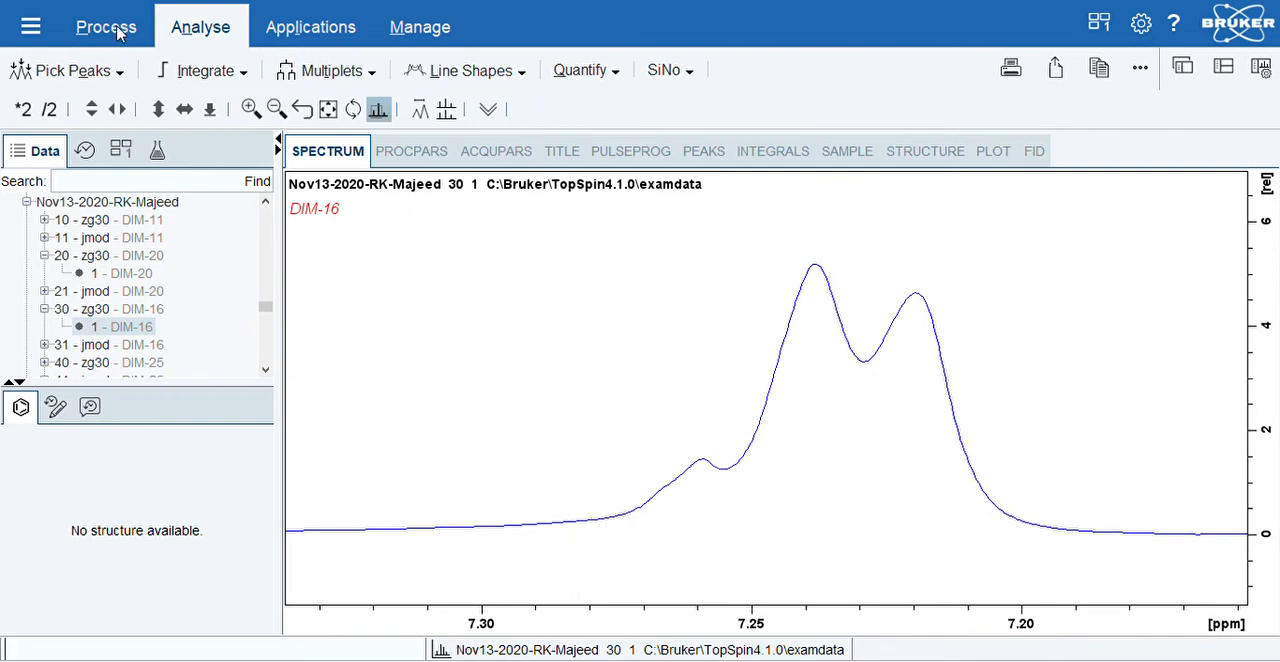
- Switch to the Process tools to calibrate the DIM-16 axis at 7.26 ppm
left_click(105, 26)
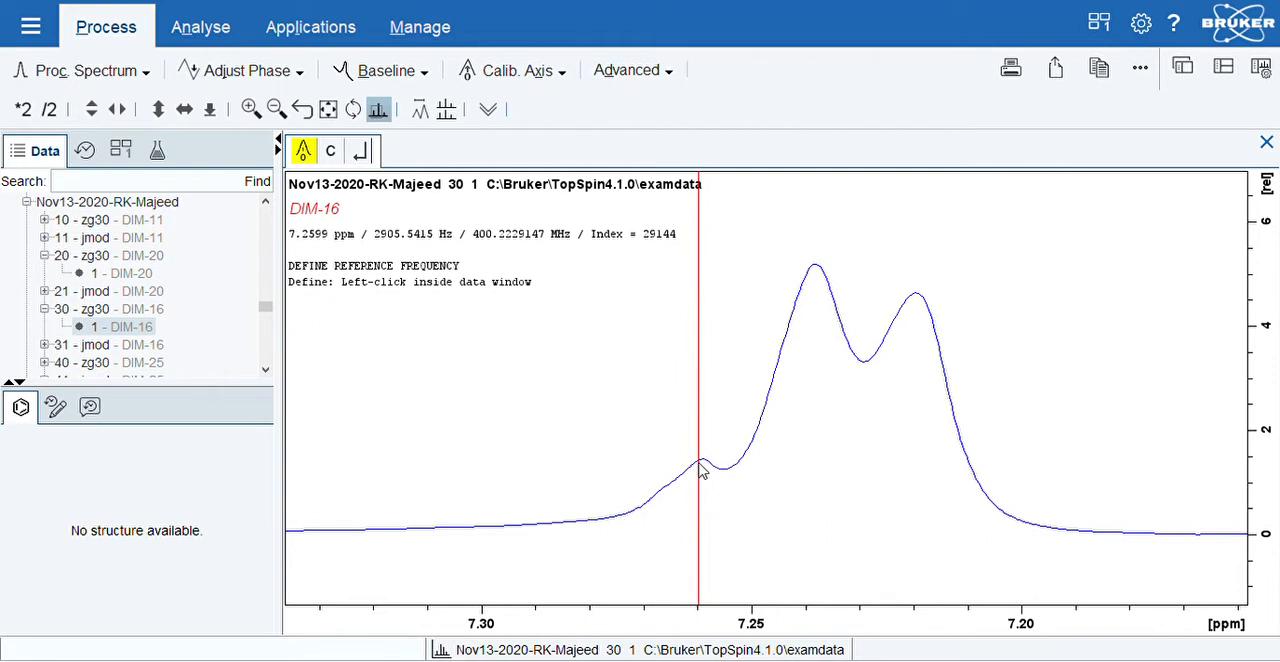
mouse_move(729, 321)
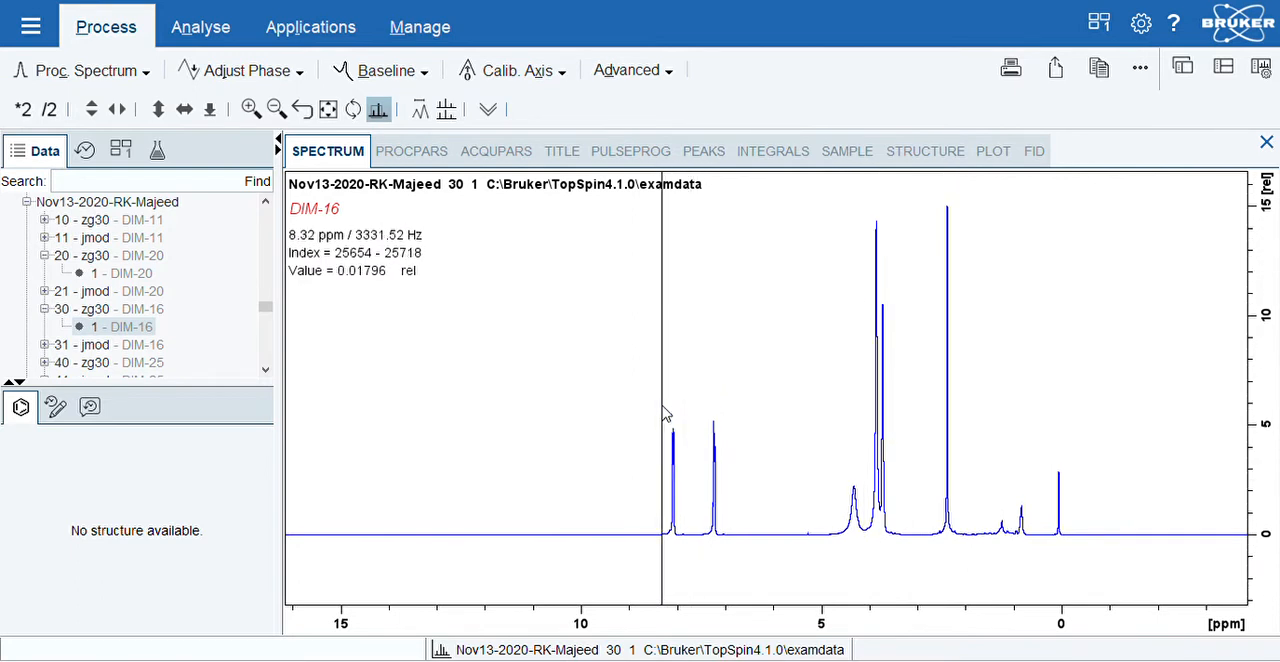
- Zoom into the 9–6 ppm aromatic region showing the 8.1 and 7.25 ppm doublets
left_click_drag(662, 390, 725, 390)
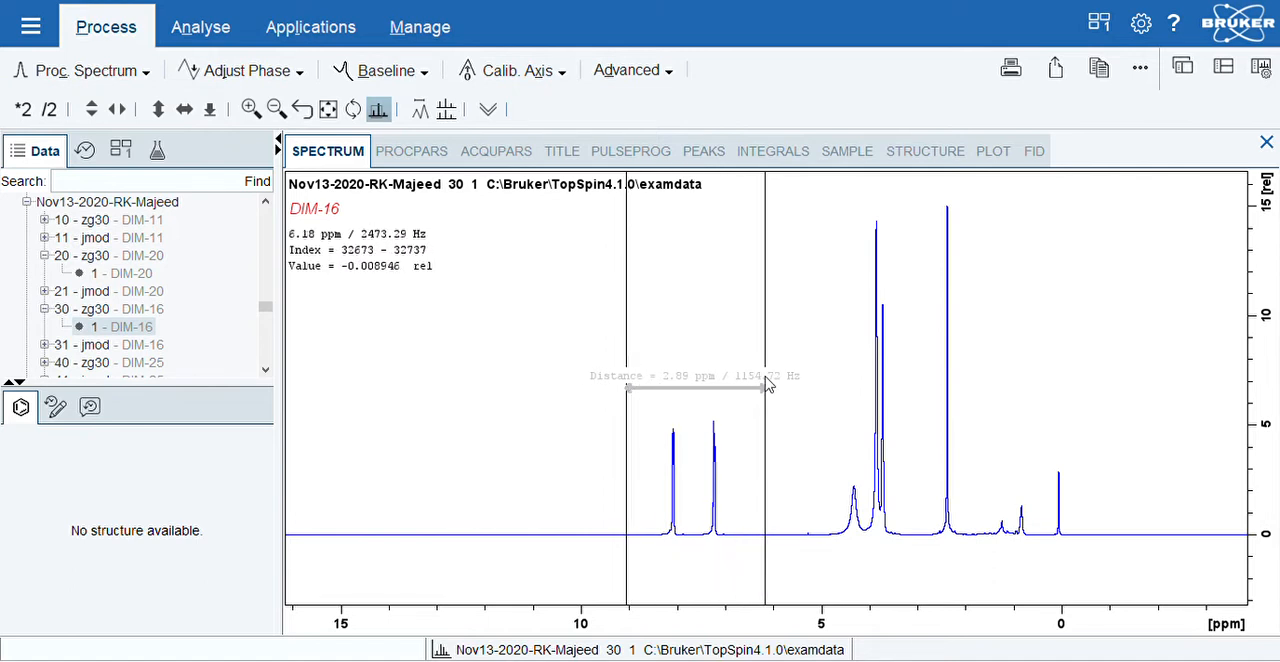
left_click_drag(627, 390, 895, 390)
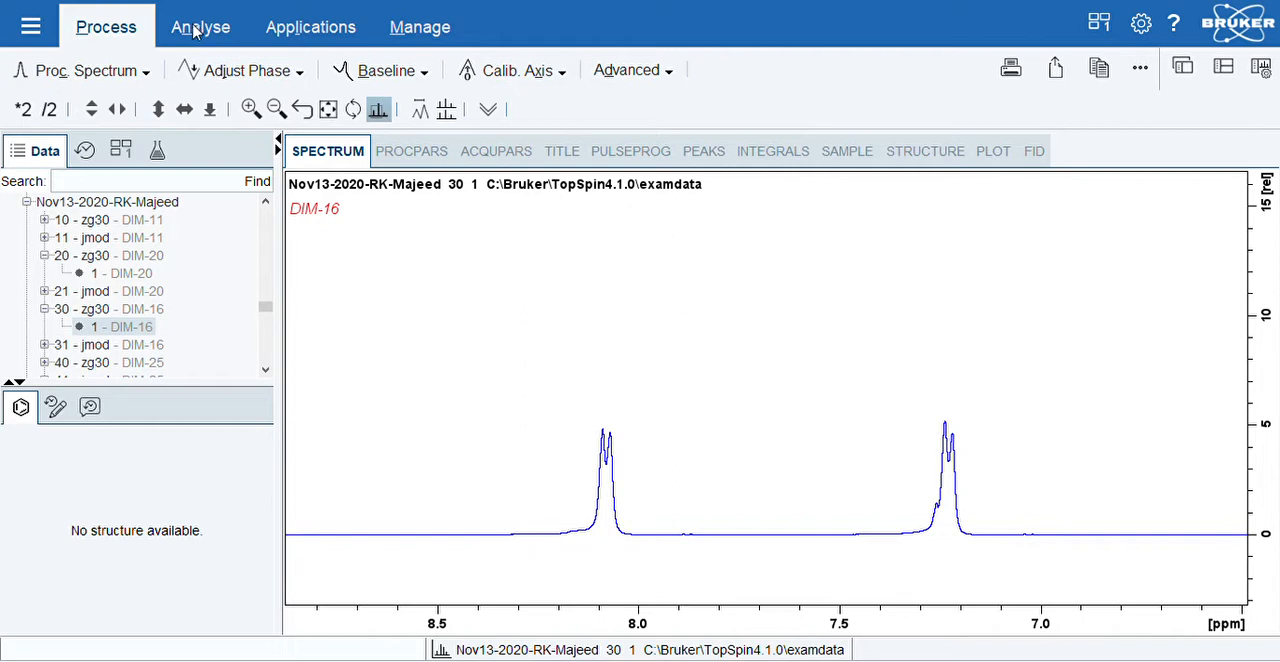
left_click(200, 27)
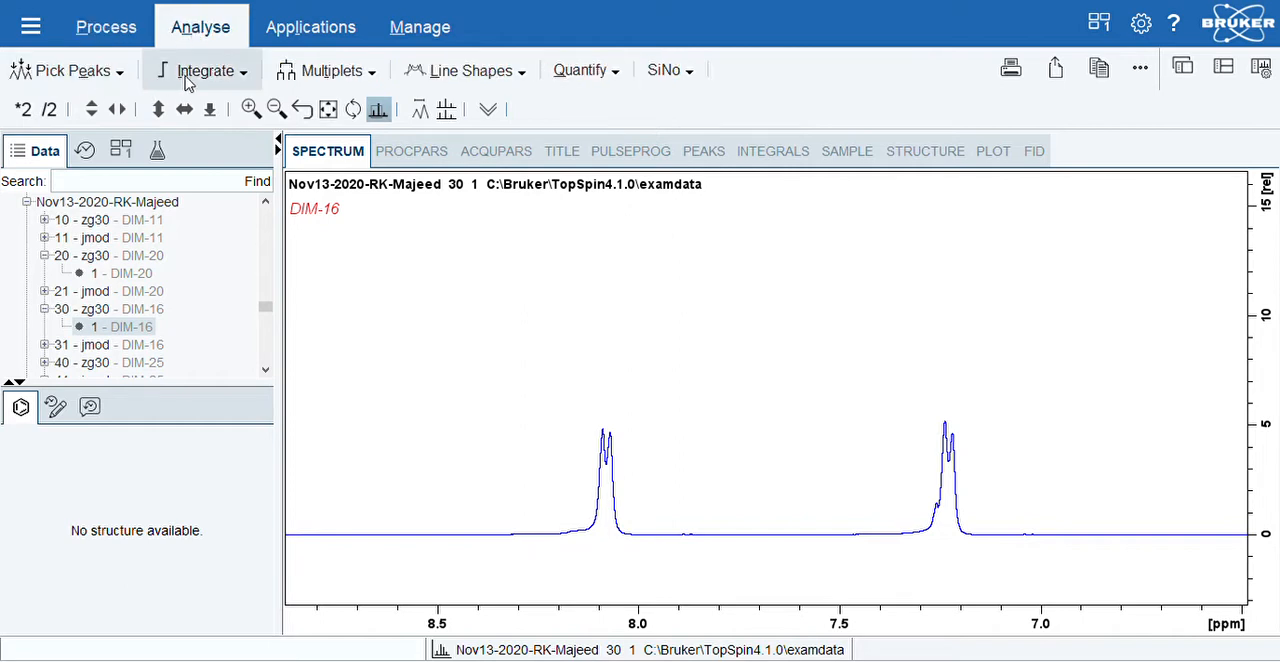
- Define an integral region over the 2.38 ppm singlet, reading 184.20
left_click(204, 71)
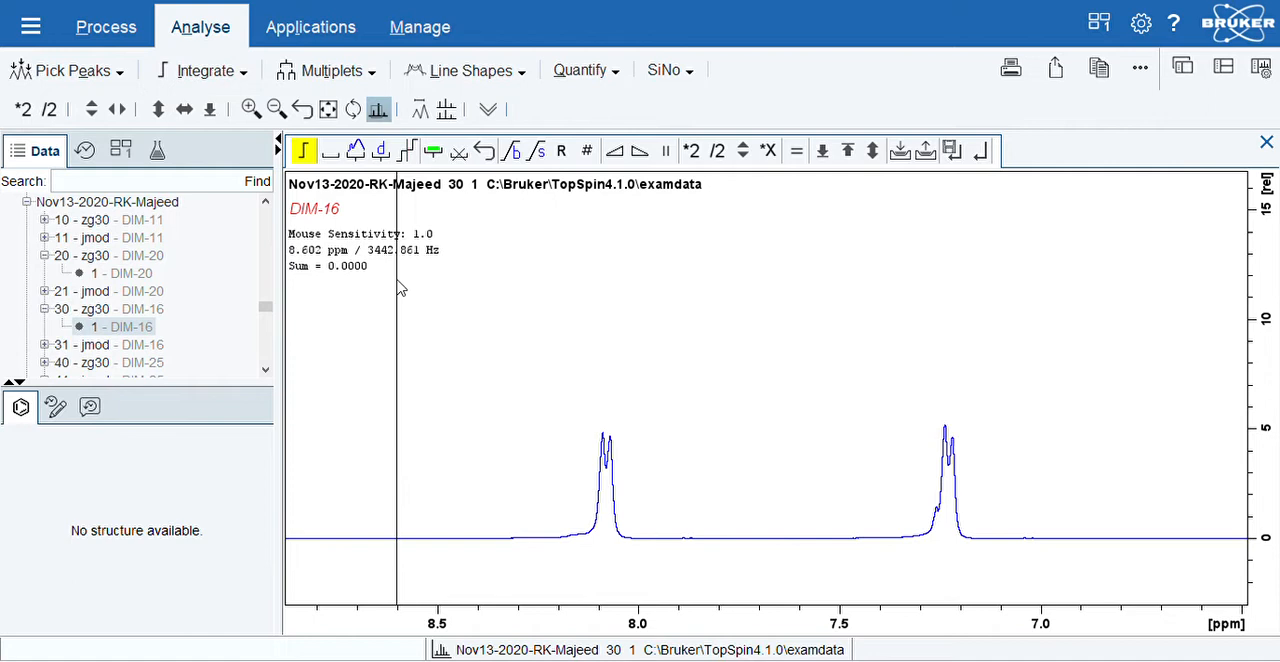
mouse_move(564, 416)
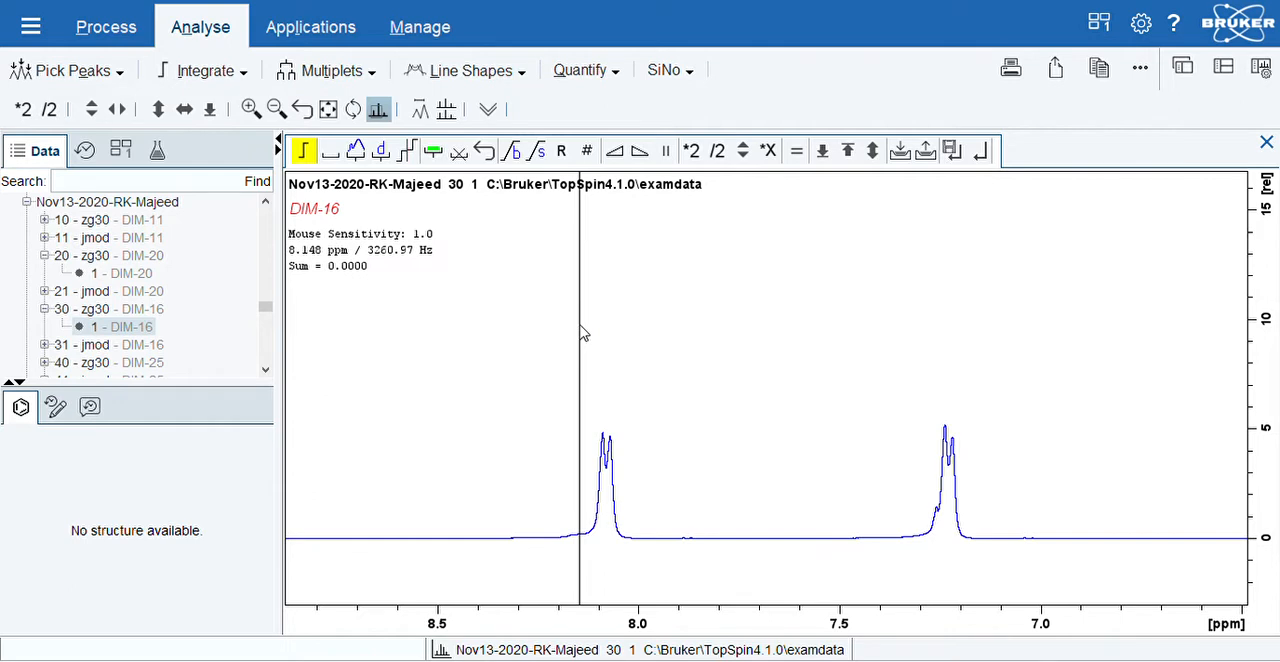
mouse_move(542, 317)
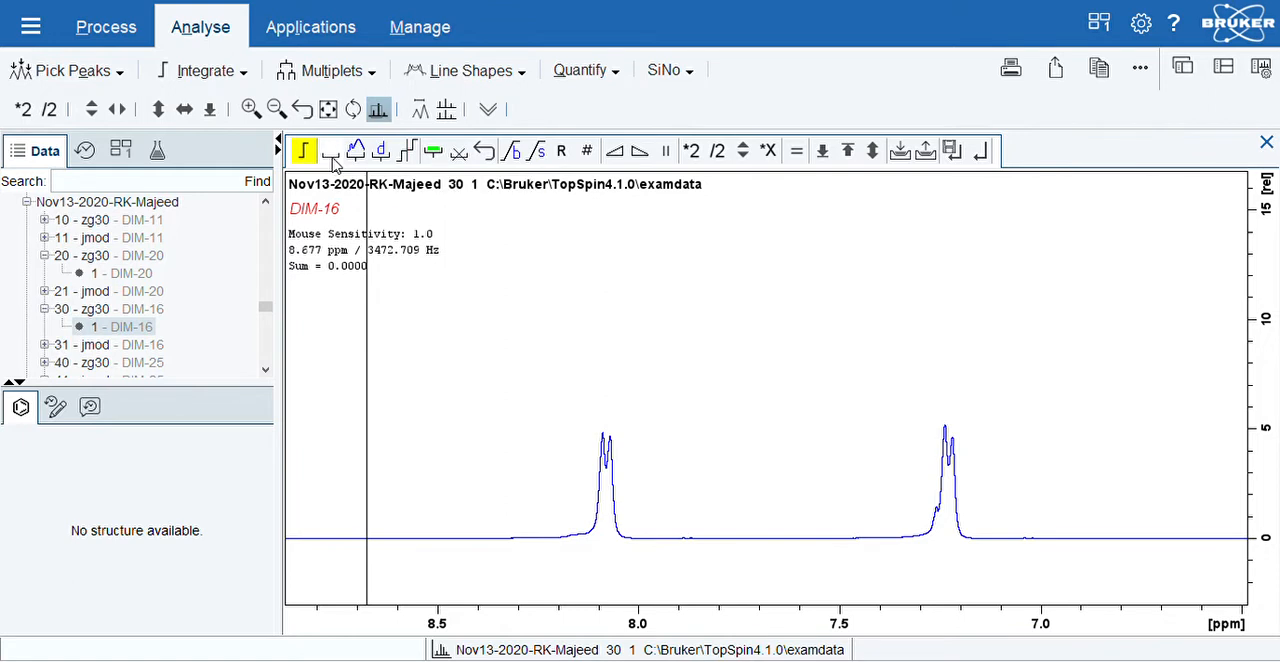
left_click(330, 150)
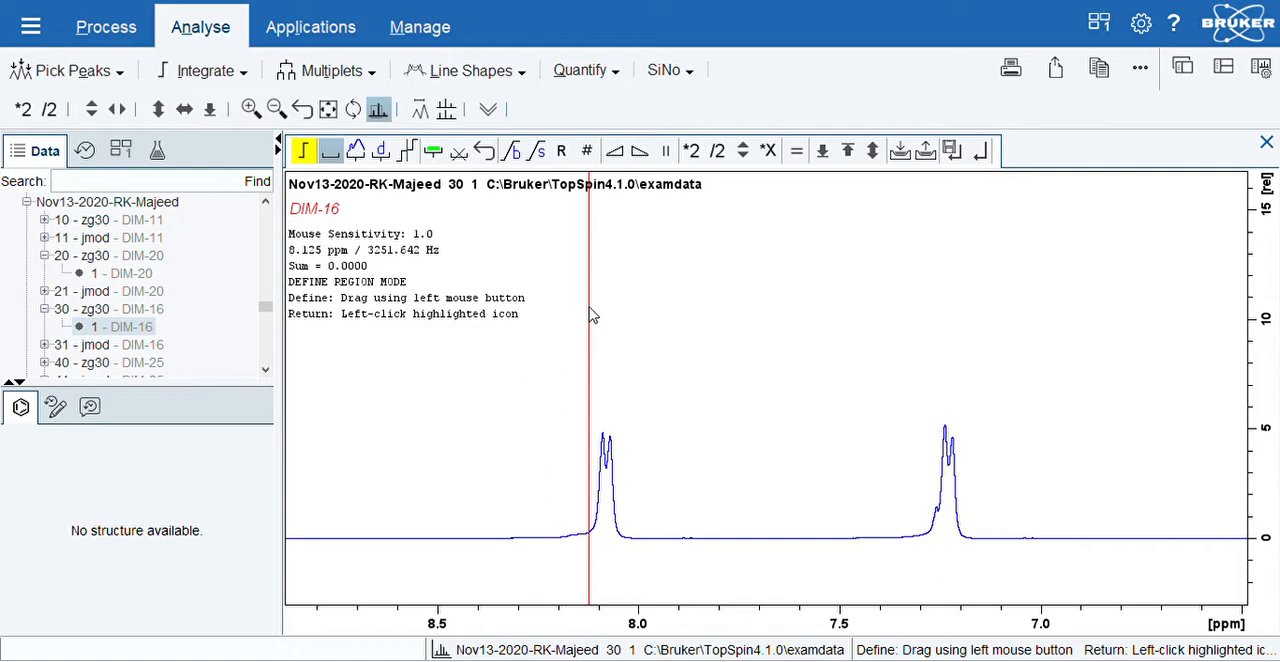
mouse_move(590, 417)
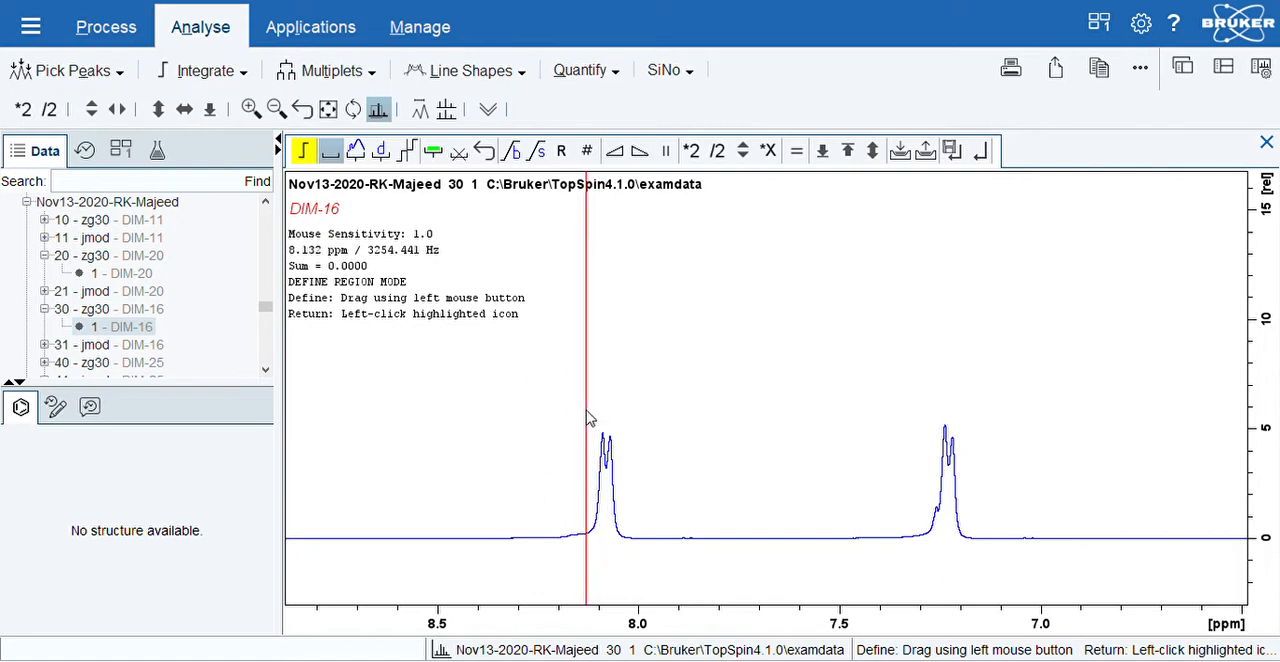
mouse_move(603, 415)
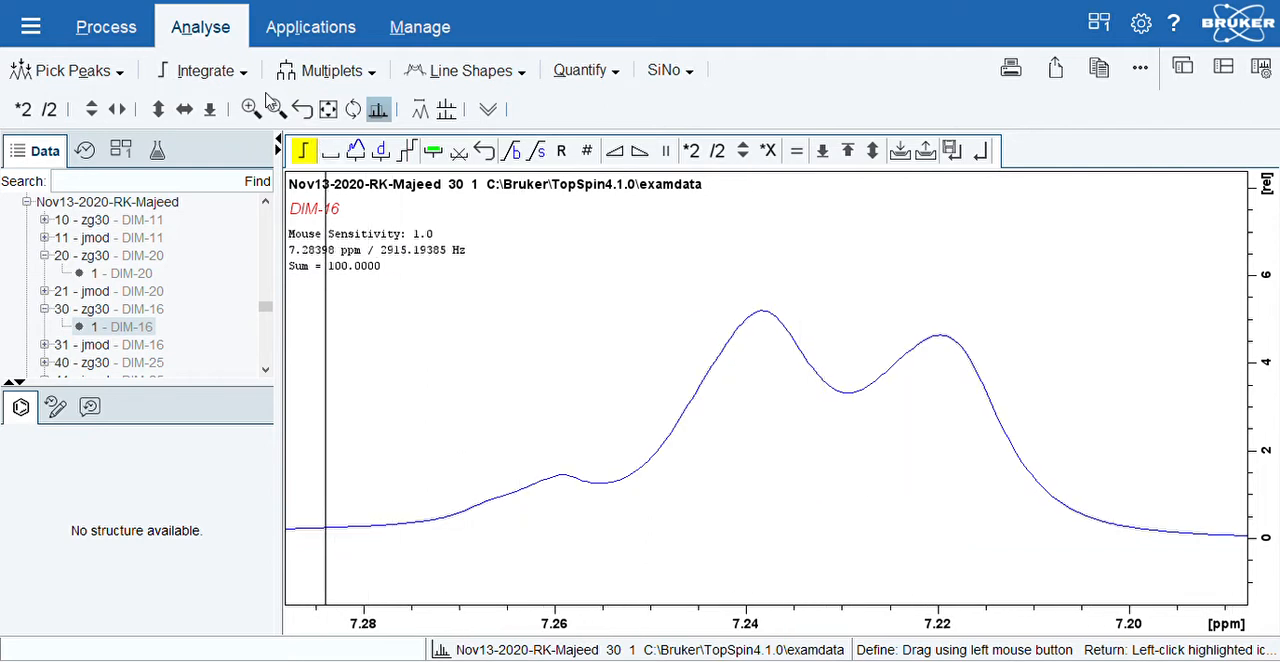
left_click(274, 107)
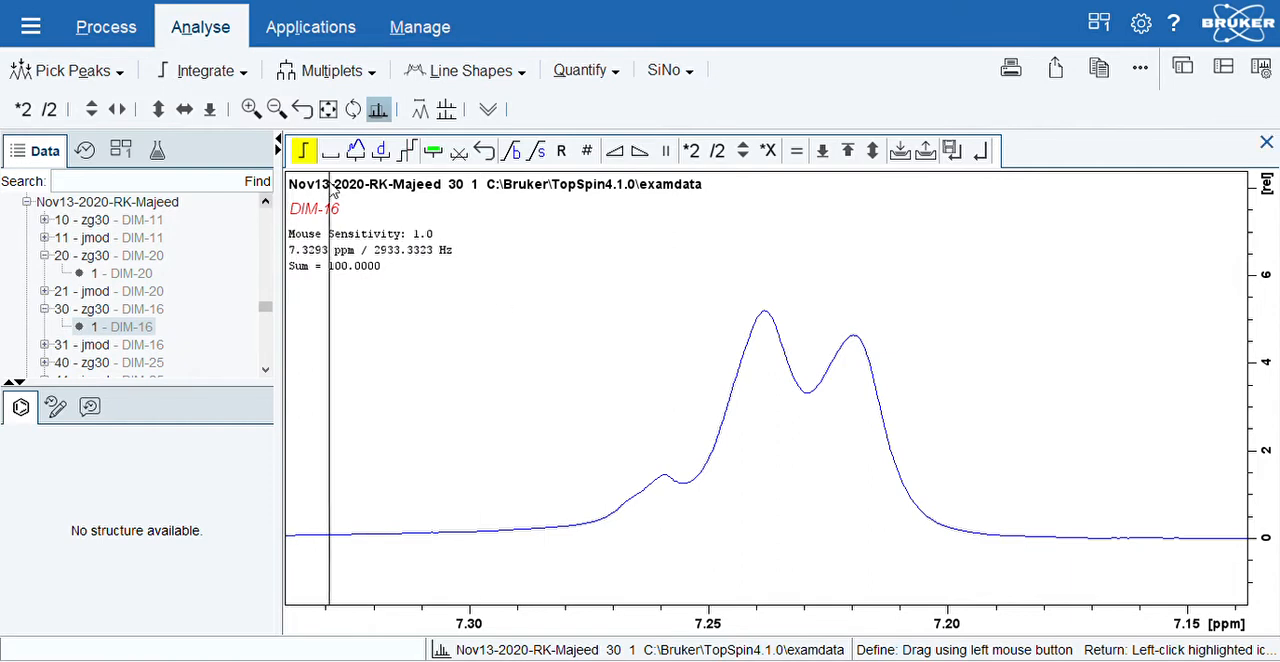
left_click(330, 150)
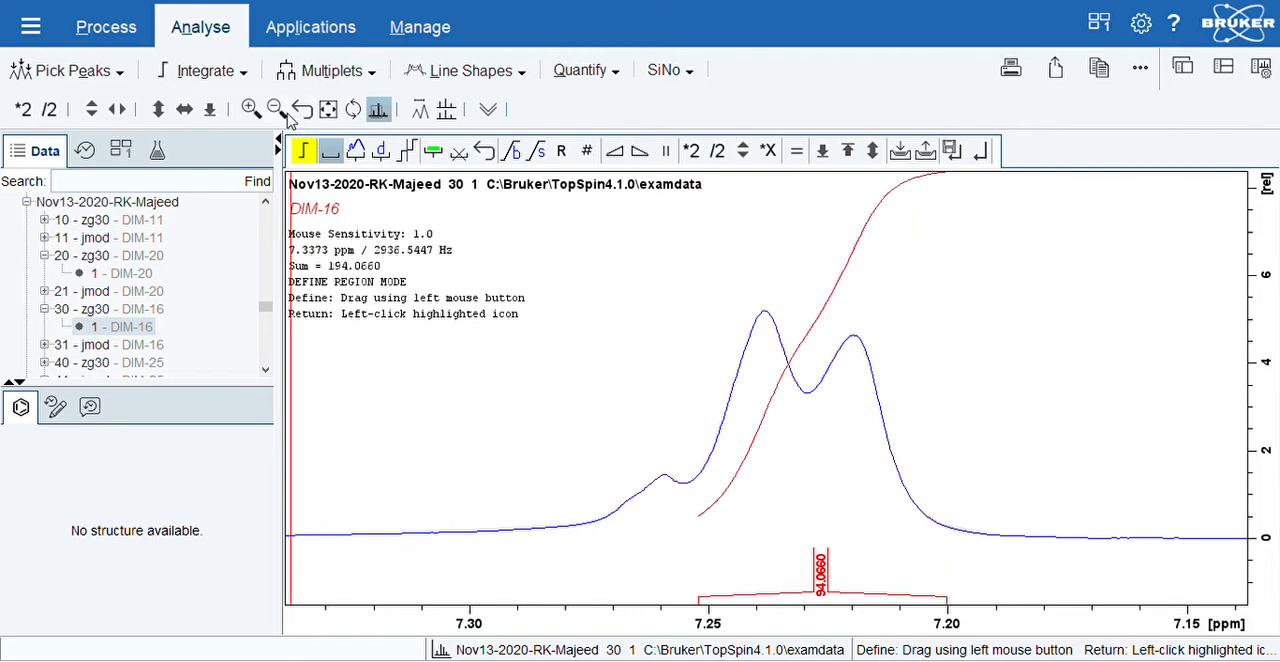
left_click(274, 109)
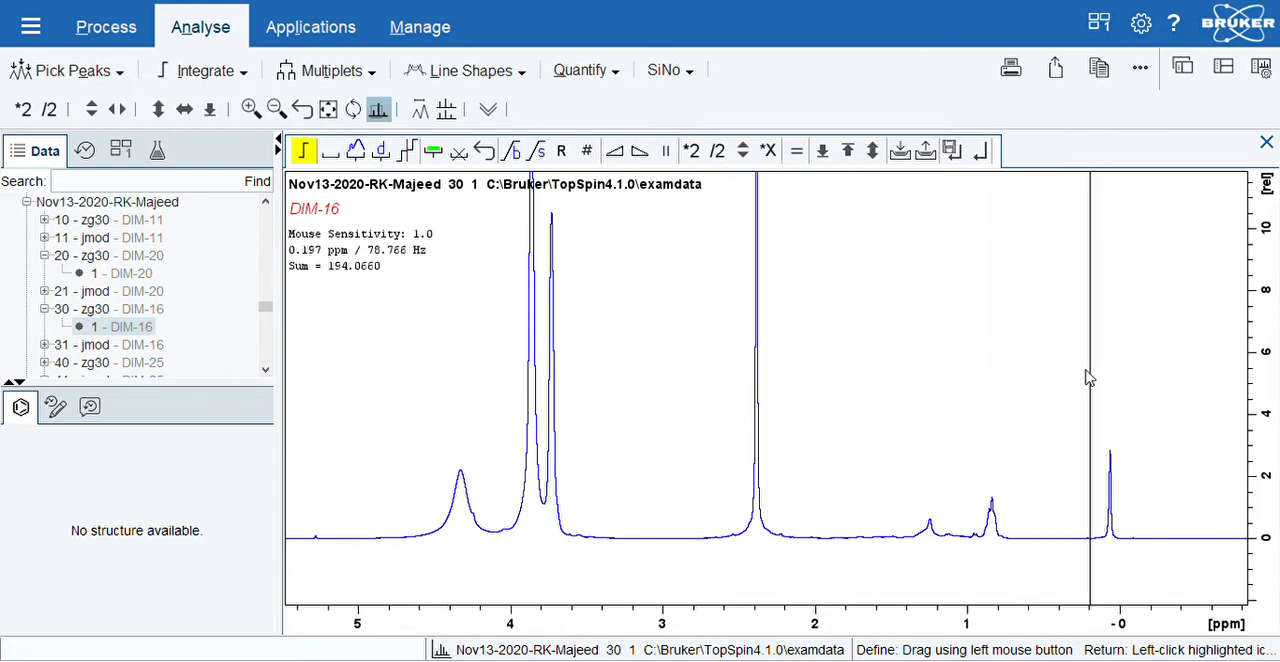
left_click(330, 150)
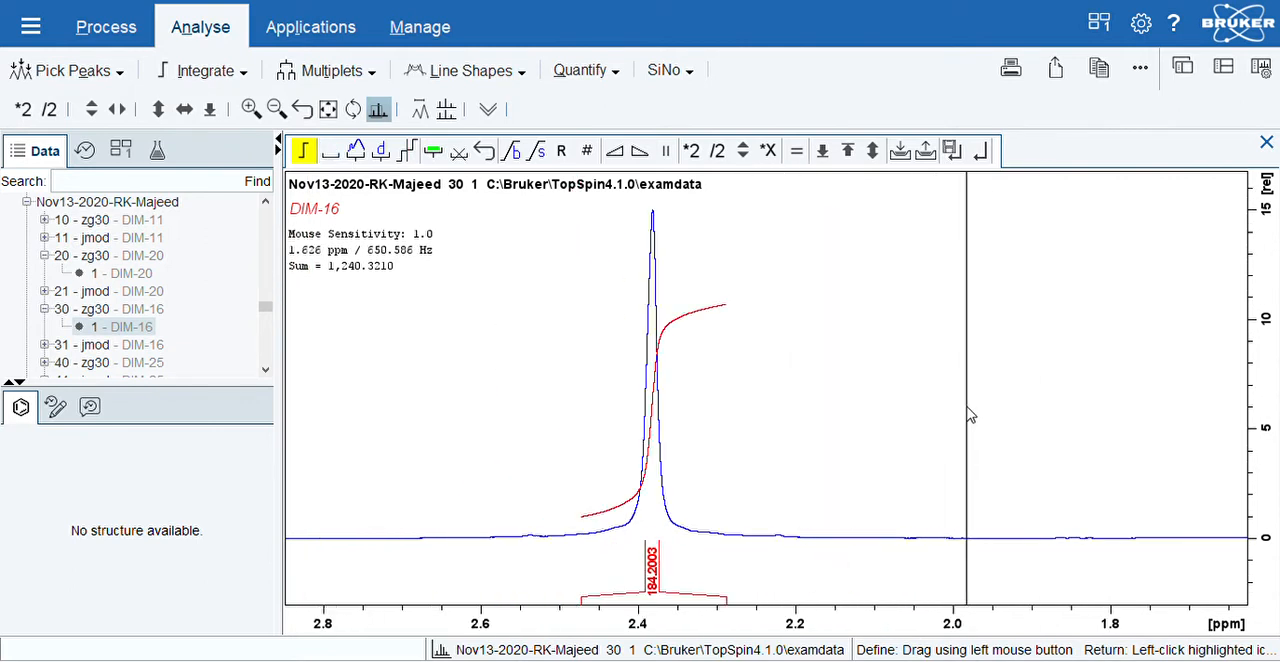
mouse_move(445, 246)
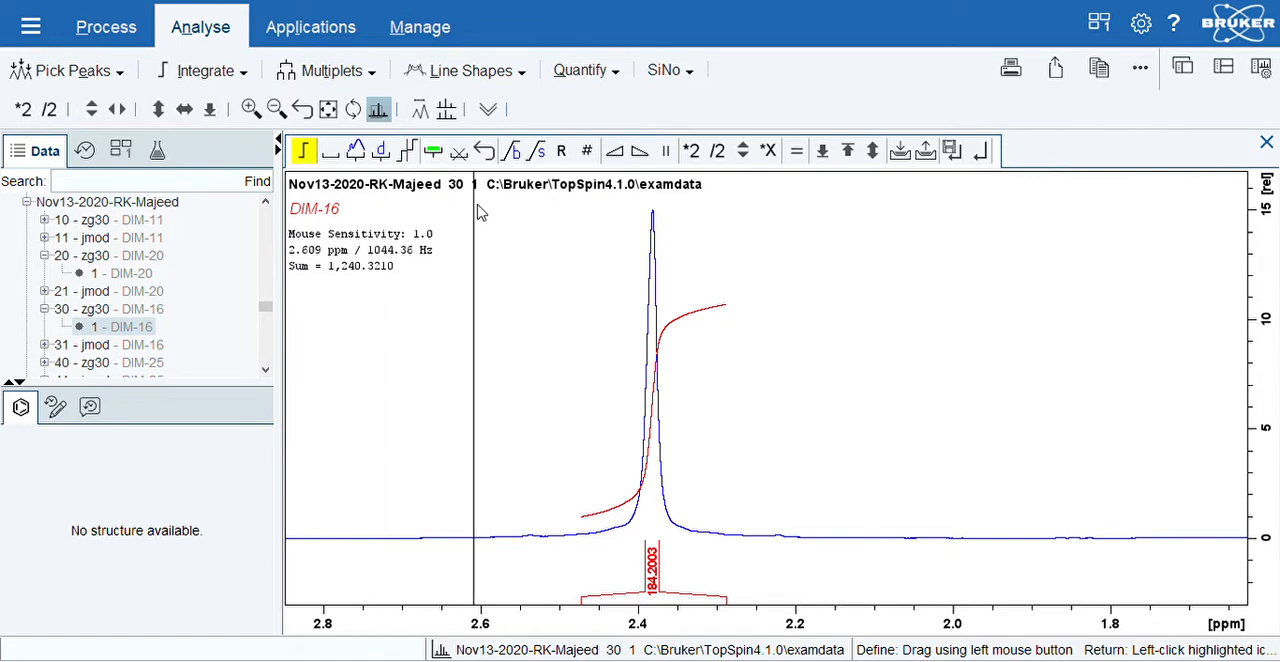
mouse_move(597, 300)
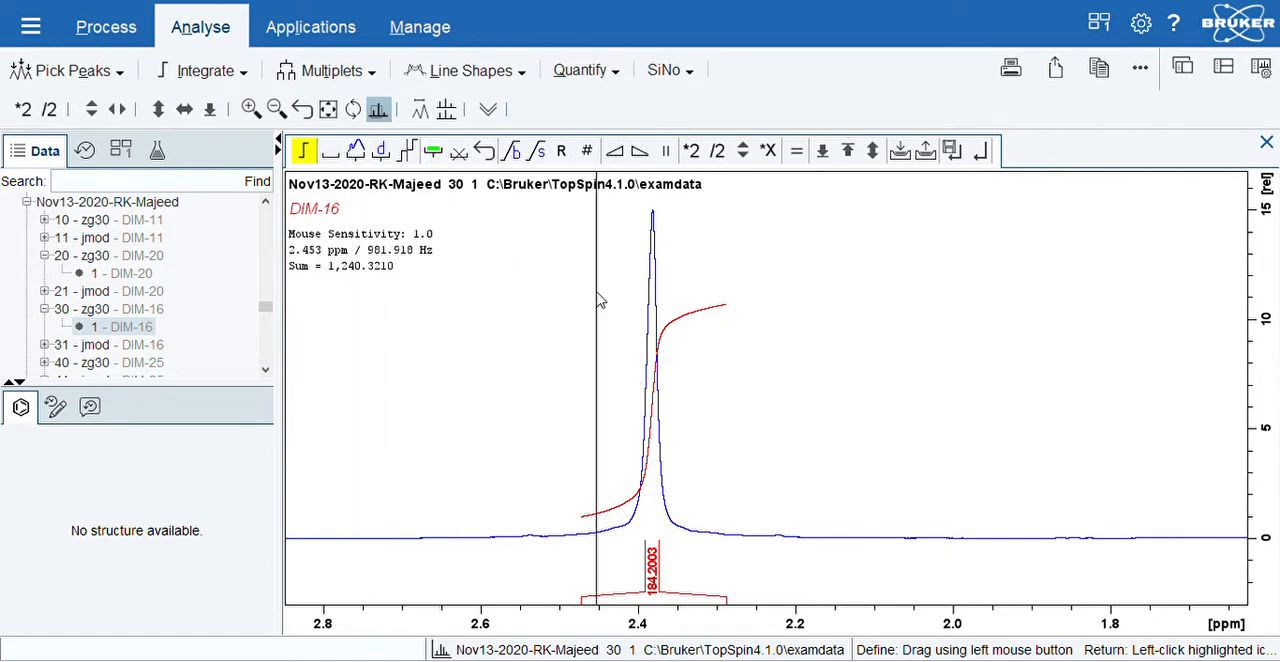
- Calibrate the 2.38 ppm singlet integral to 3, bringing the total to 20.20
right_click(655, 322)
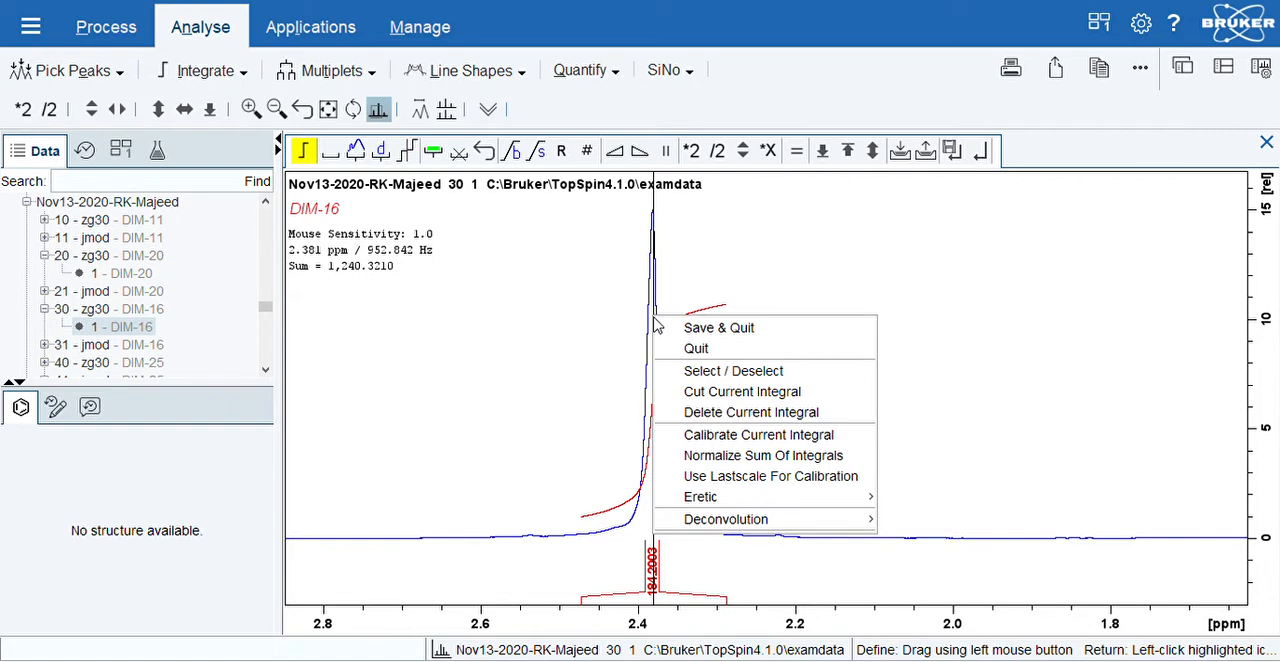
mouse_move(696, 348)
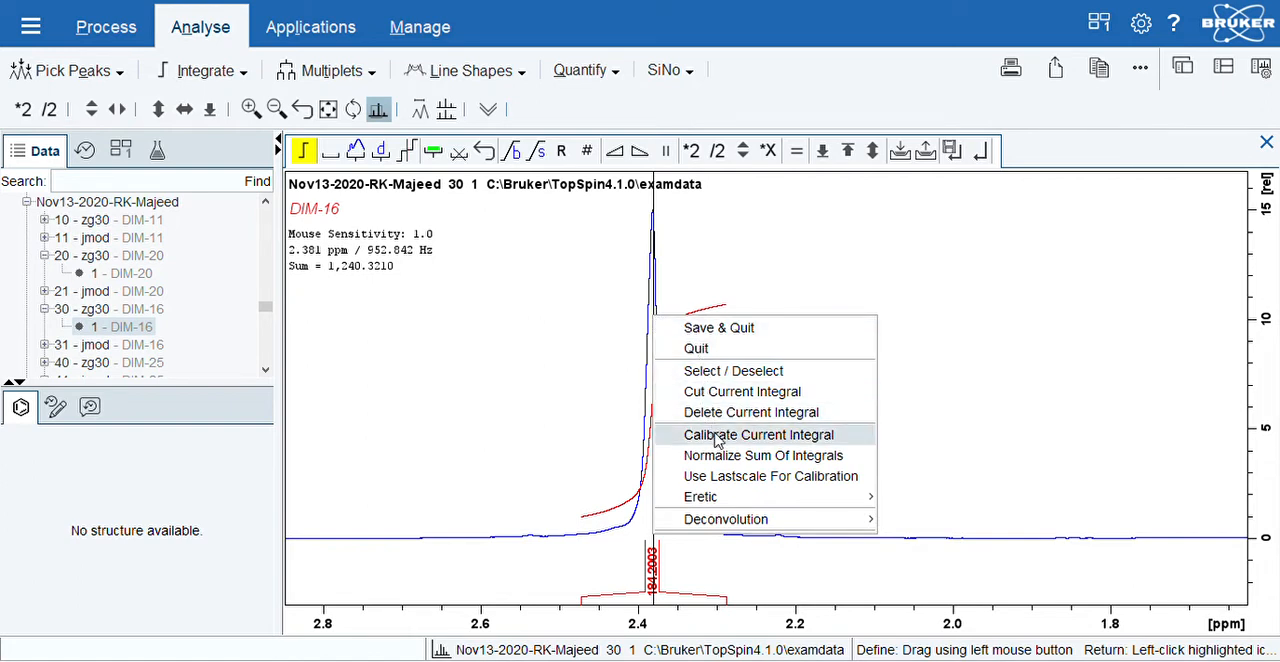
left_click(759, 434)
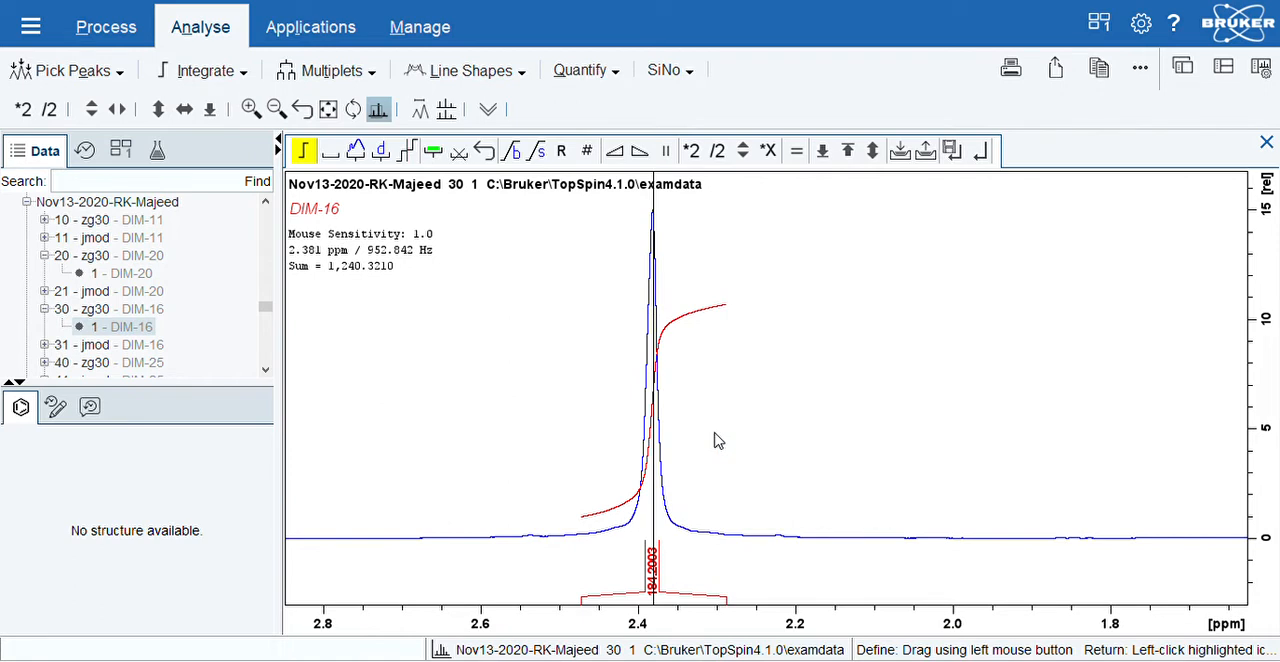
mouse_move(636, 378)
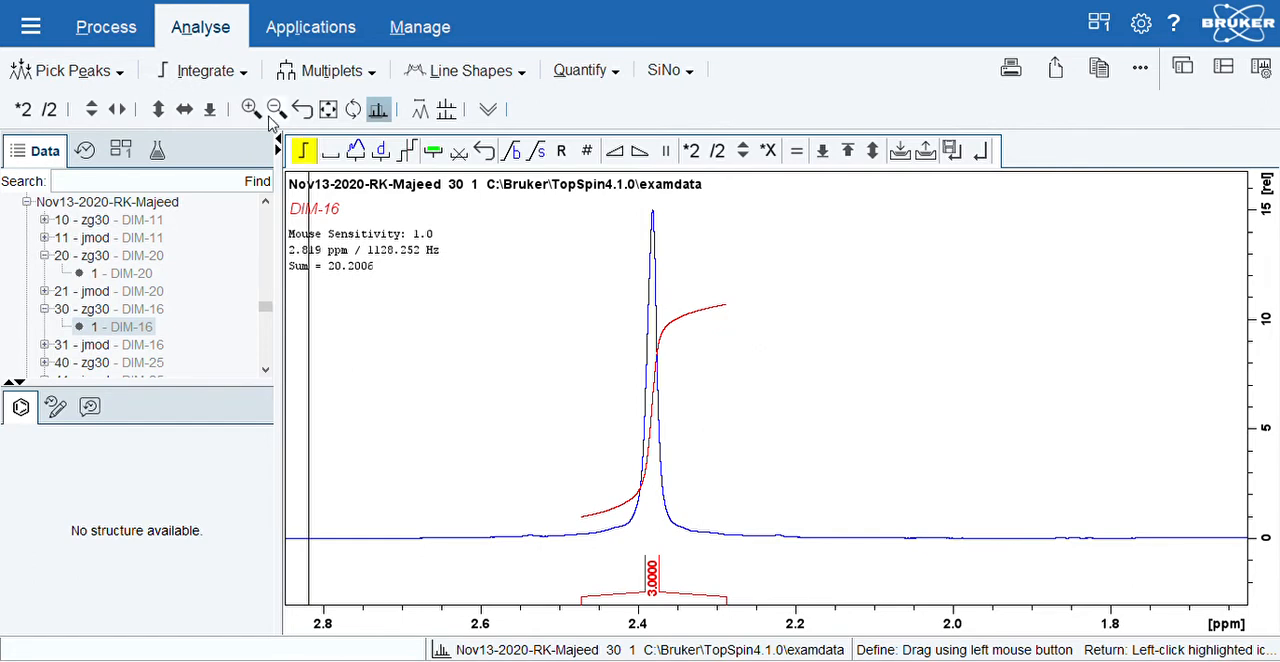
left_click(276, 109)
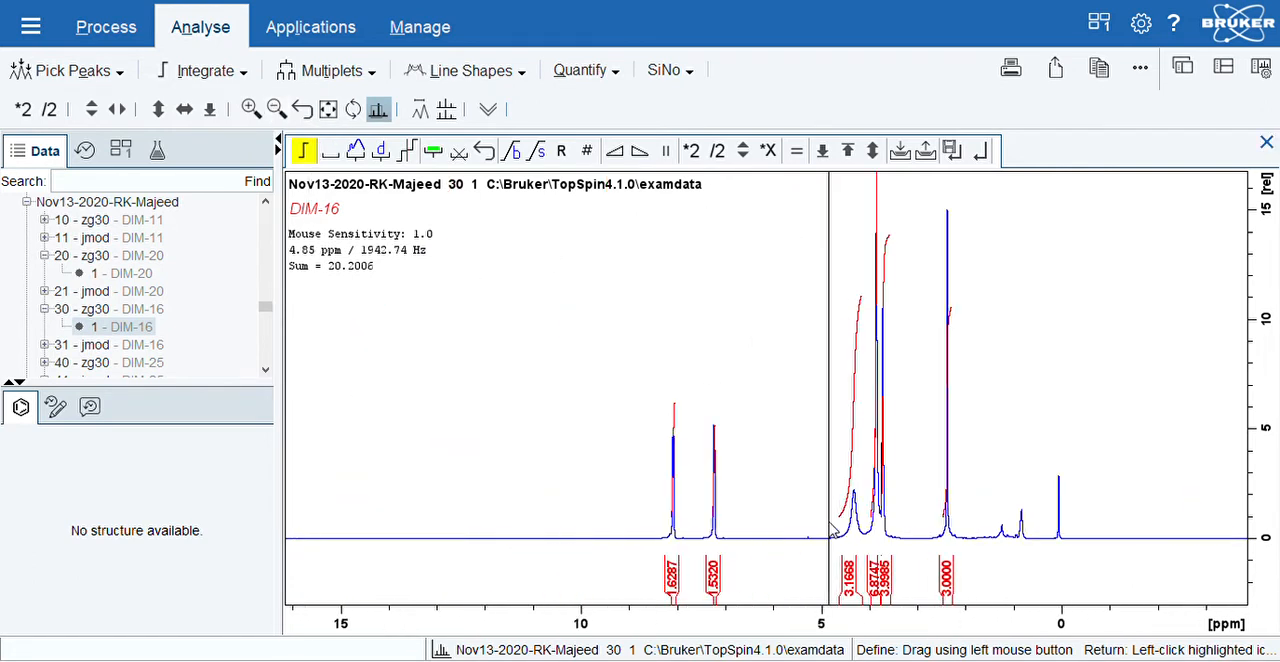
mouse_move(698, 498)
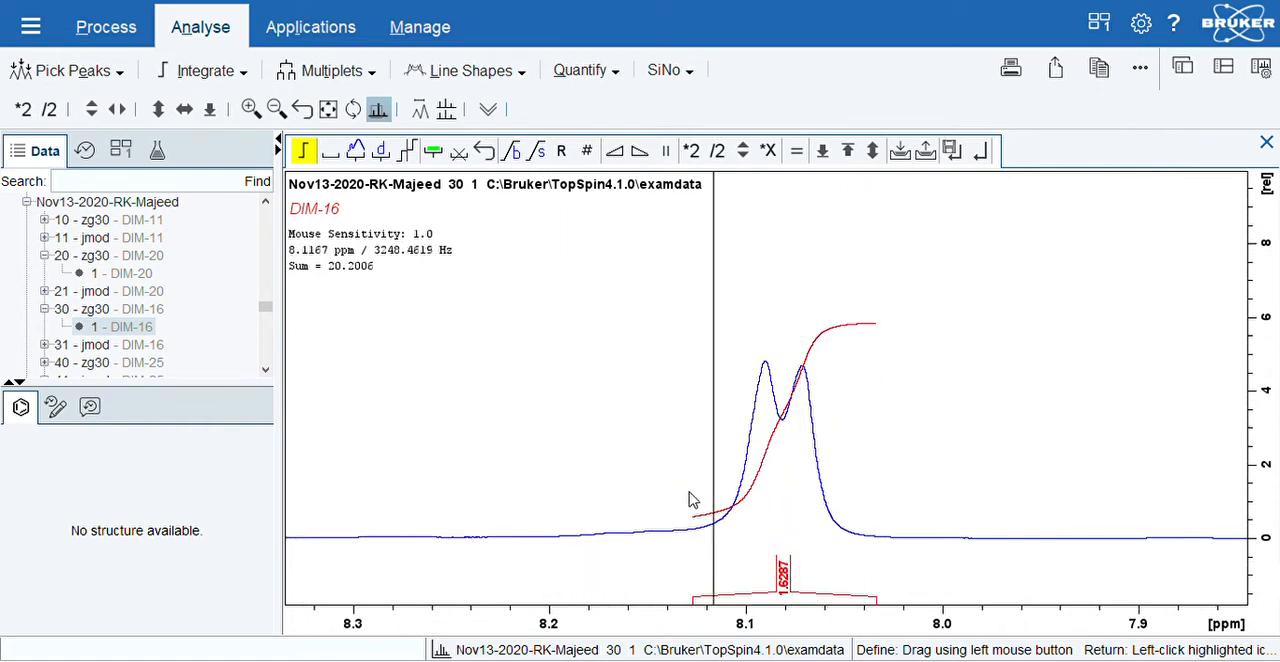
- Normalize the sum of integrals to a 20.26 total, keeping the singlet at 3.0000
left_click(275, 108)
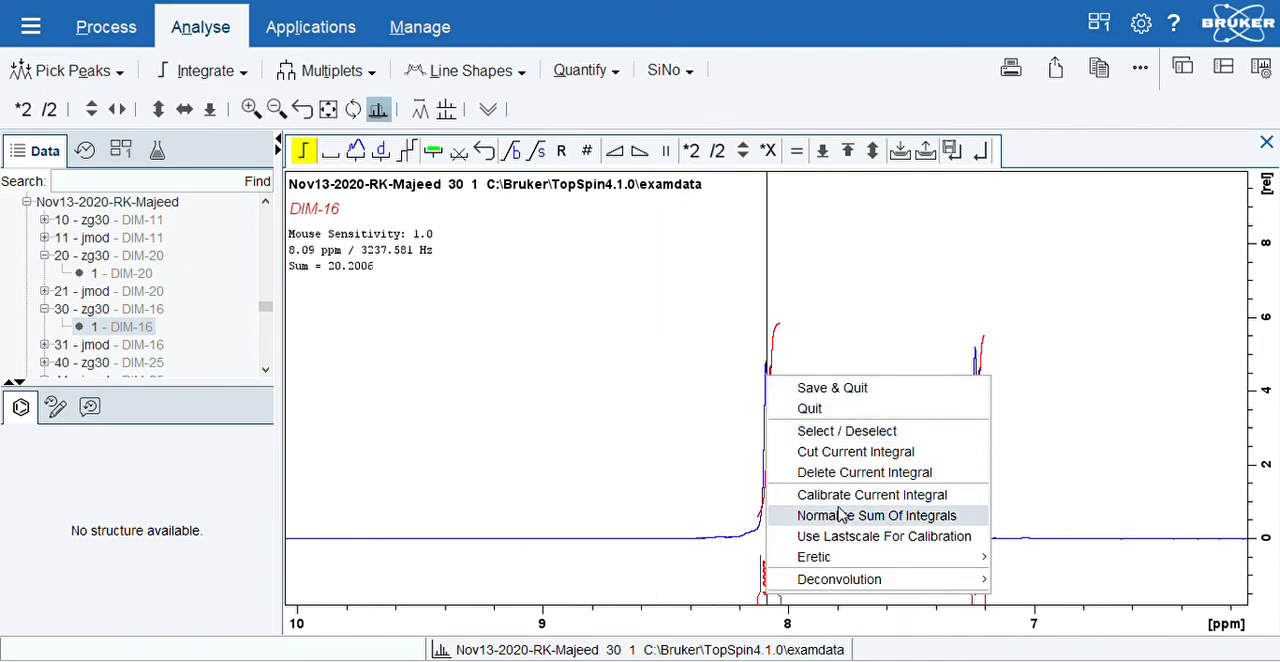
left_click(879, 515)
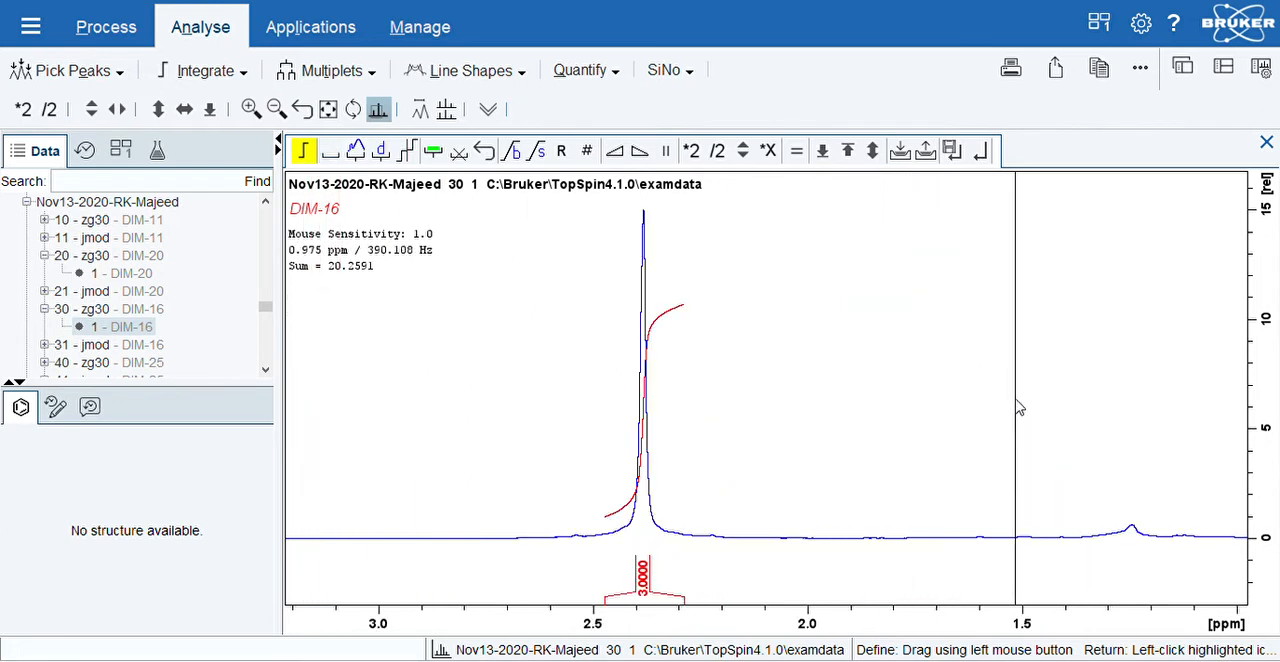
- Delete the 2.4 ppm integral and redraw it over a narrower region
right_click(645, 400)
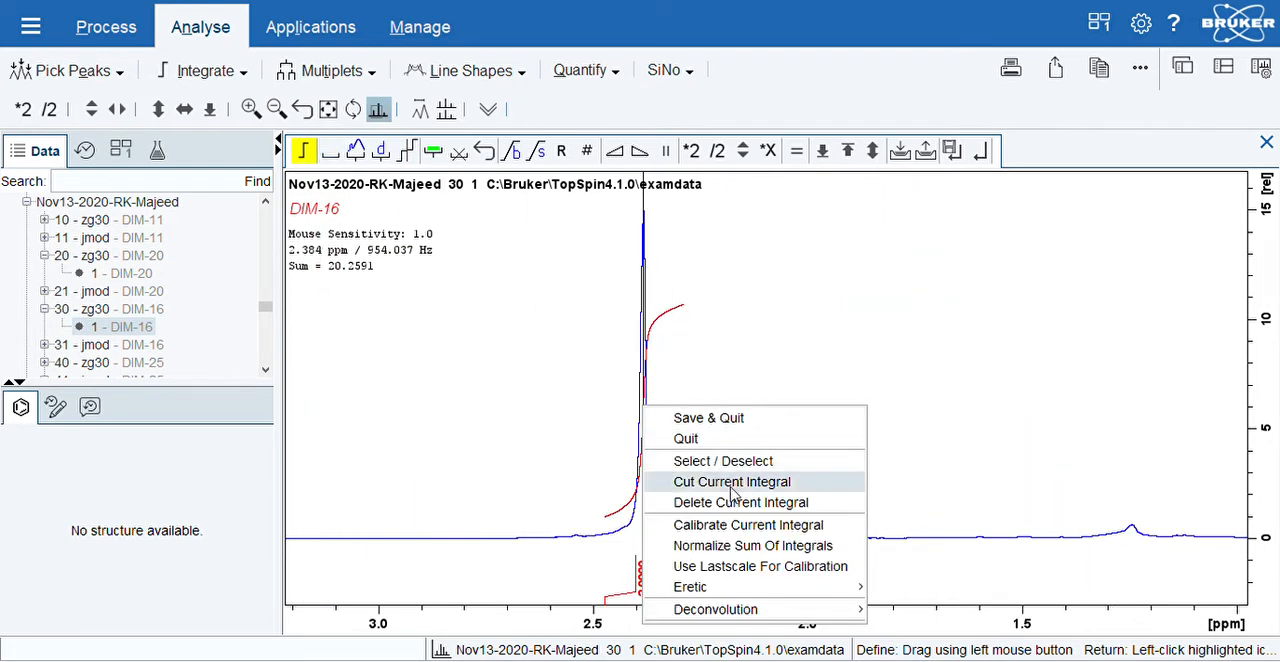
mouse_move(732, 504)
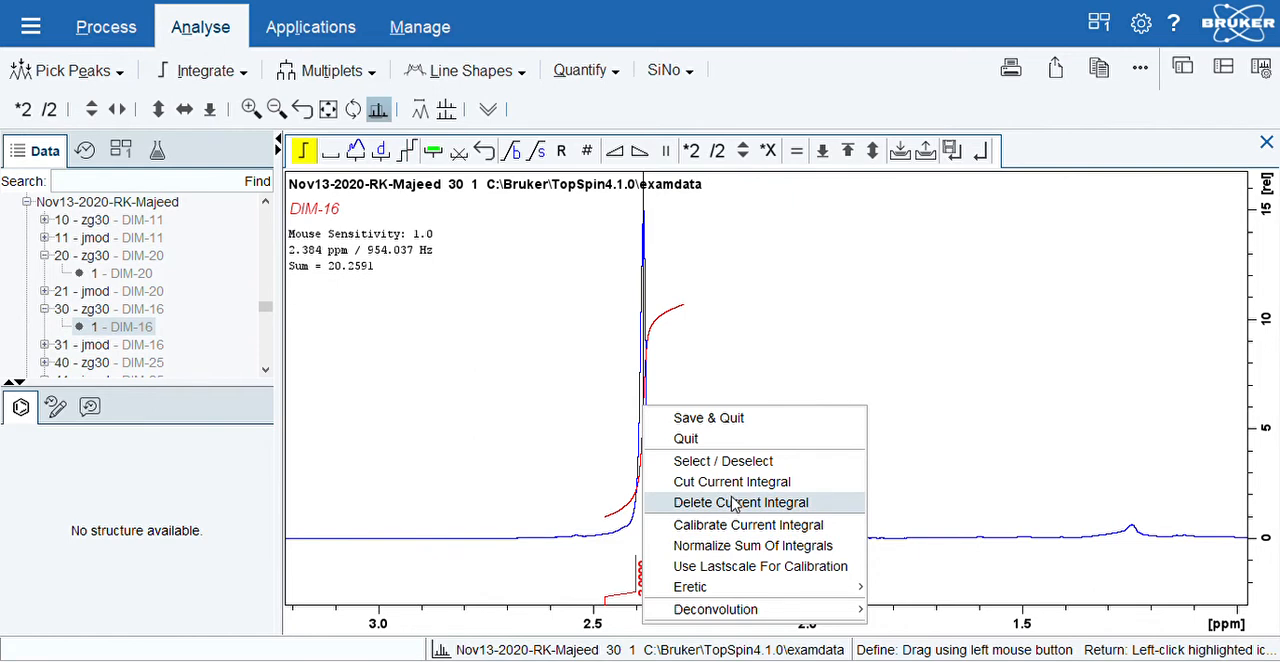
left_click(740, 502)
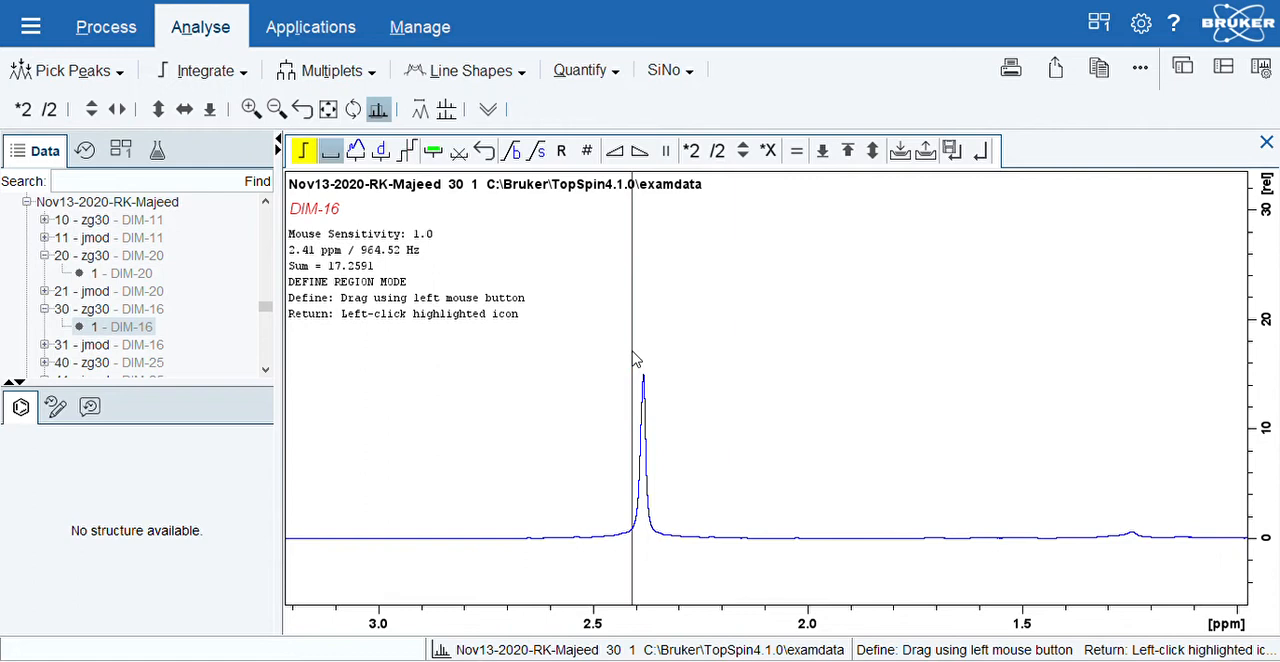
left_click_drag(632, 360, 648, 360)
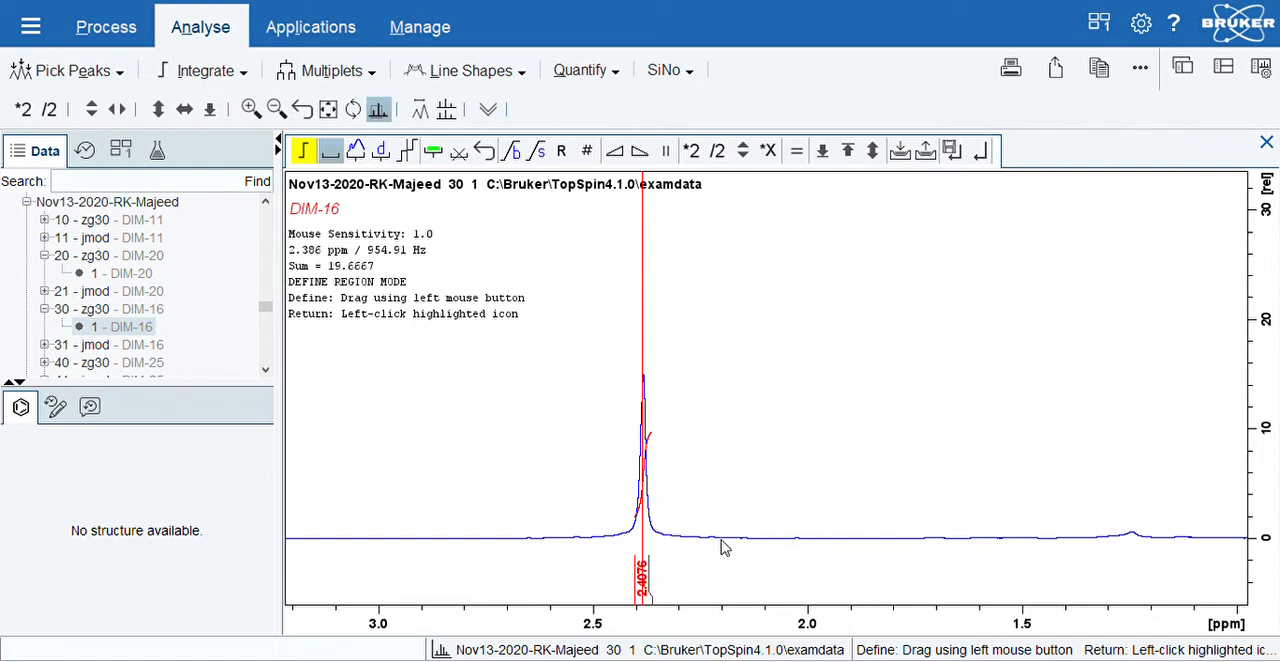
mouse_move(648, 378)
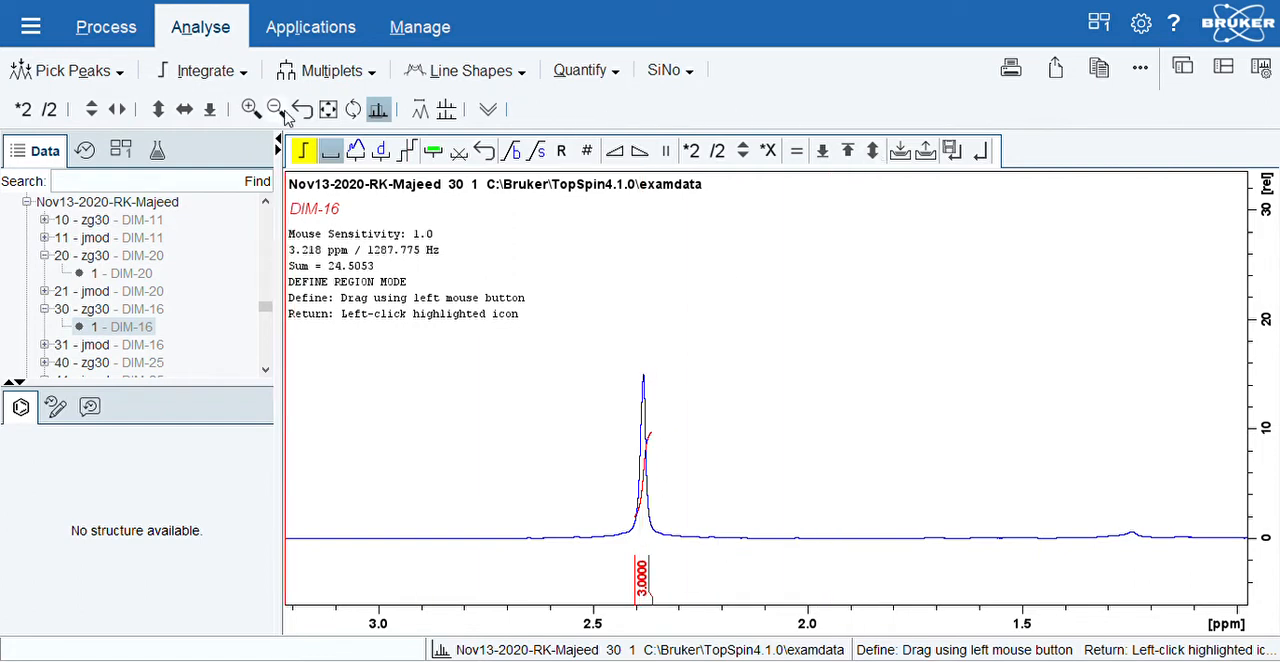
left_click(275, 108)
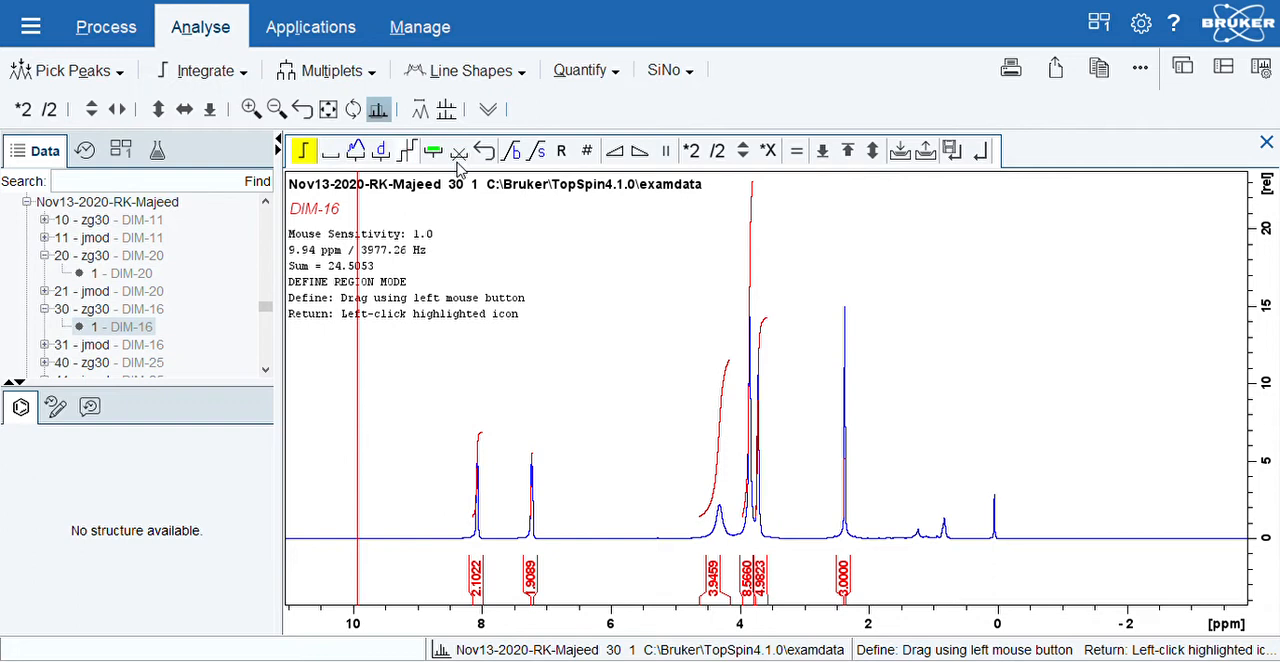
- Zoom to the 2–5 ppm region and integrate the tall peak near 3.87 ppm
left_click_drag(655, 390, 800, 390)
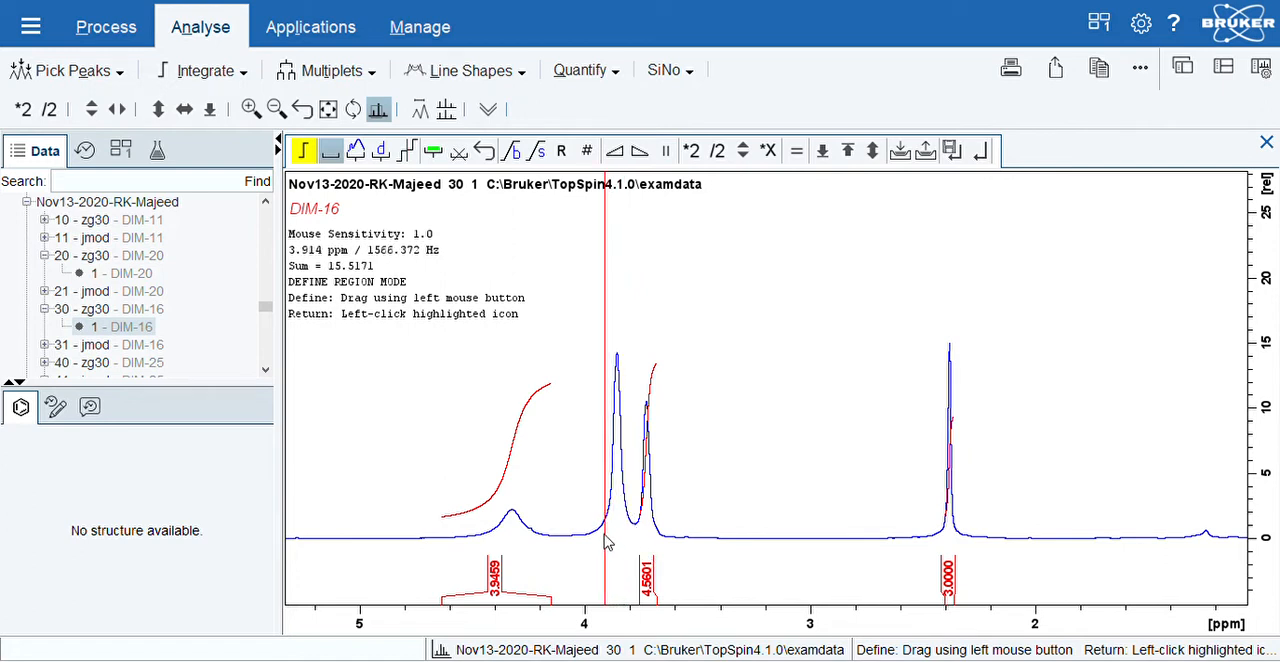
left_click_drag(605, 540, 630, 540)
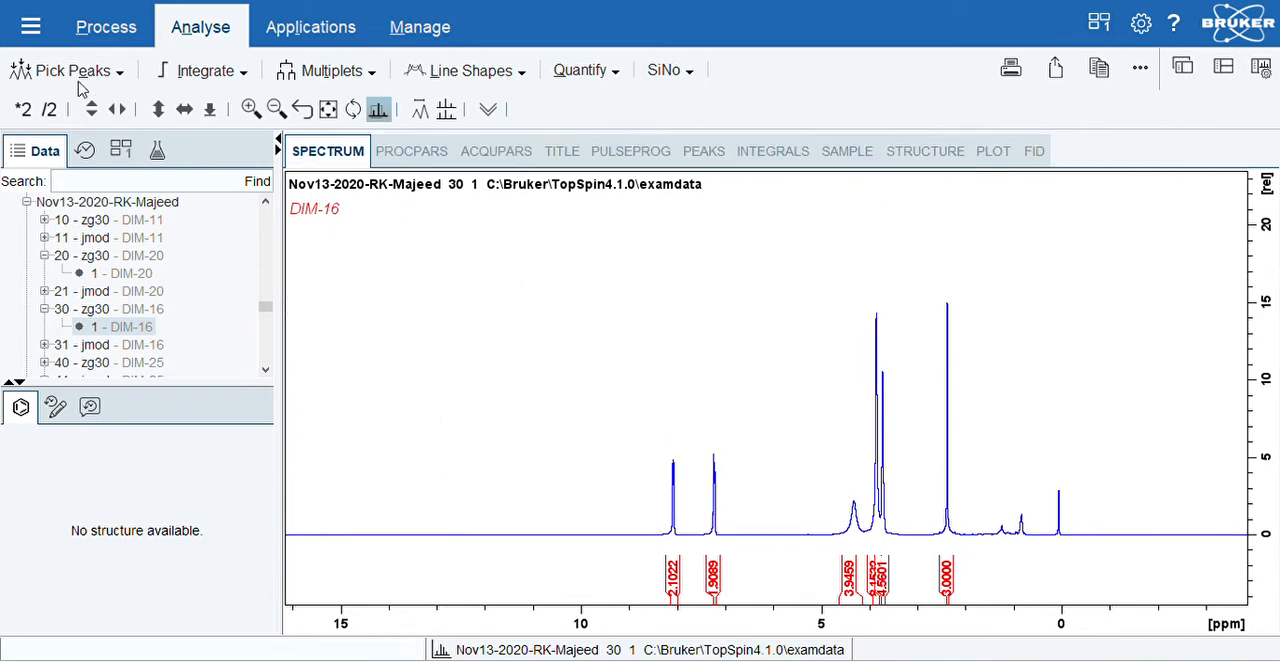
- Manually pick peaks across the whole spectrum, labelling nine peaks from 8.0987 to 2.3838 ppm
left_click(65, 71)
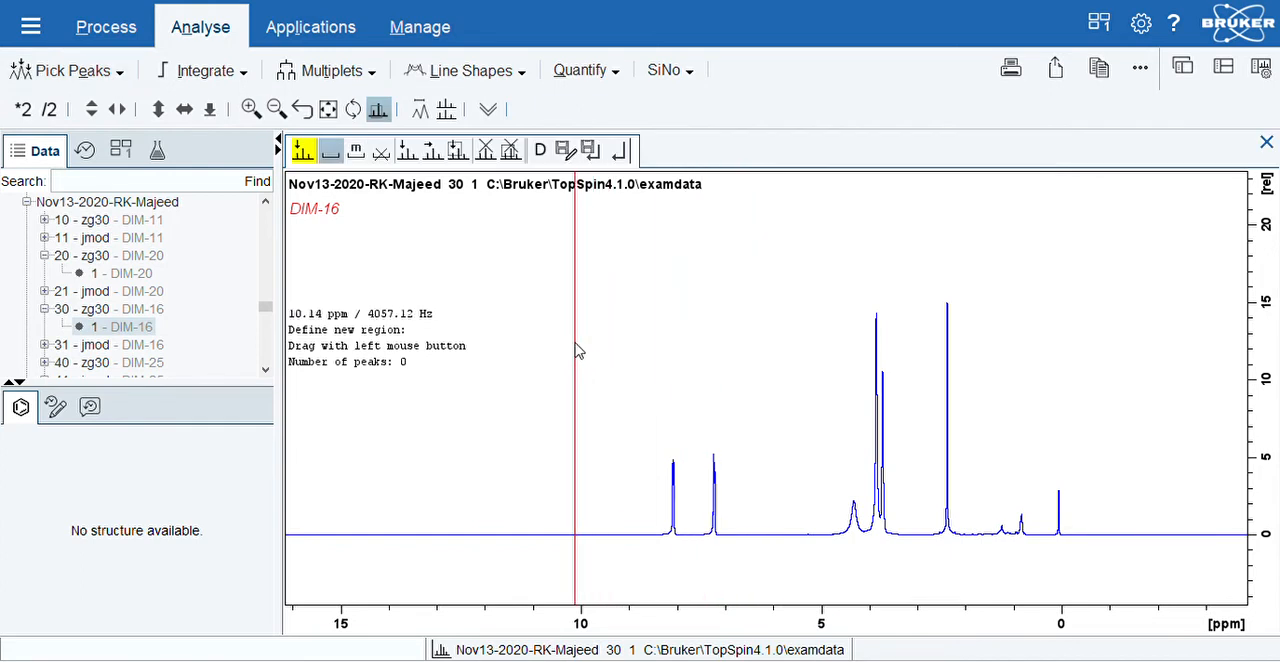
left_click_drag(580, 335, 765, 508)
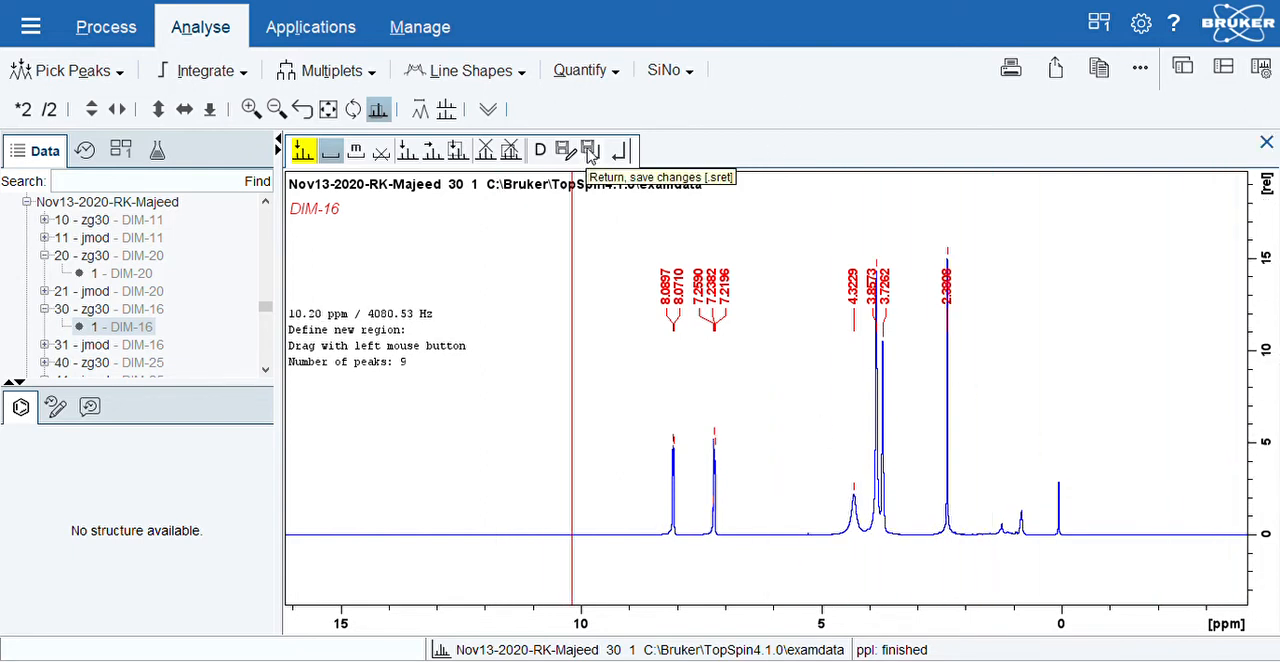
- Save the picked peaks and leave peak picking with the labels kept
left_click(587, 151)
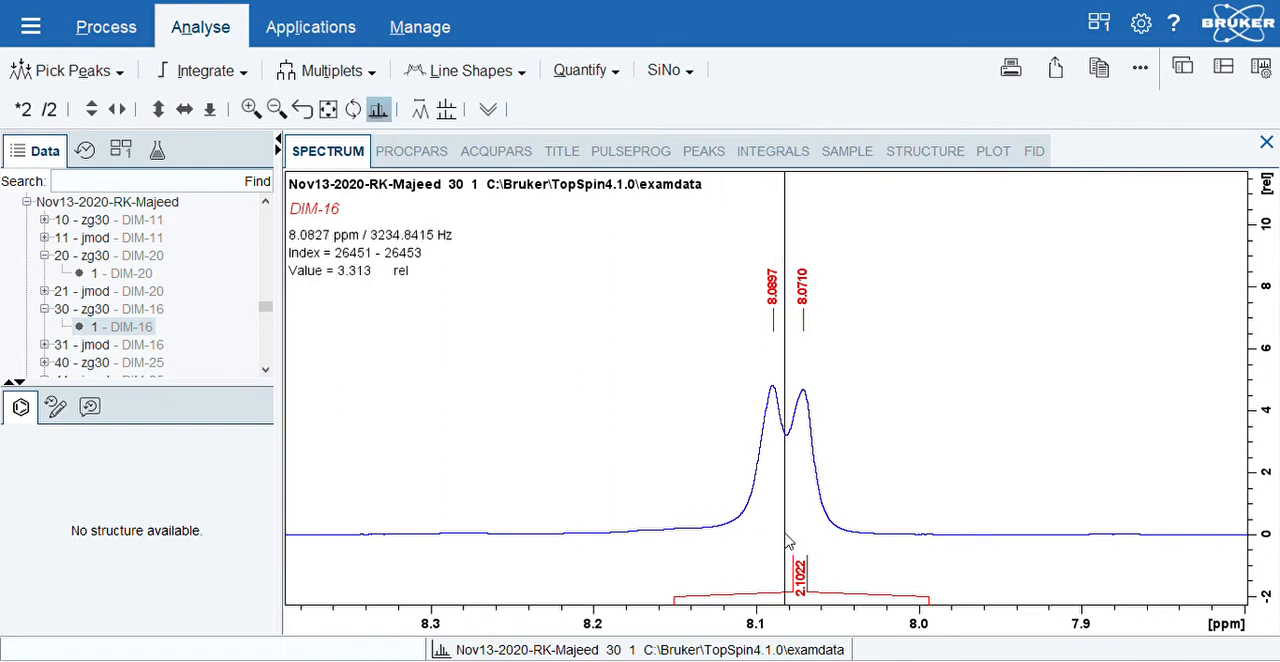
mouse_move(787, 475)
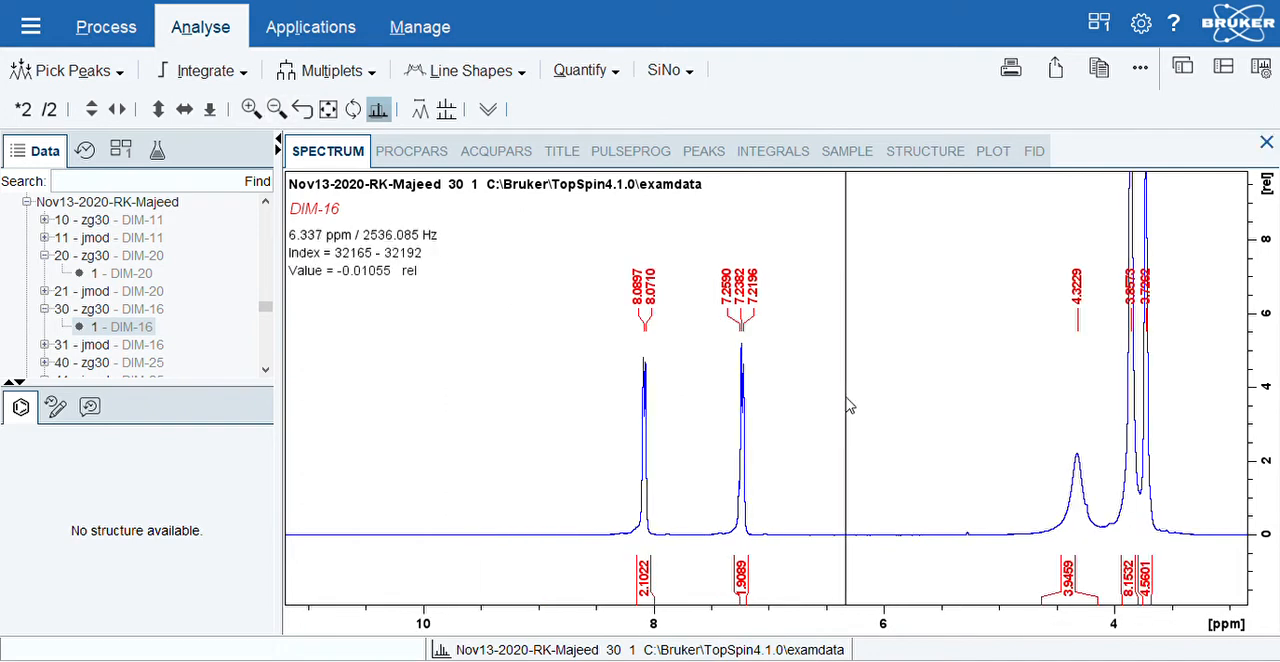
left_click(276, 109)
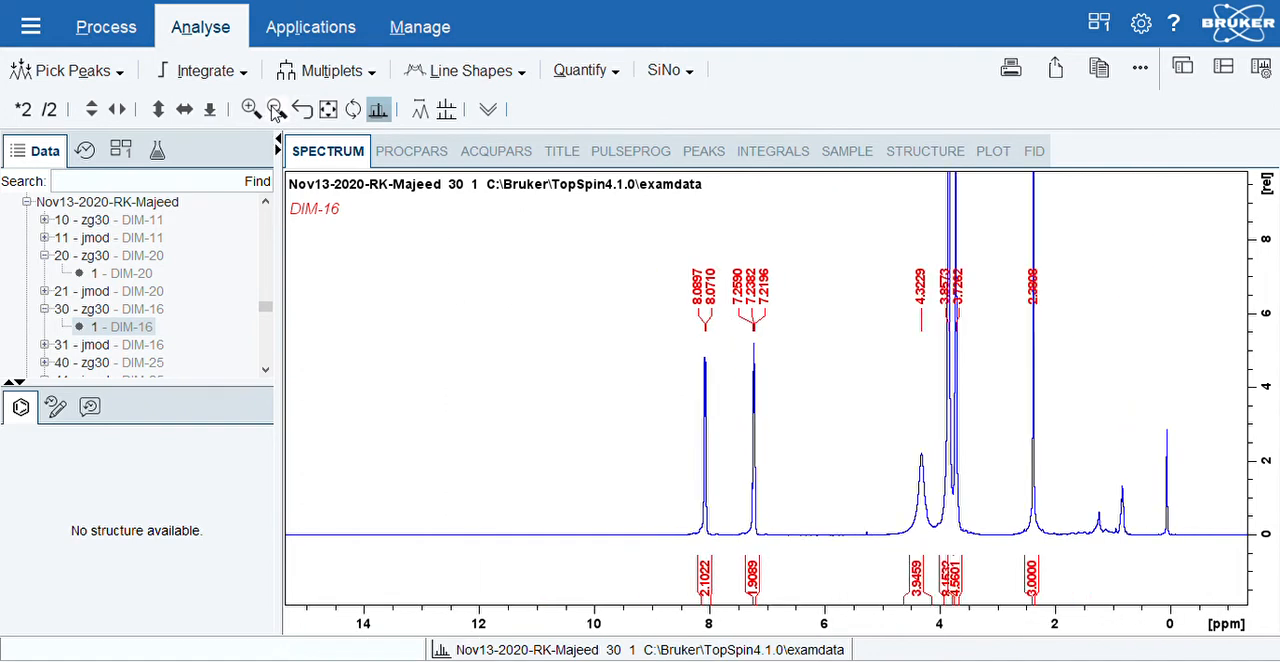
left_click_drag(862, 376, 1077, 376)
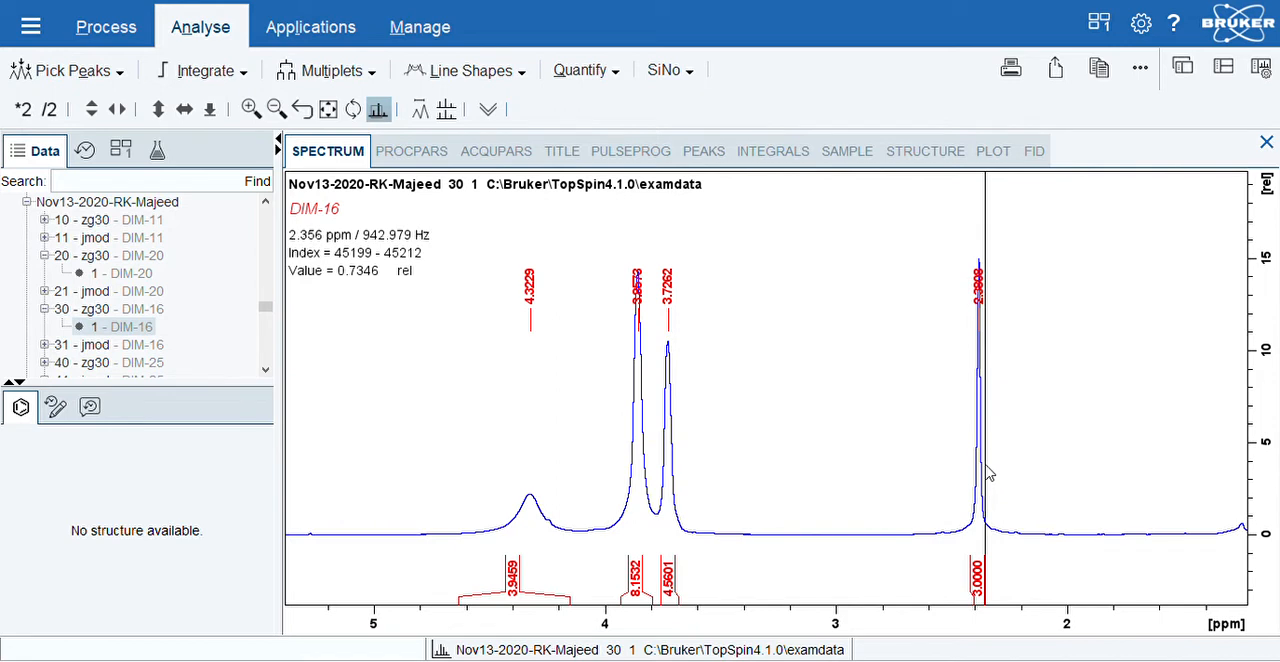
mouse_move(989, 469)
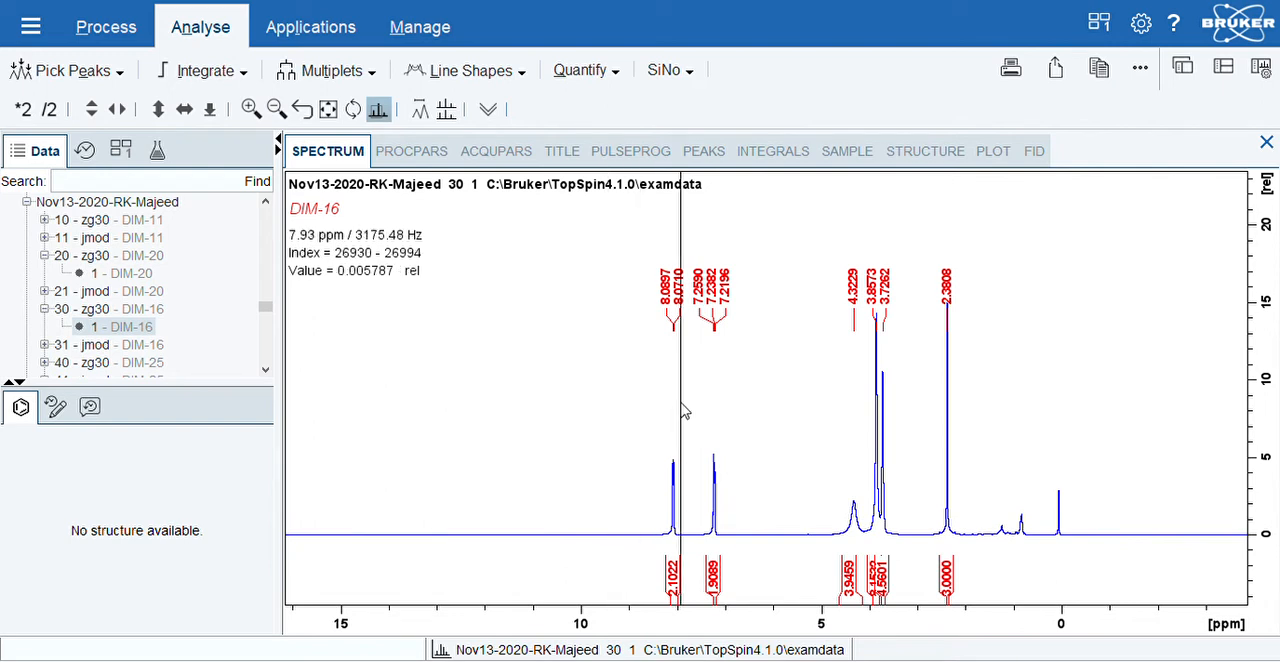
mouse_move(1013, 197)
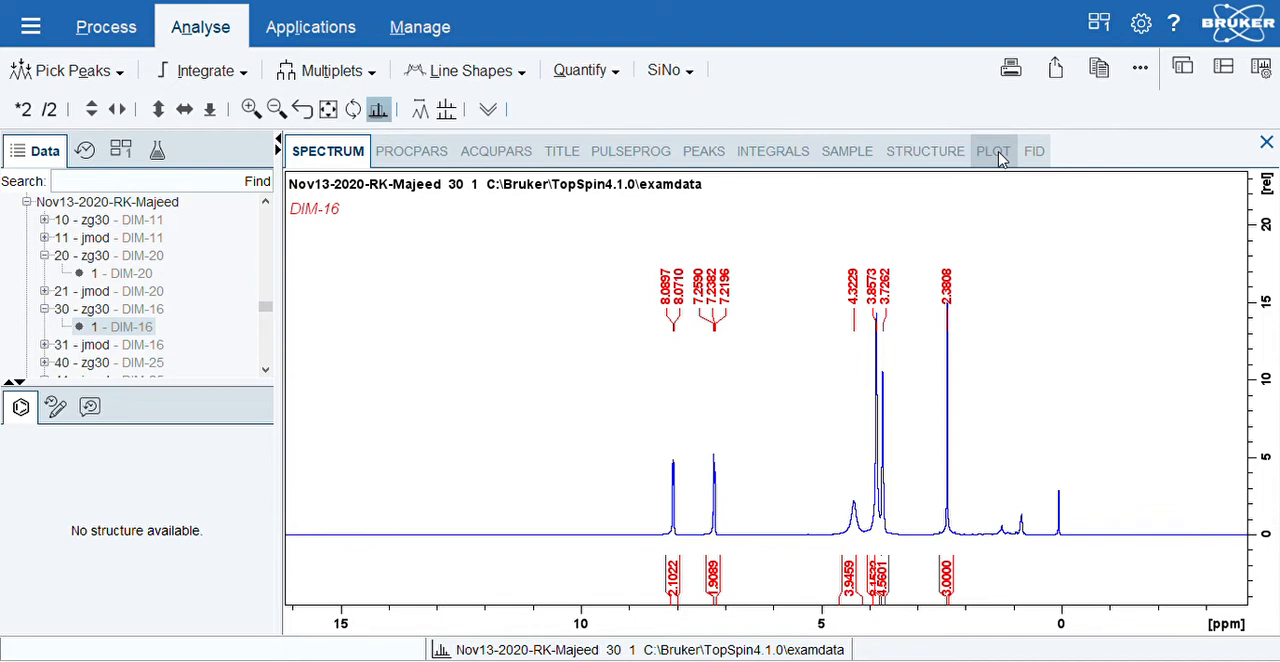
- In the plot layout, untick Integrals > Curve so only integral values remain
left_click(991, 151)
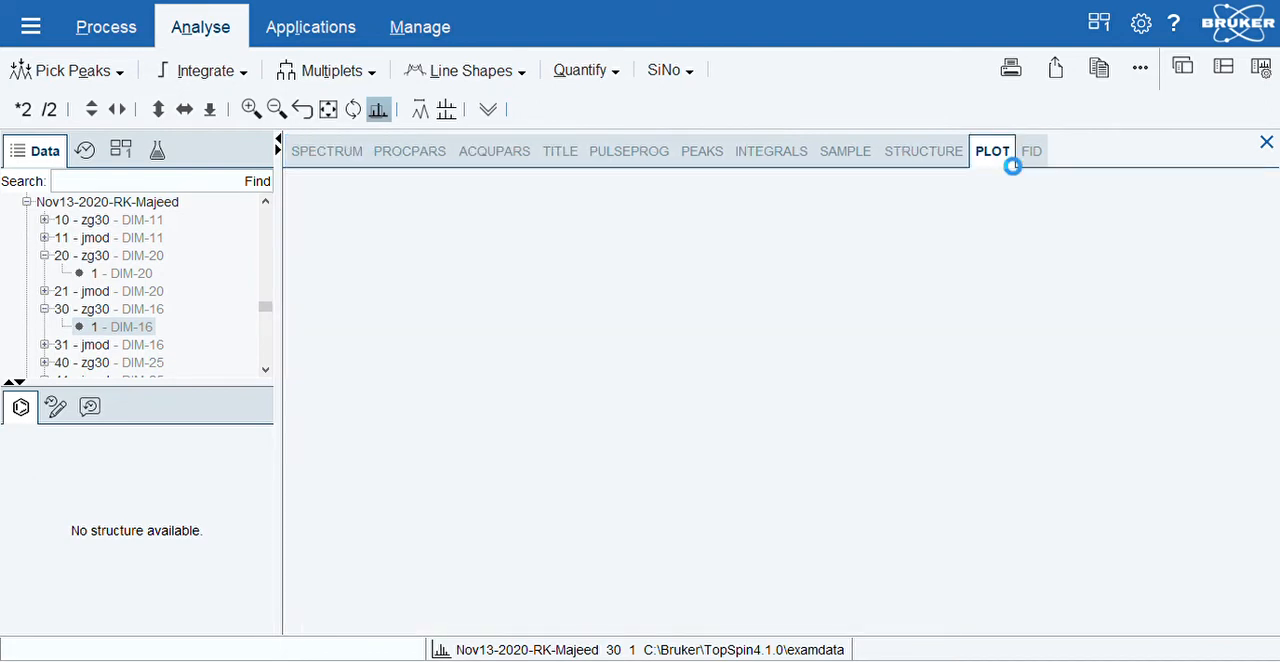
left_click(990, 151)
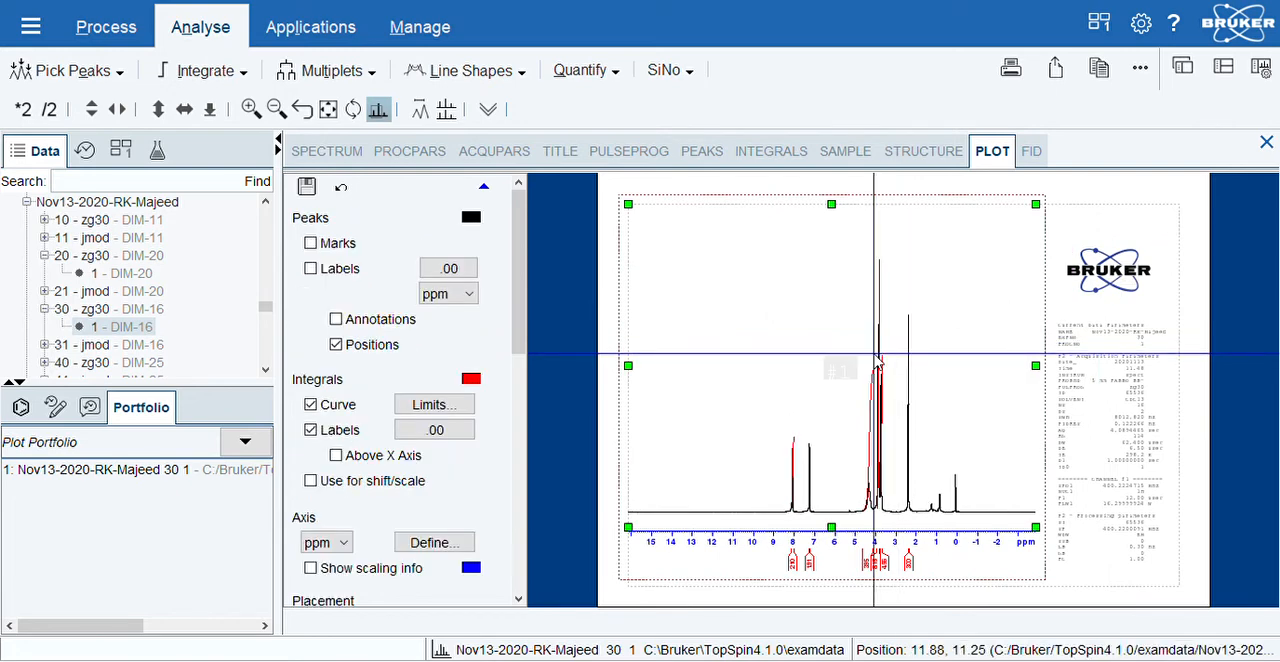
mouse_move(880, 372)
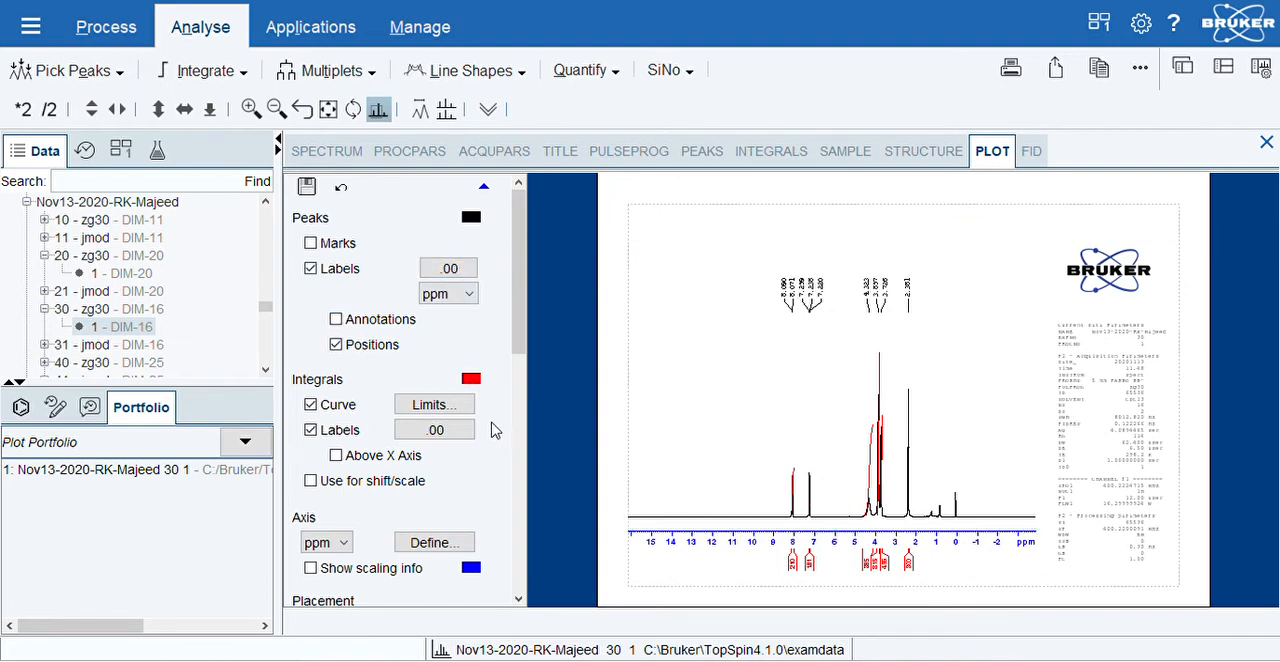
mouse_move(480, 300)
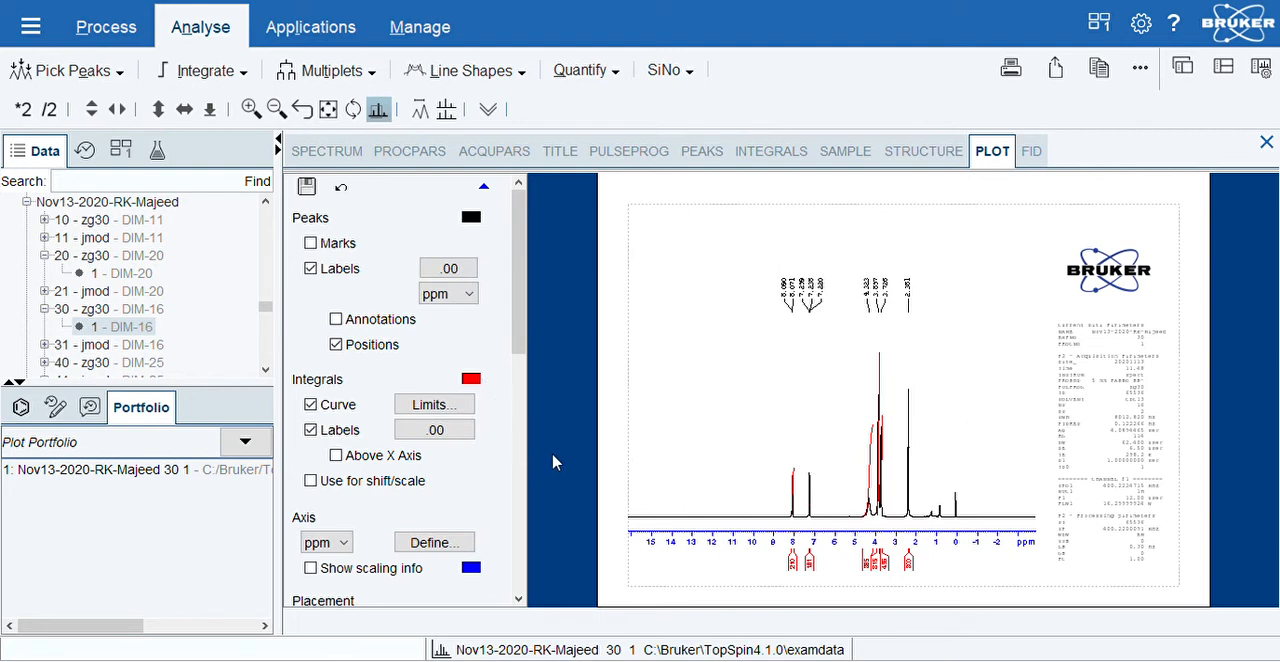
mouse_move(598, 497)
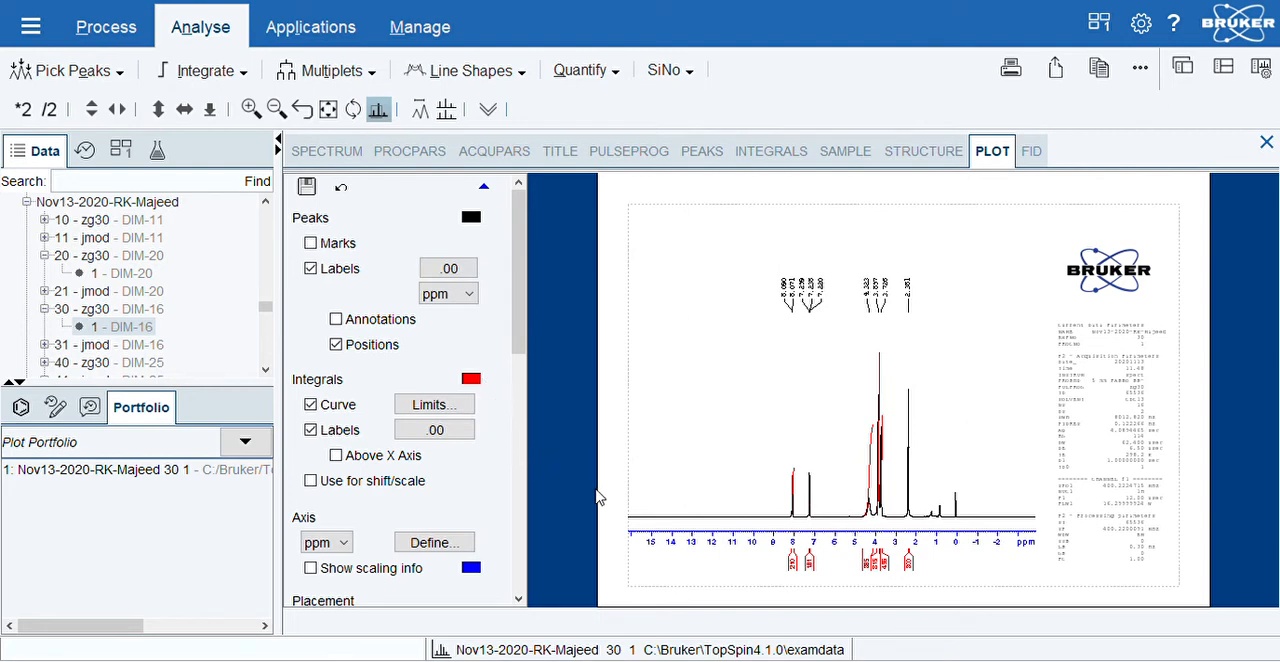
mouse_move(520, 492)
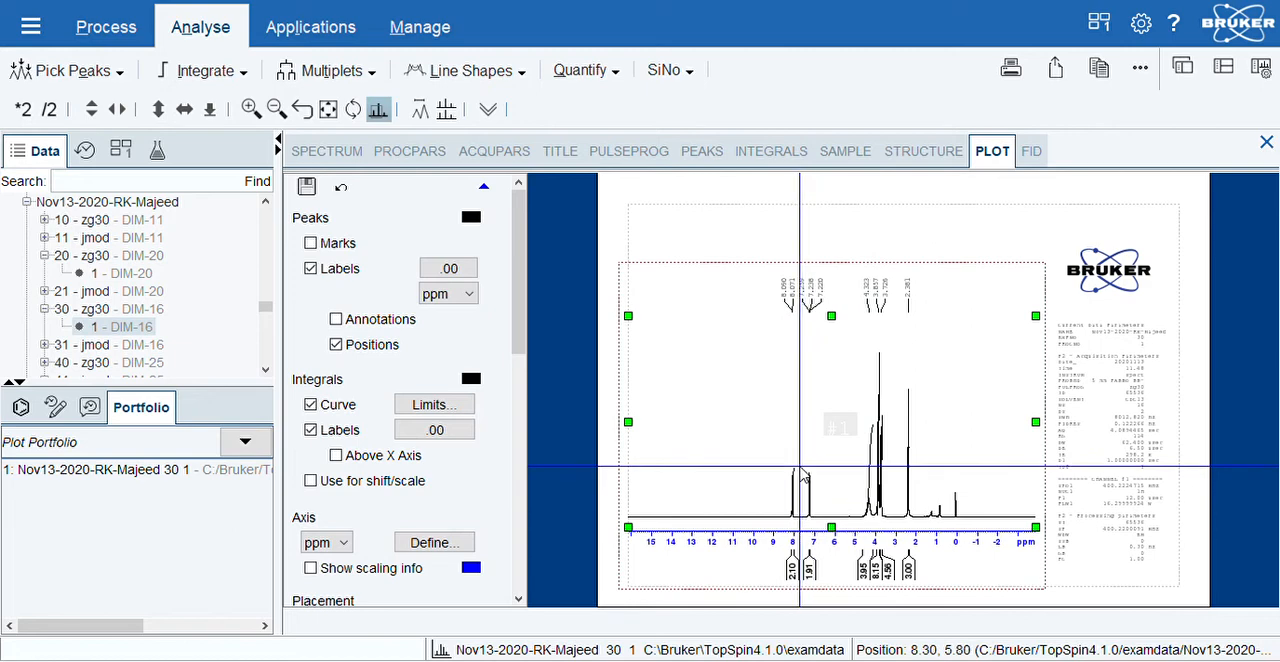
left_click(311, 404)
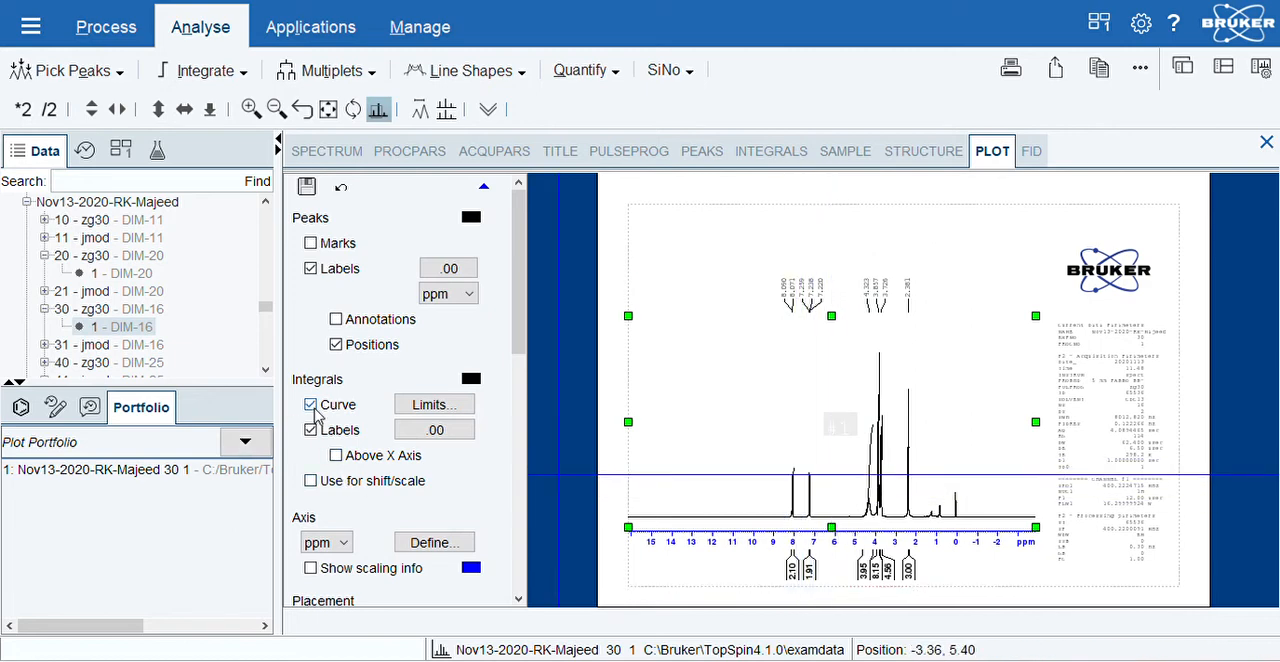
left_click(311, 404)
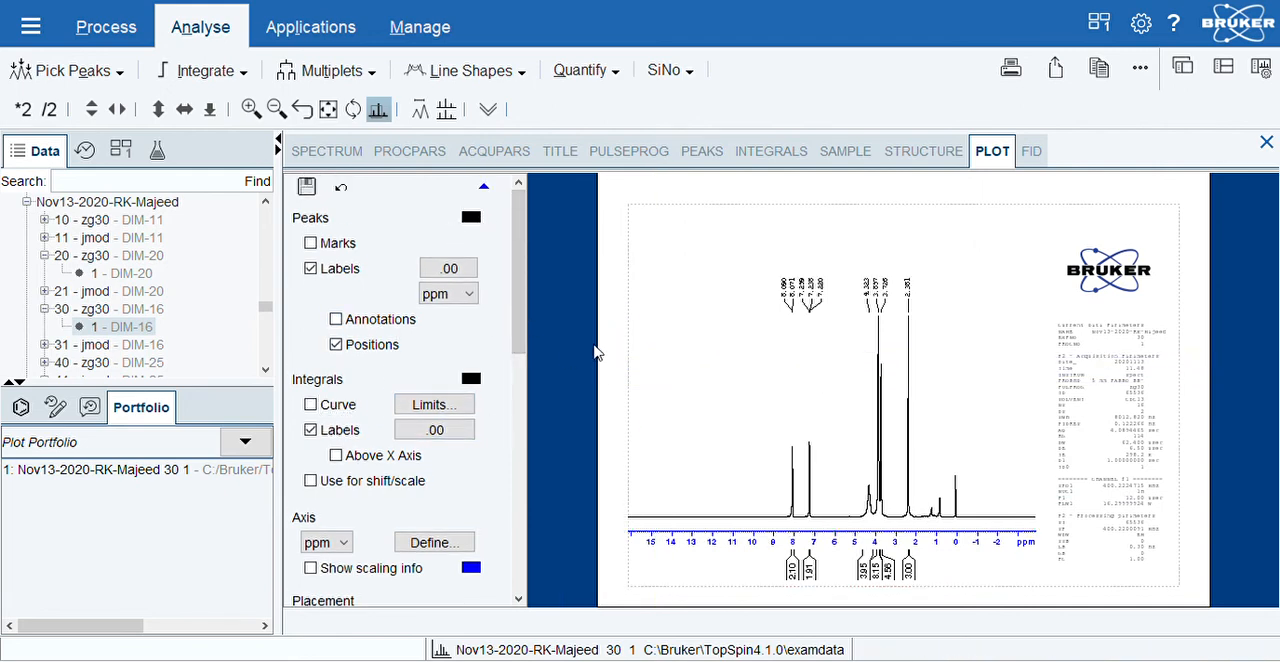
mouse_move(660, 402)
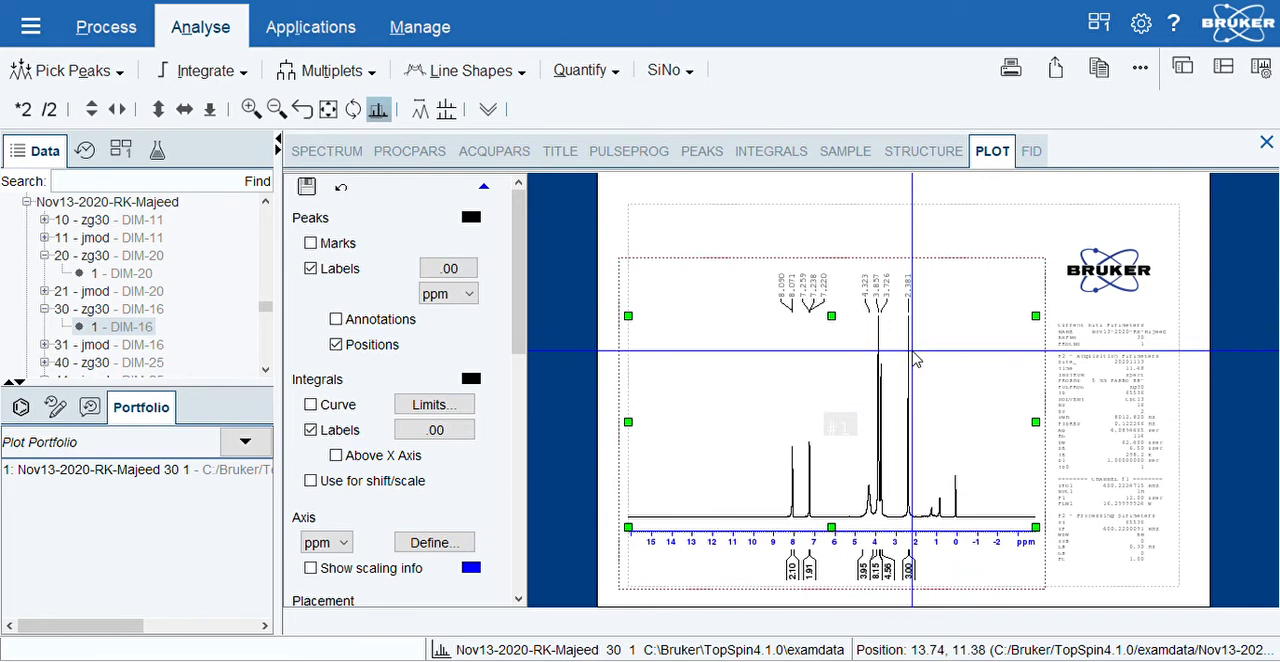
mouse_move(784, 376)
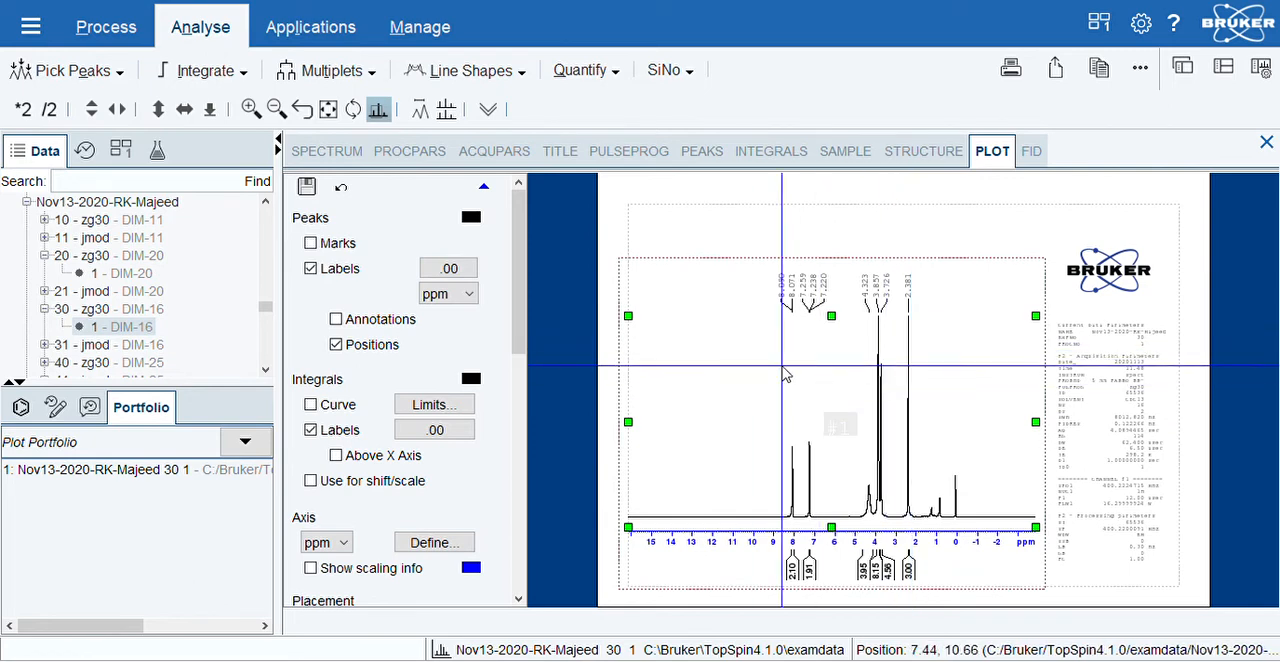
scroll("down", 3)
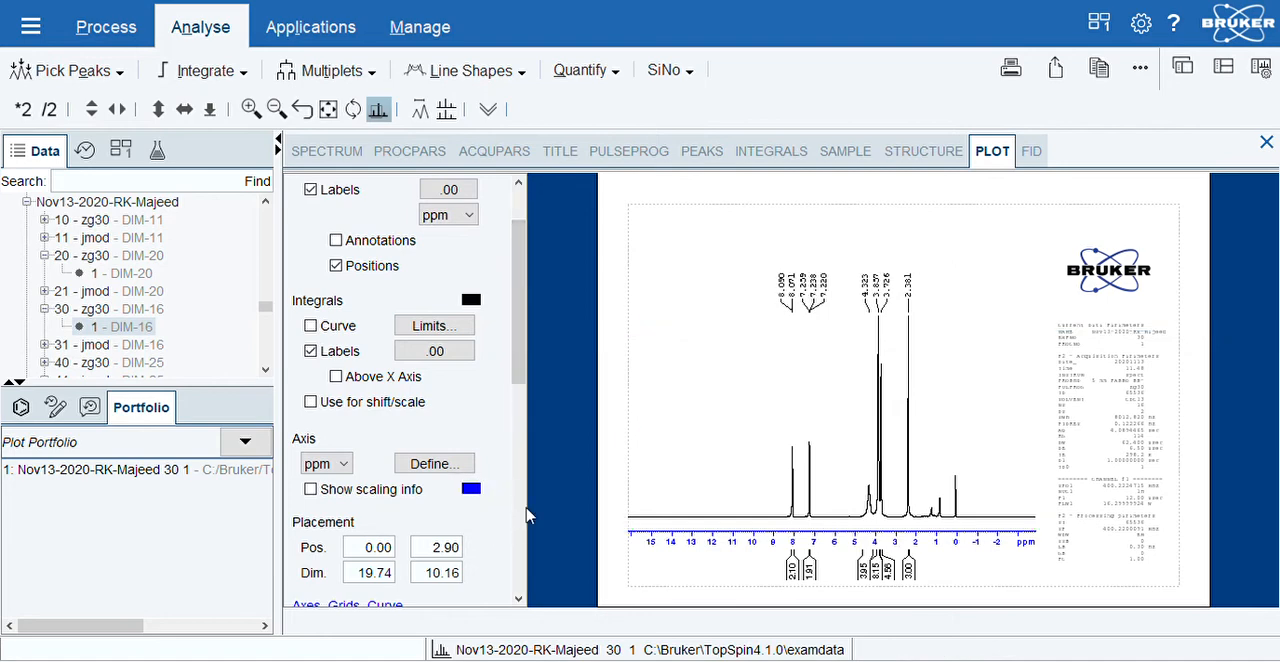
mouse_move(585, 343)
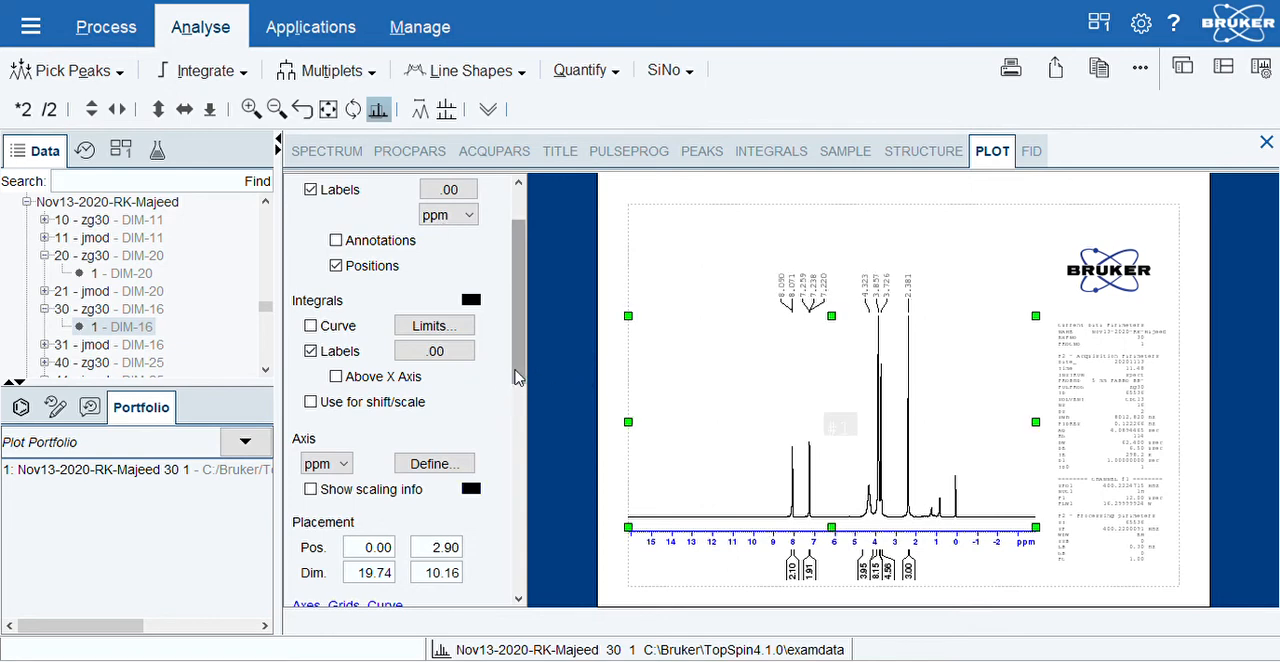
scroll("down", 3)
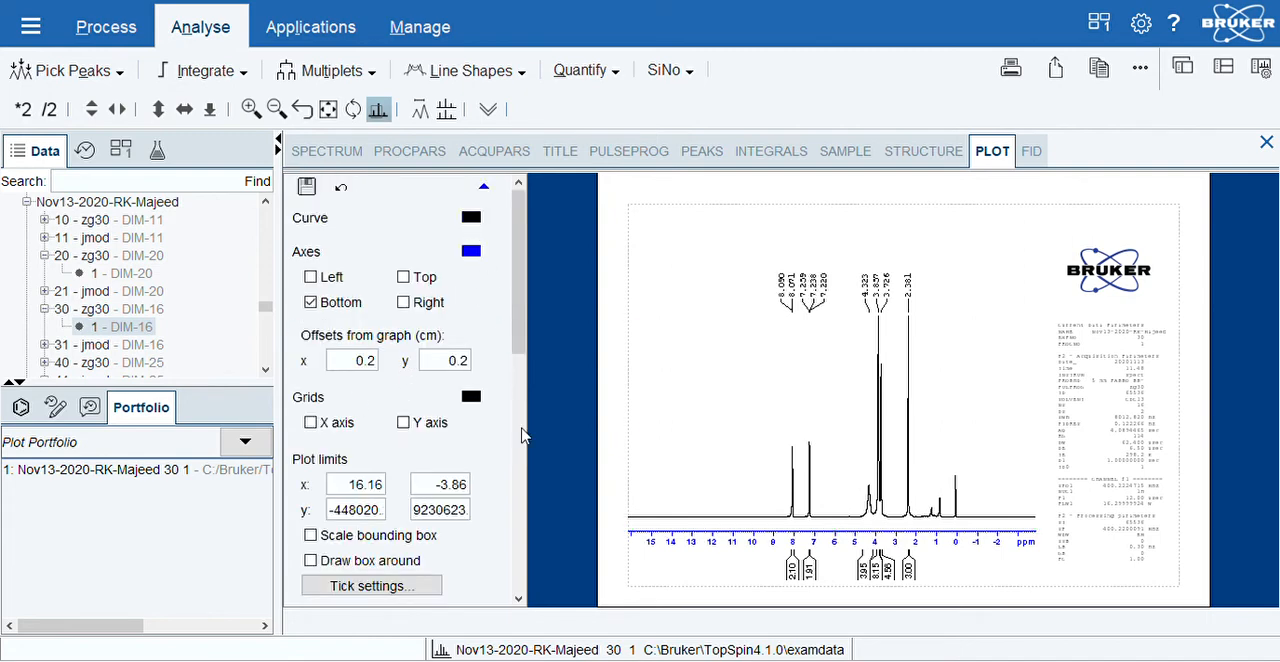
mouse_move(549, 519)
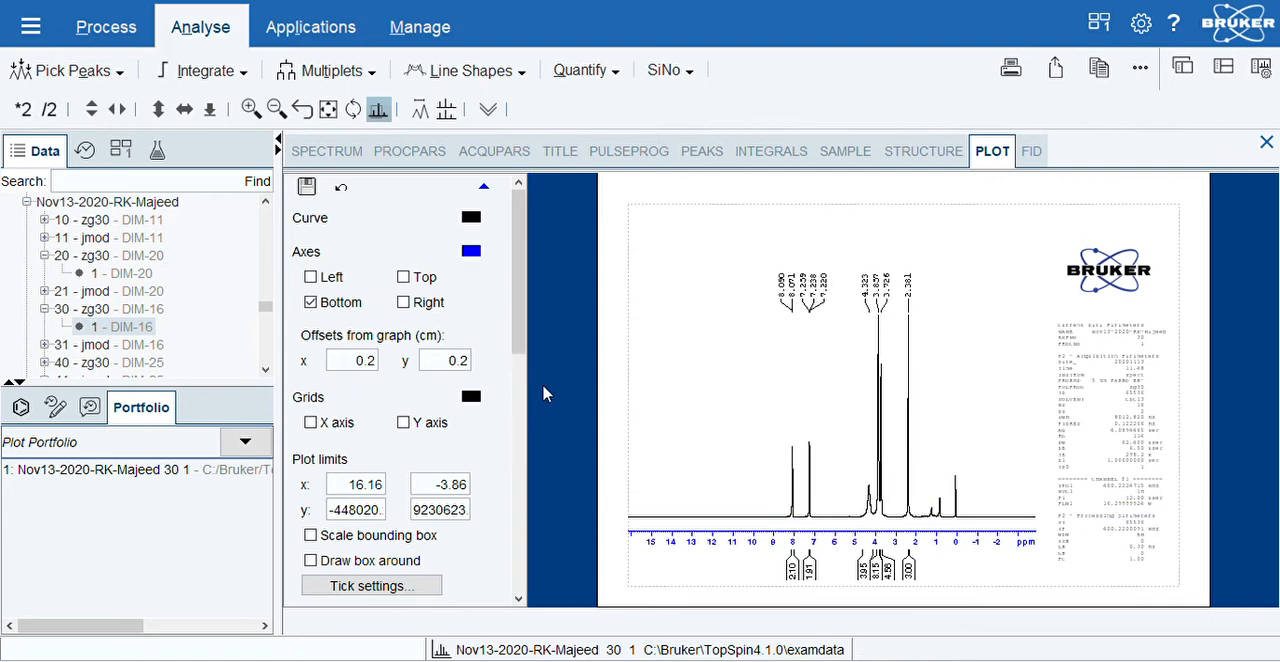
mouse_move(675, 557)
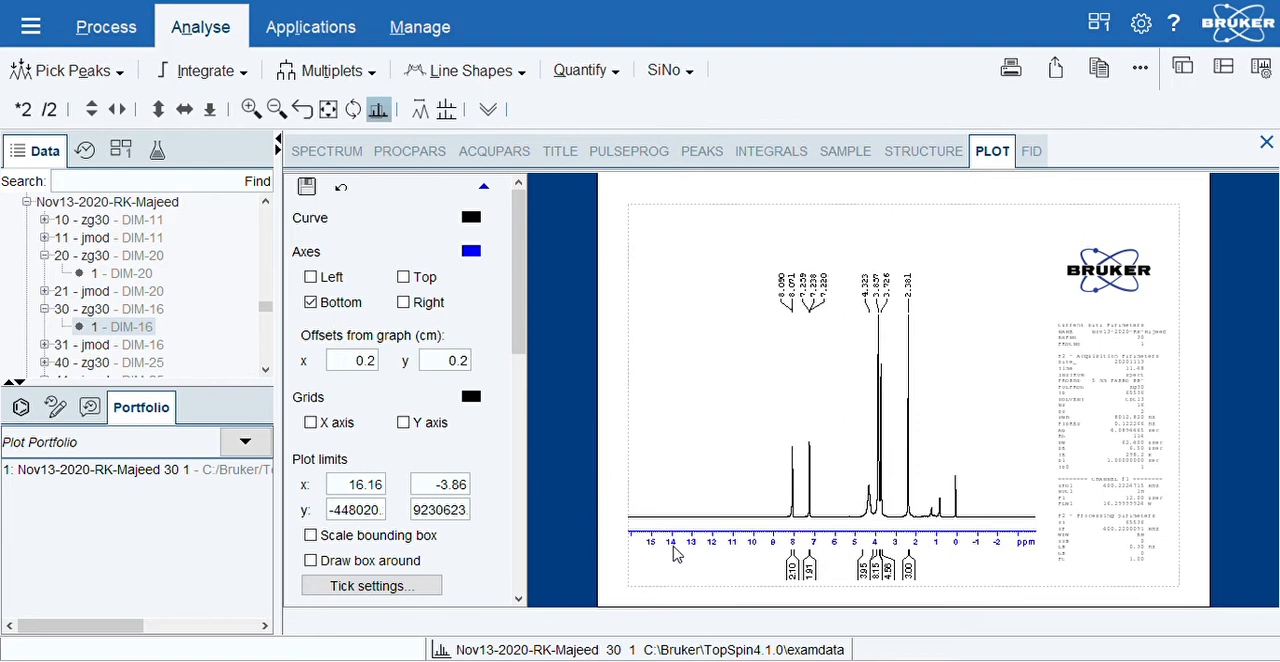
mouse_move(630, 567)
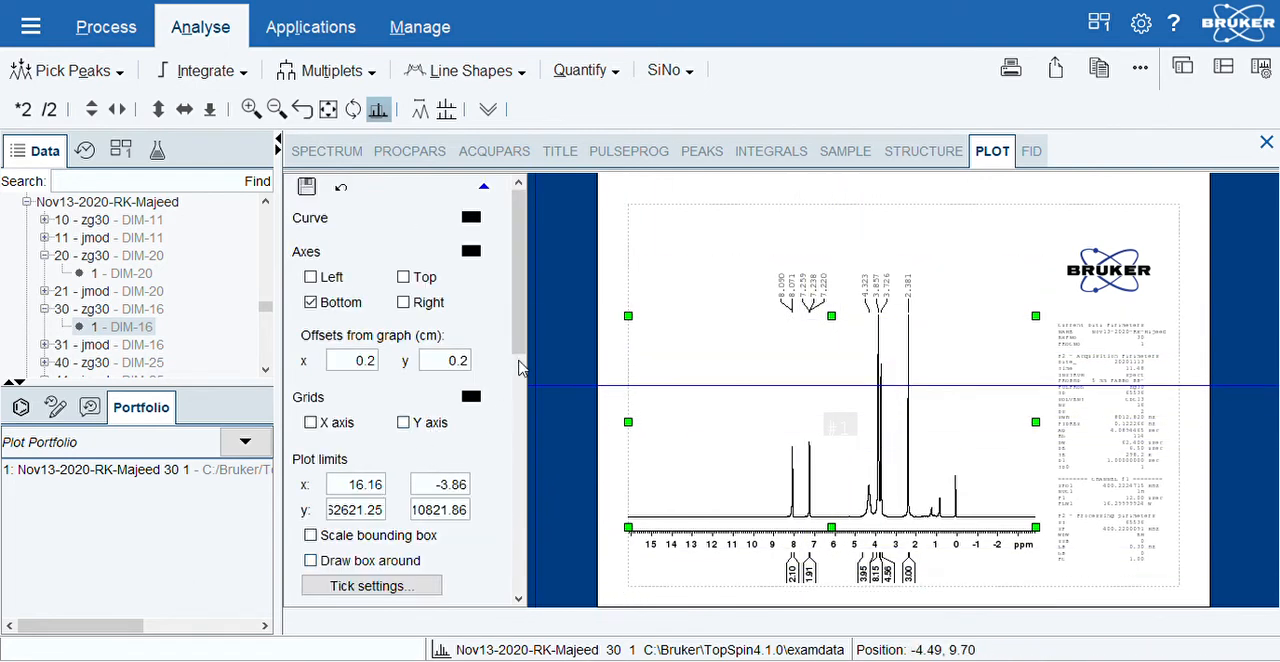
- Set the Axes/Grids axis colour and scaling-info colour to black
scroll("down", 3)
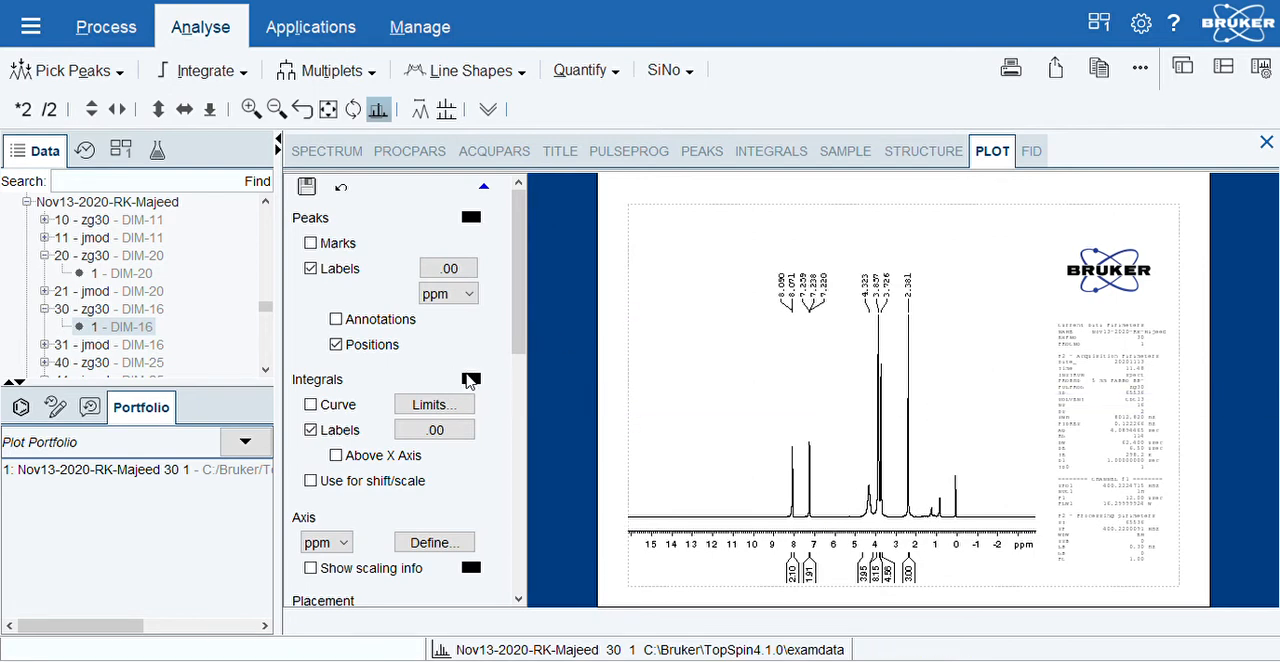
mouse_move(557, 533)
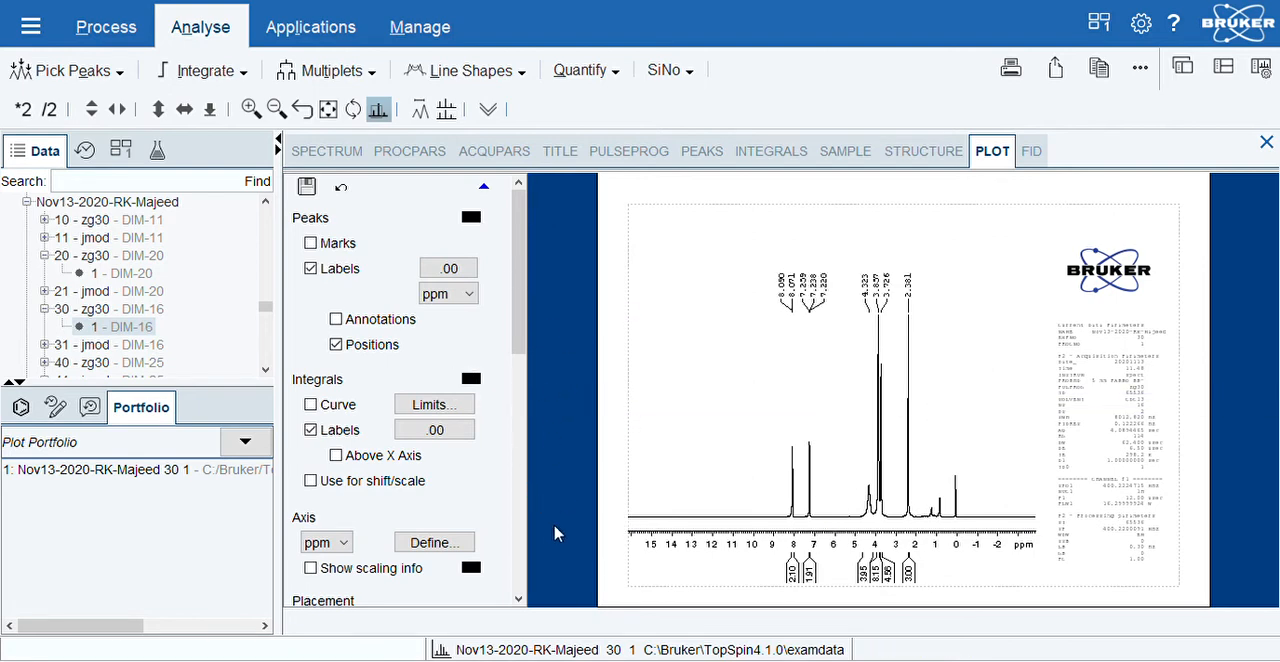
left_click(825, 405)
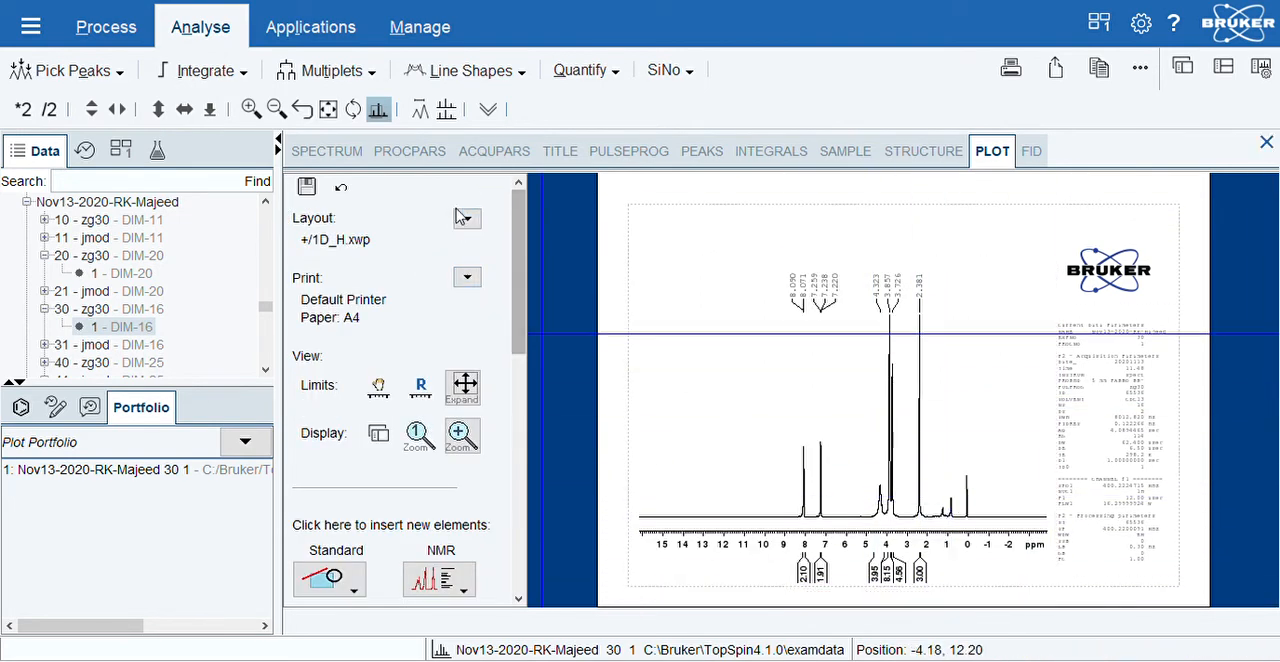
- Show the Layout/Print properties, then expand 31 - jmod - DIM-16 in the Data browser
left_click(467, 219)
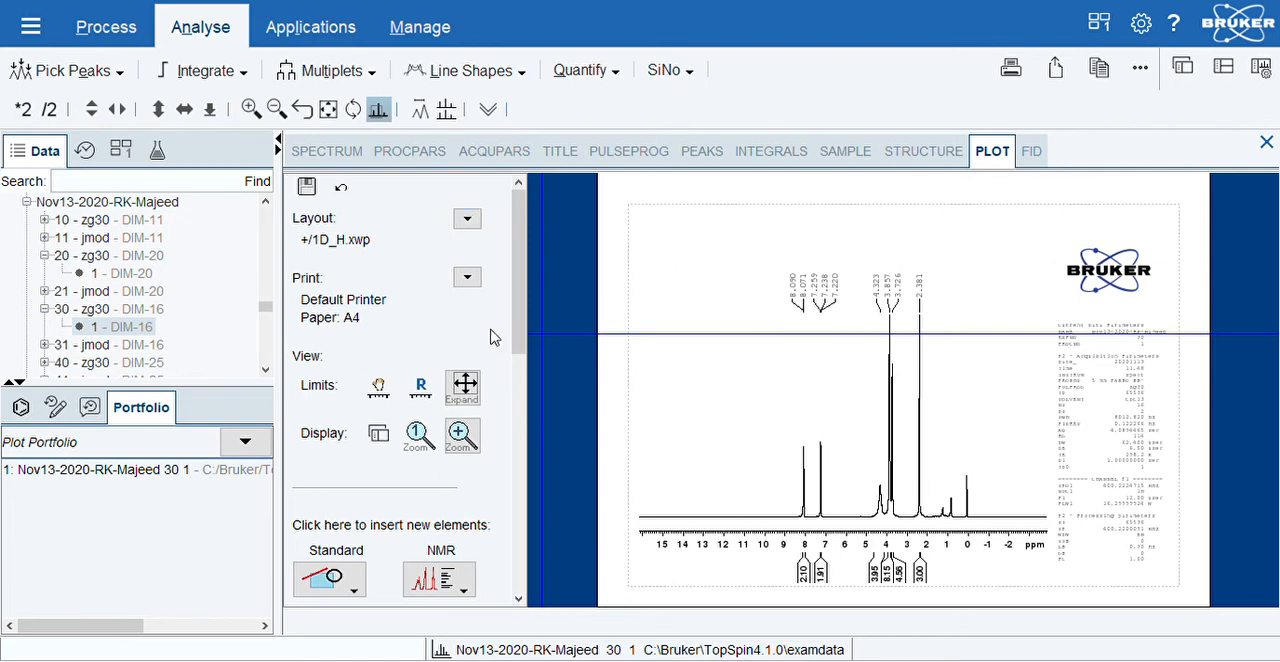
mouse_move(638, 324)
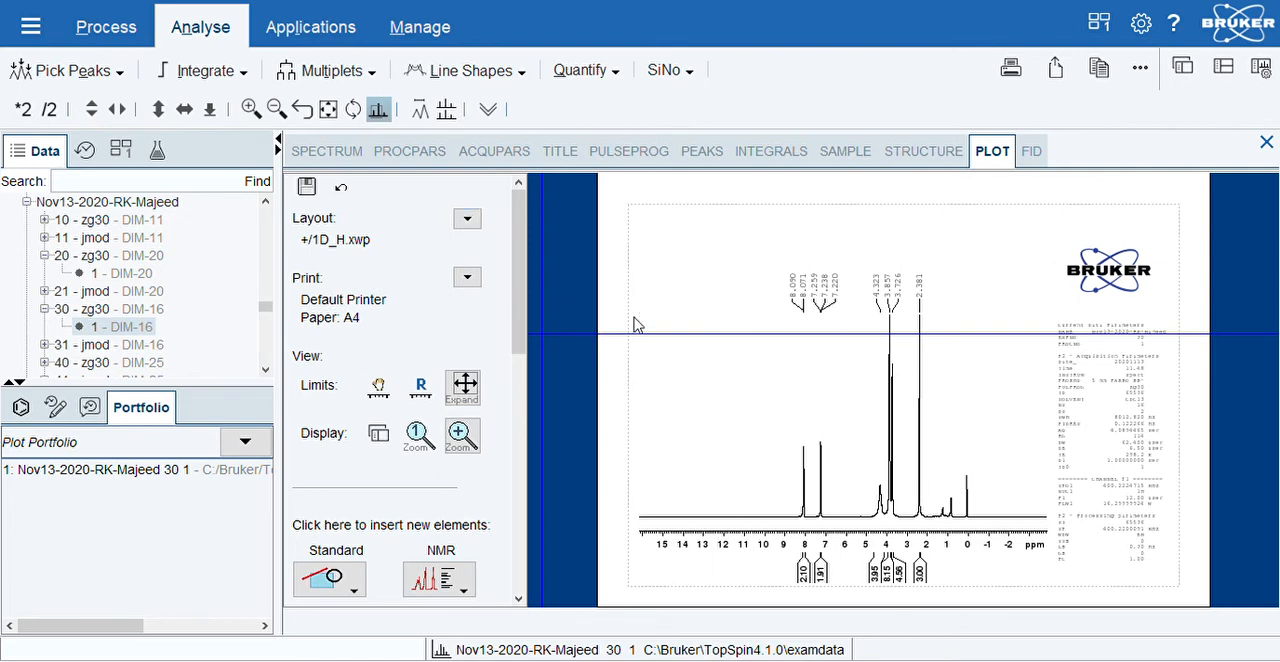
mouse_move(597, 332)
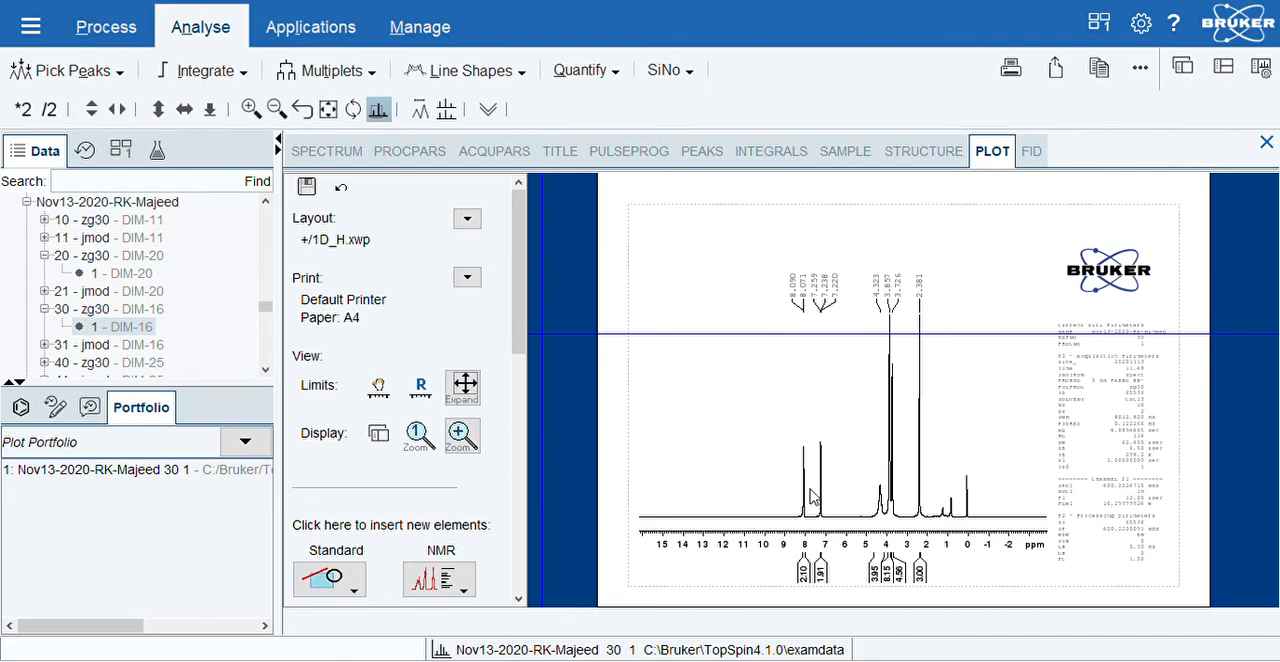
mouse_move(513, 472)
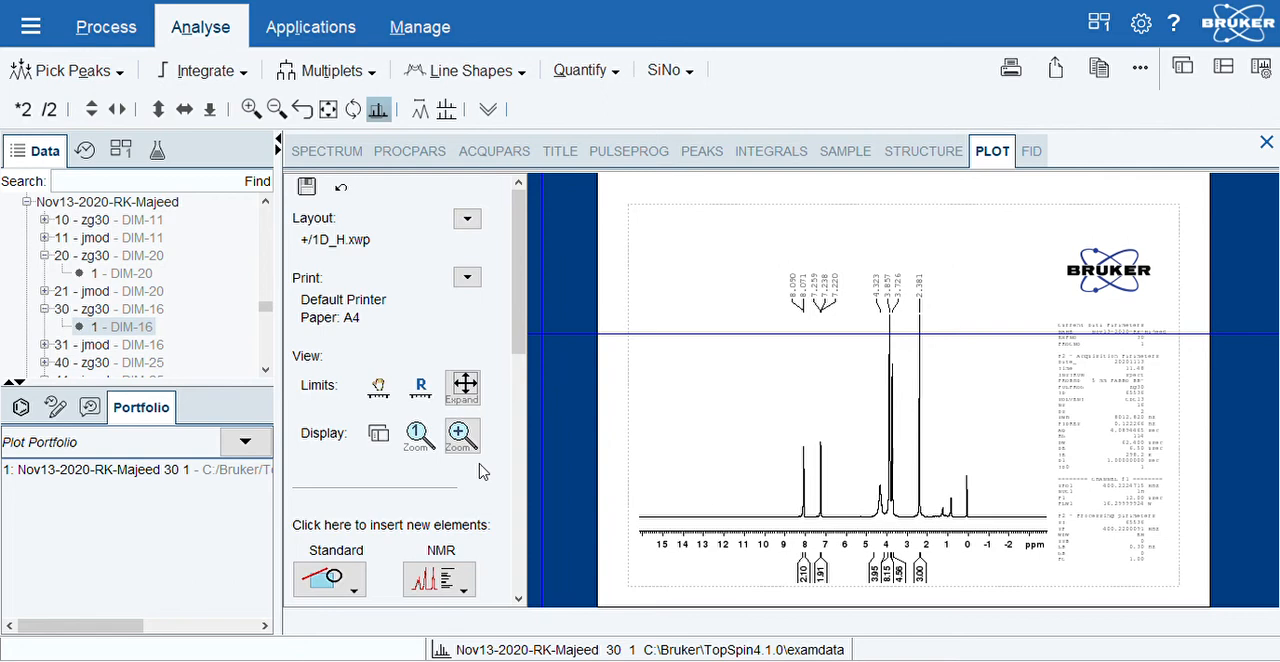
mouse_move(865, 485)
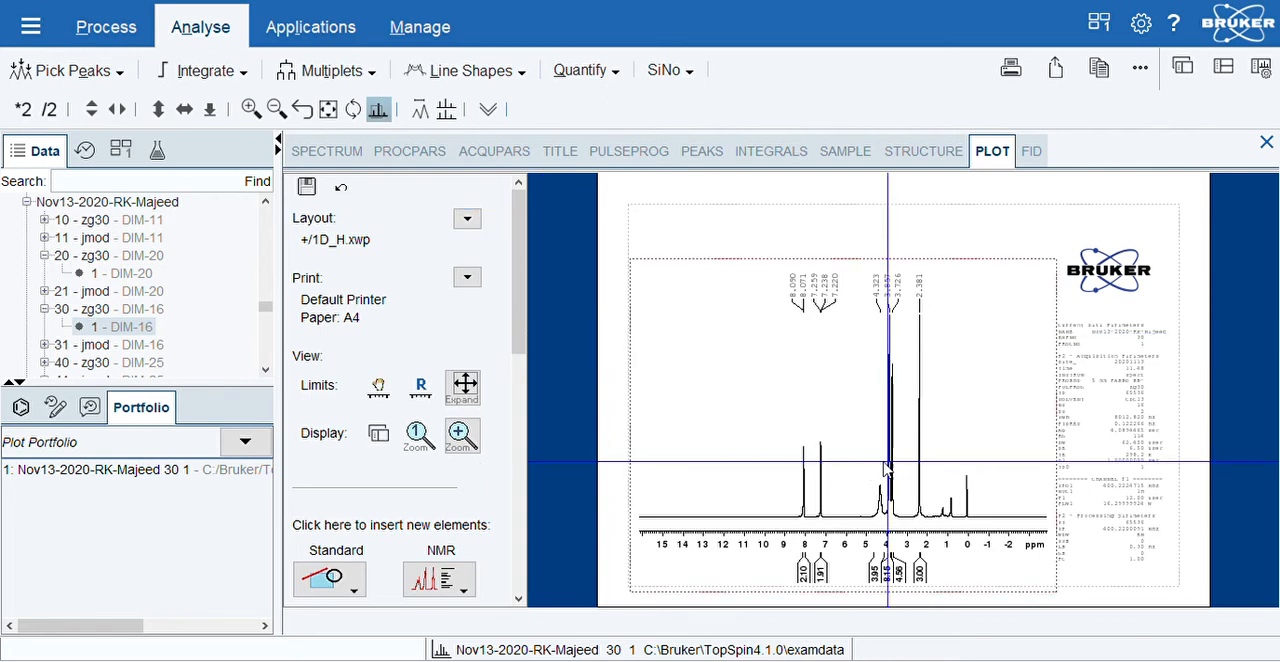
mouse_move(735, 358)
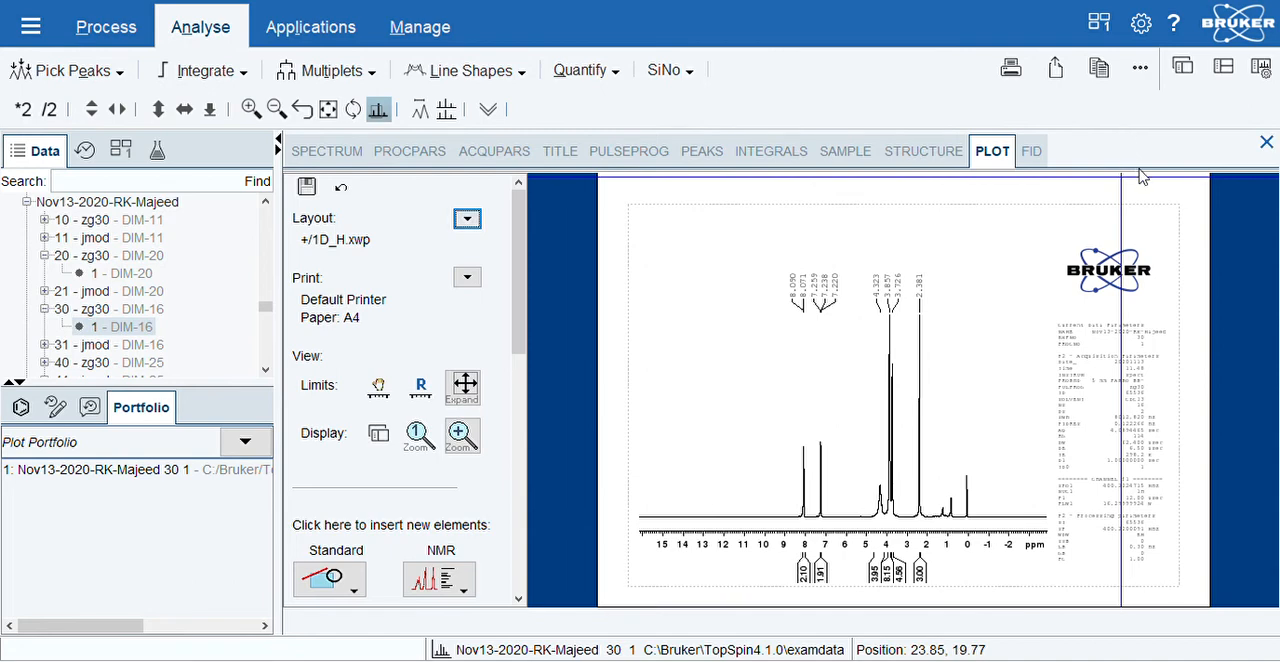
mouse_move(954, 291)
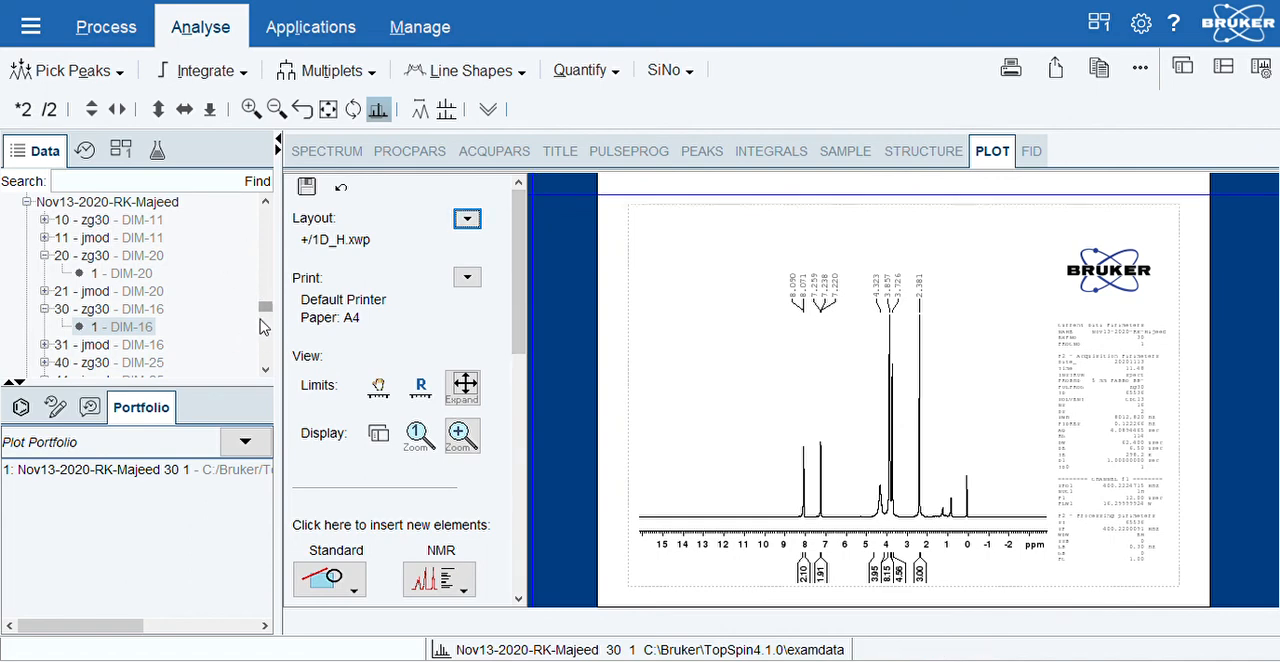
mouse_move(260, 312)
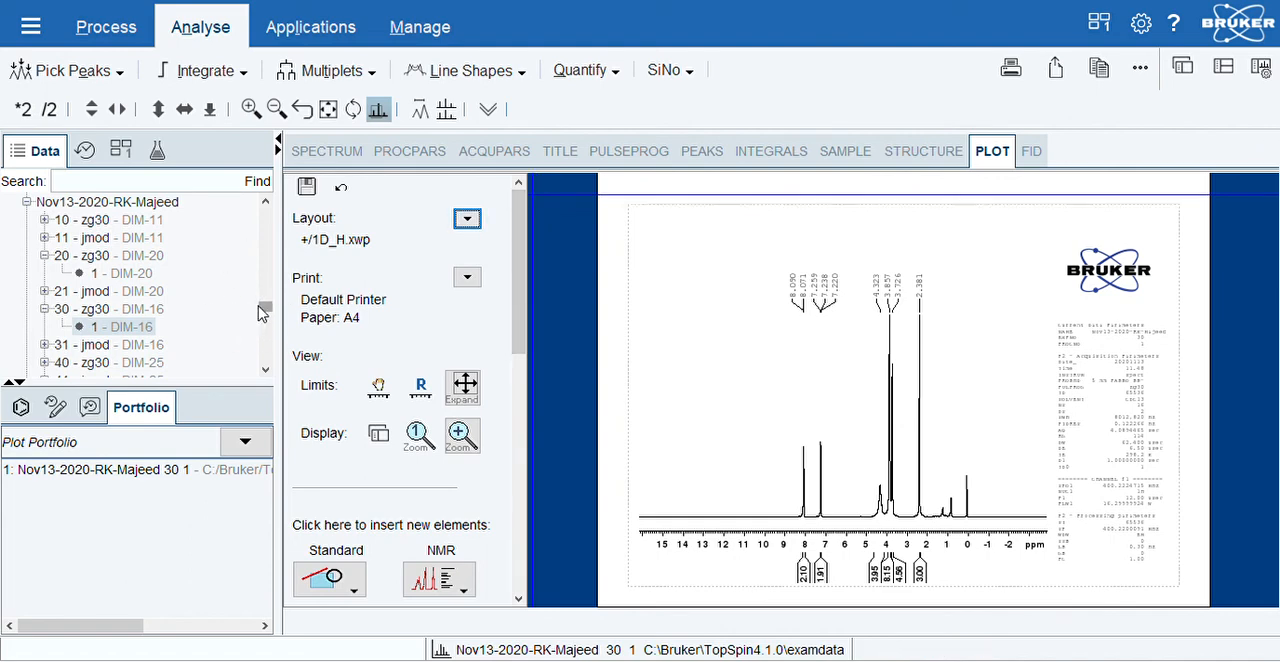
left_click(100, 344)
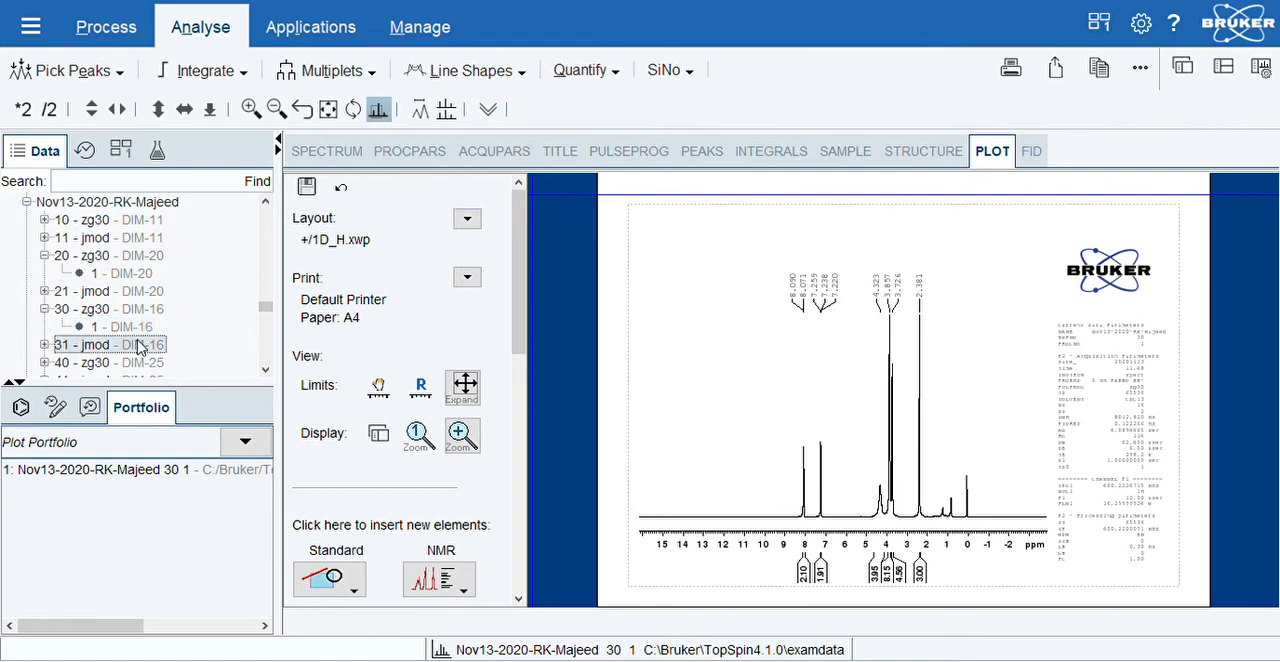
mouse_move(128, 347)
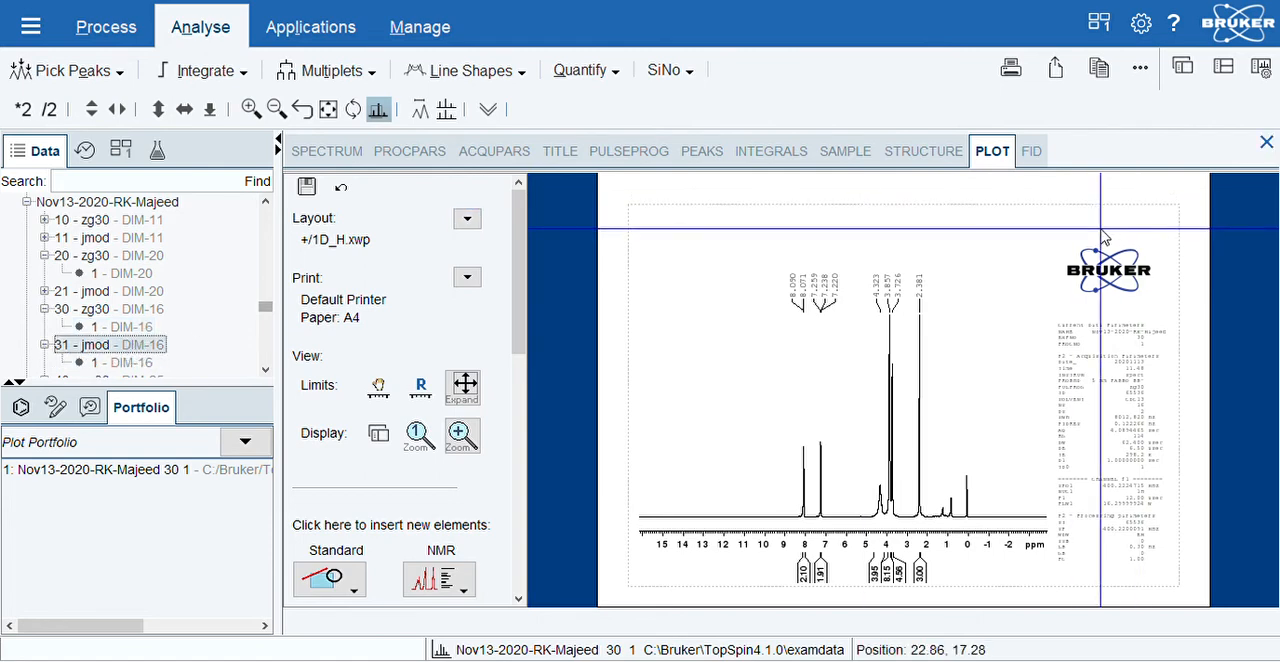
left_click(1265, 141)
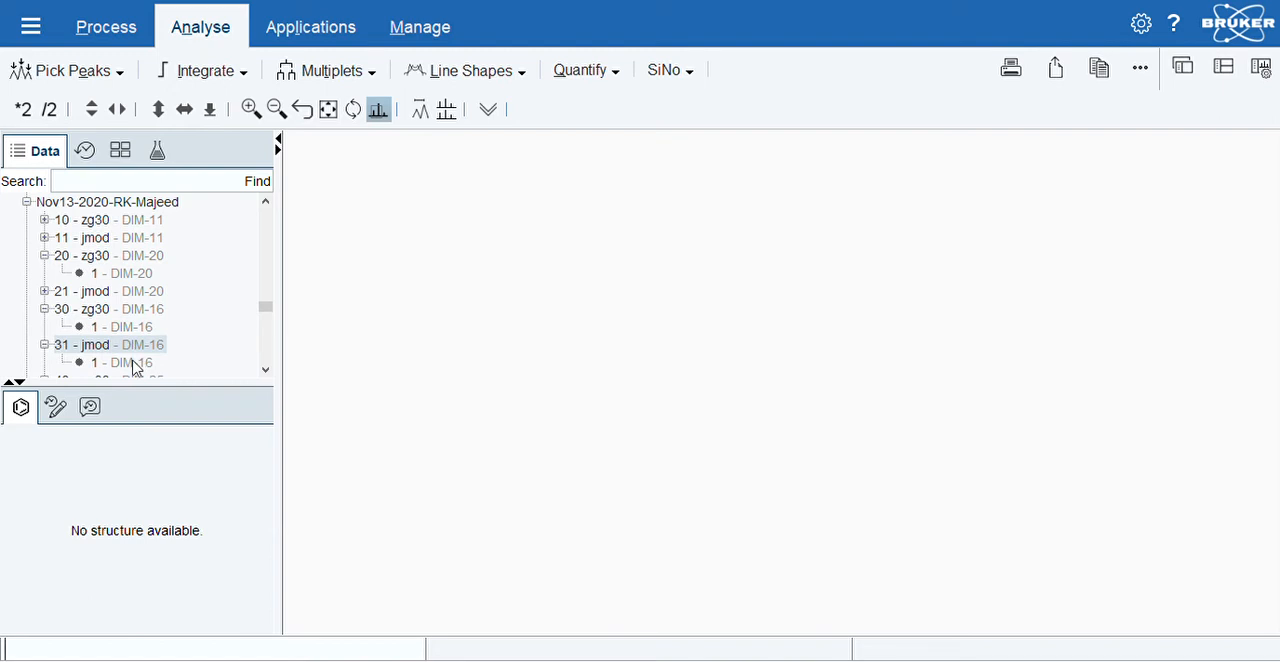
- Open dataset 1 - DIM-16 under 31 - jmod as the 13C APT spectrum
double_click(94, 362)
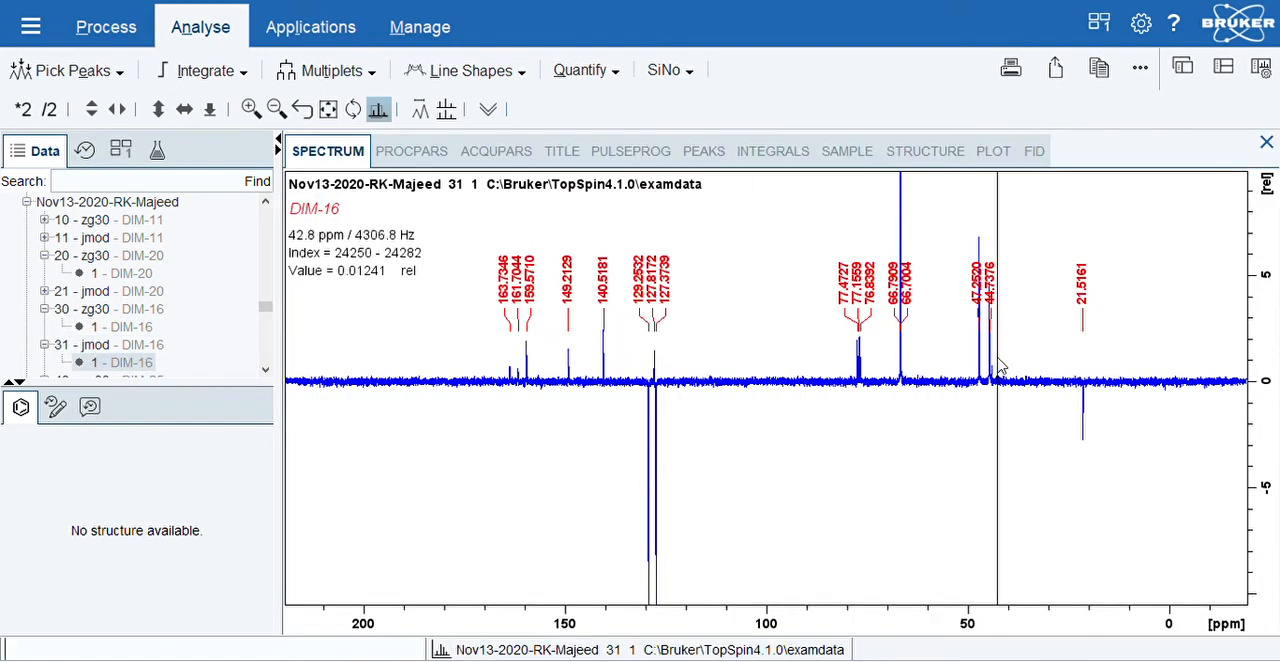
mouse_move(1084, 355)
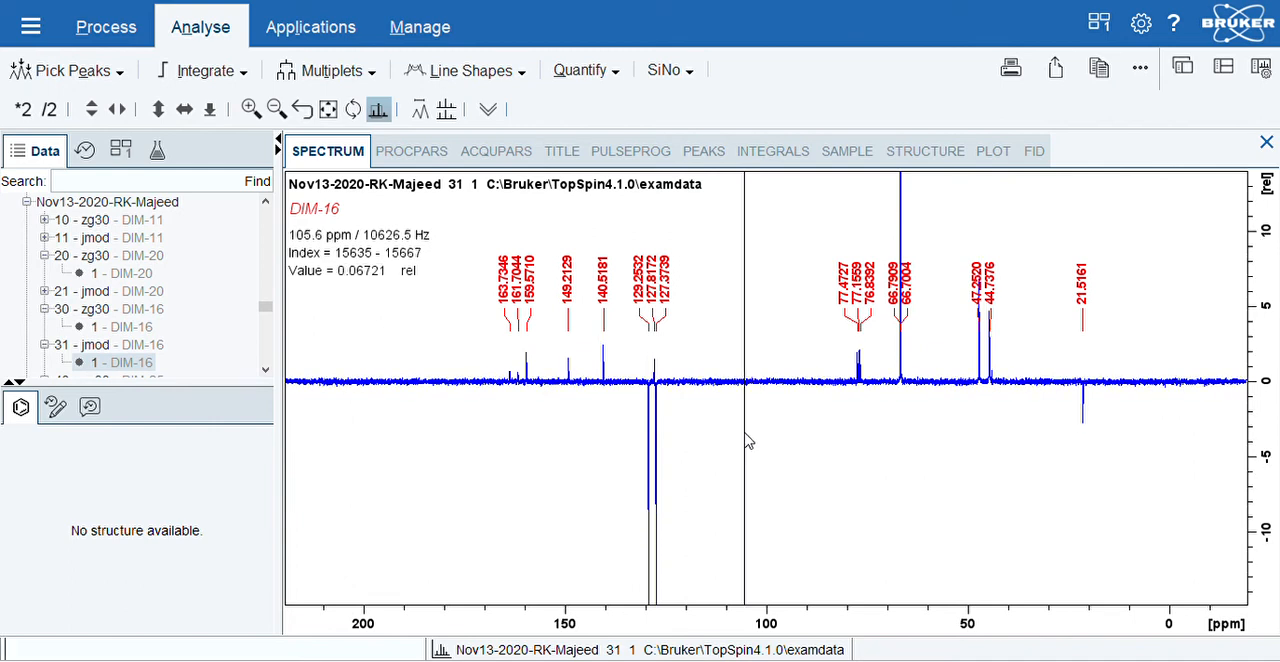
mouse_move(1107, 355)
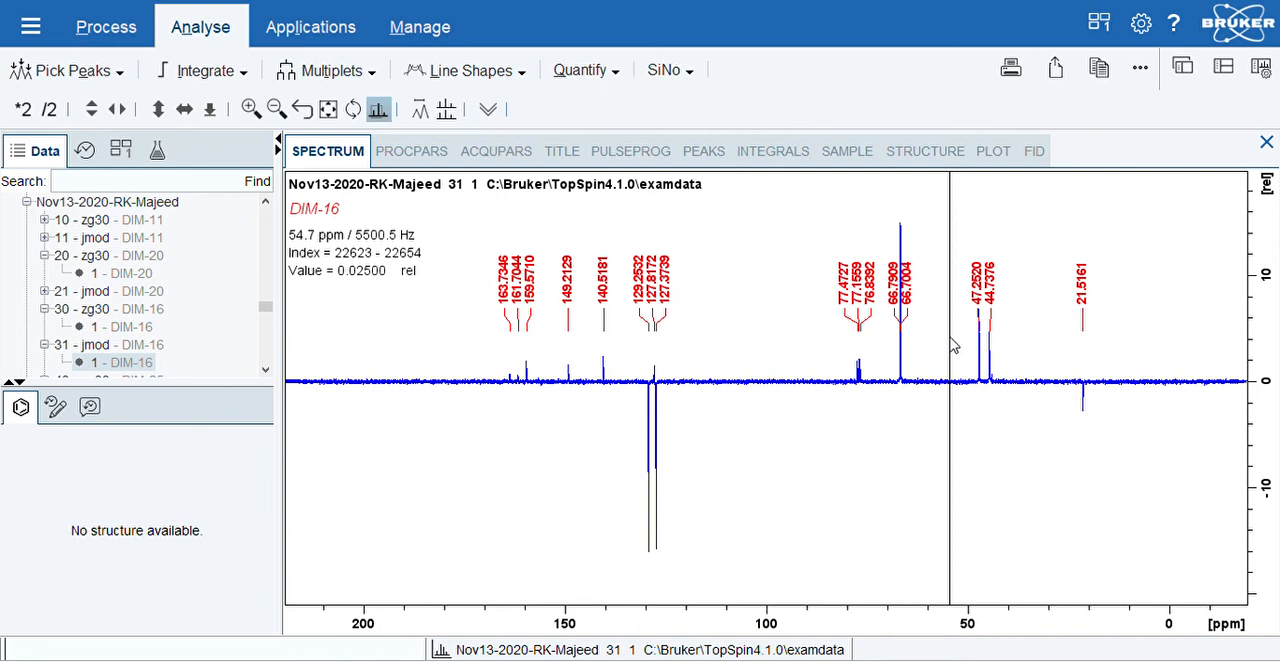
mouse_move(619, 392)
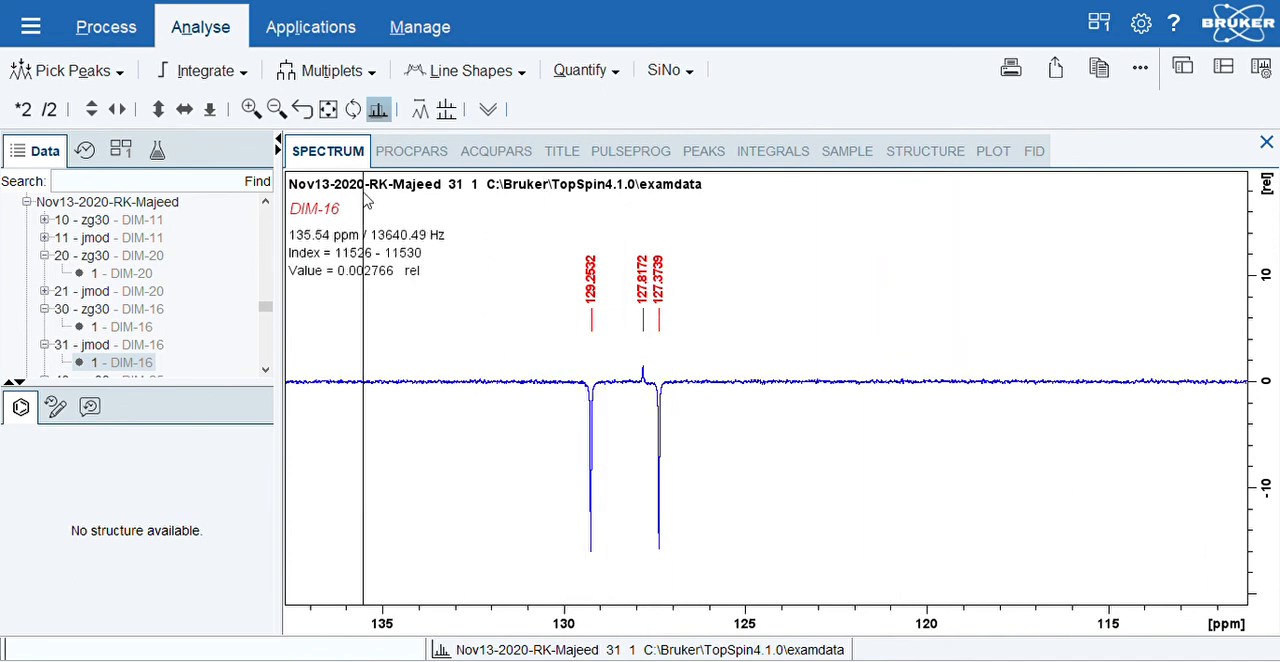
left_click(276, 109)
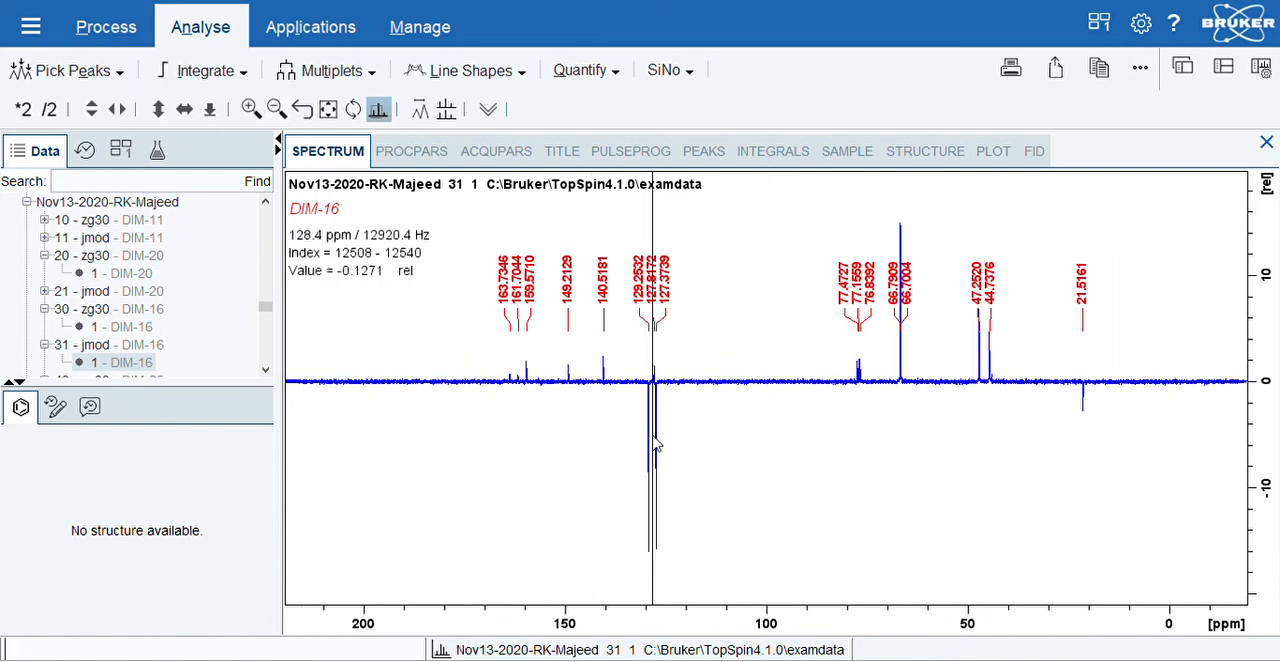
mouse_move(1105, 400)
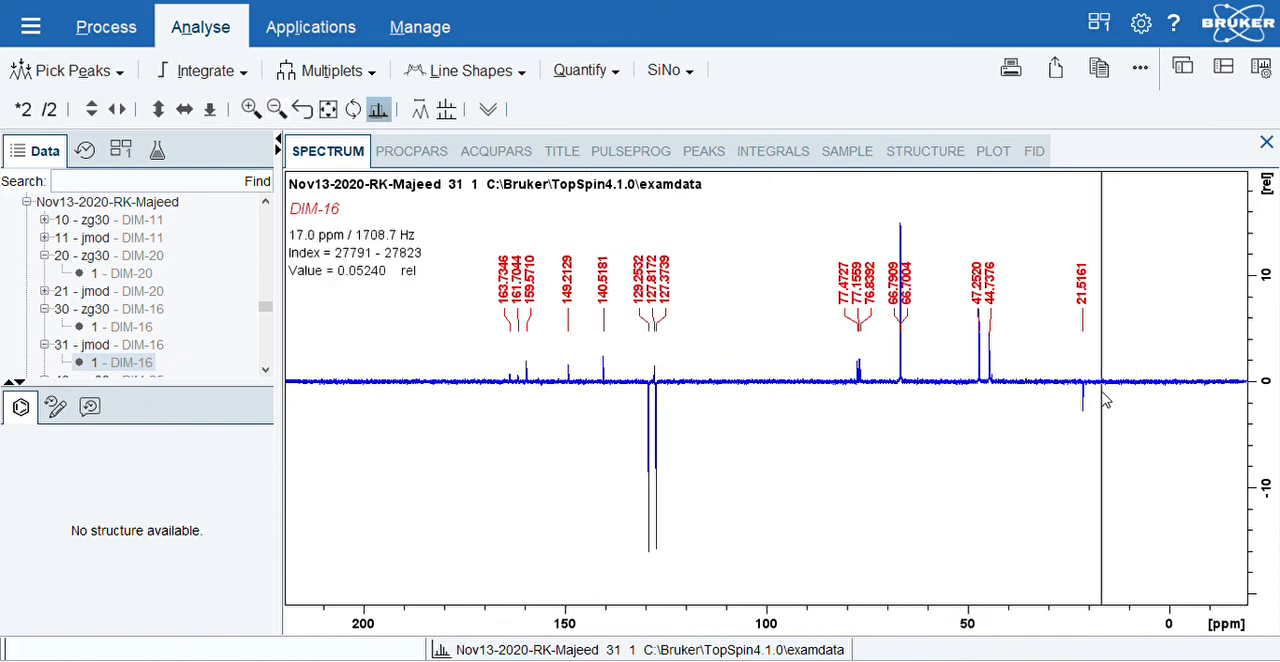